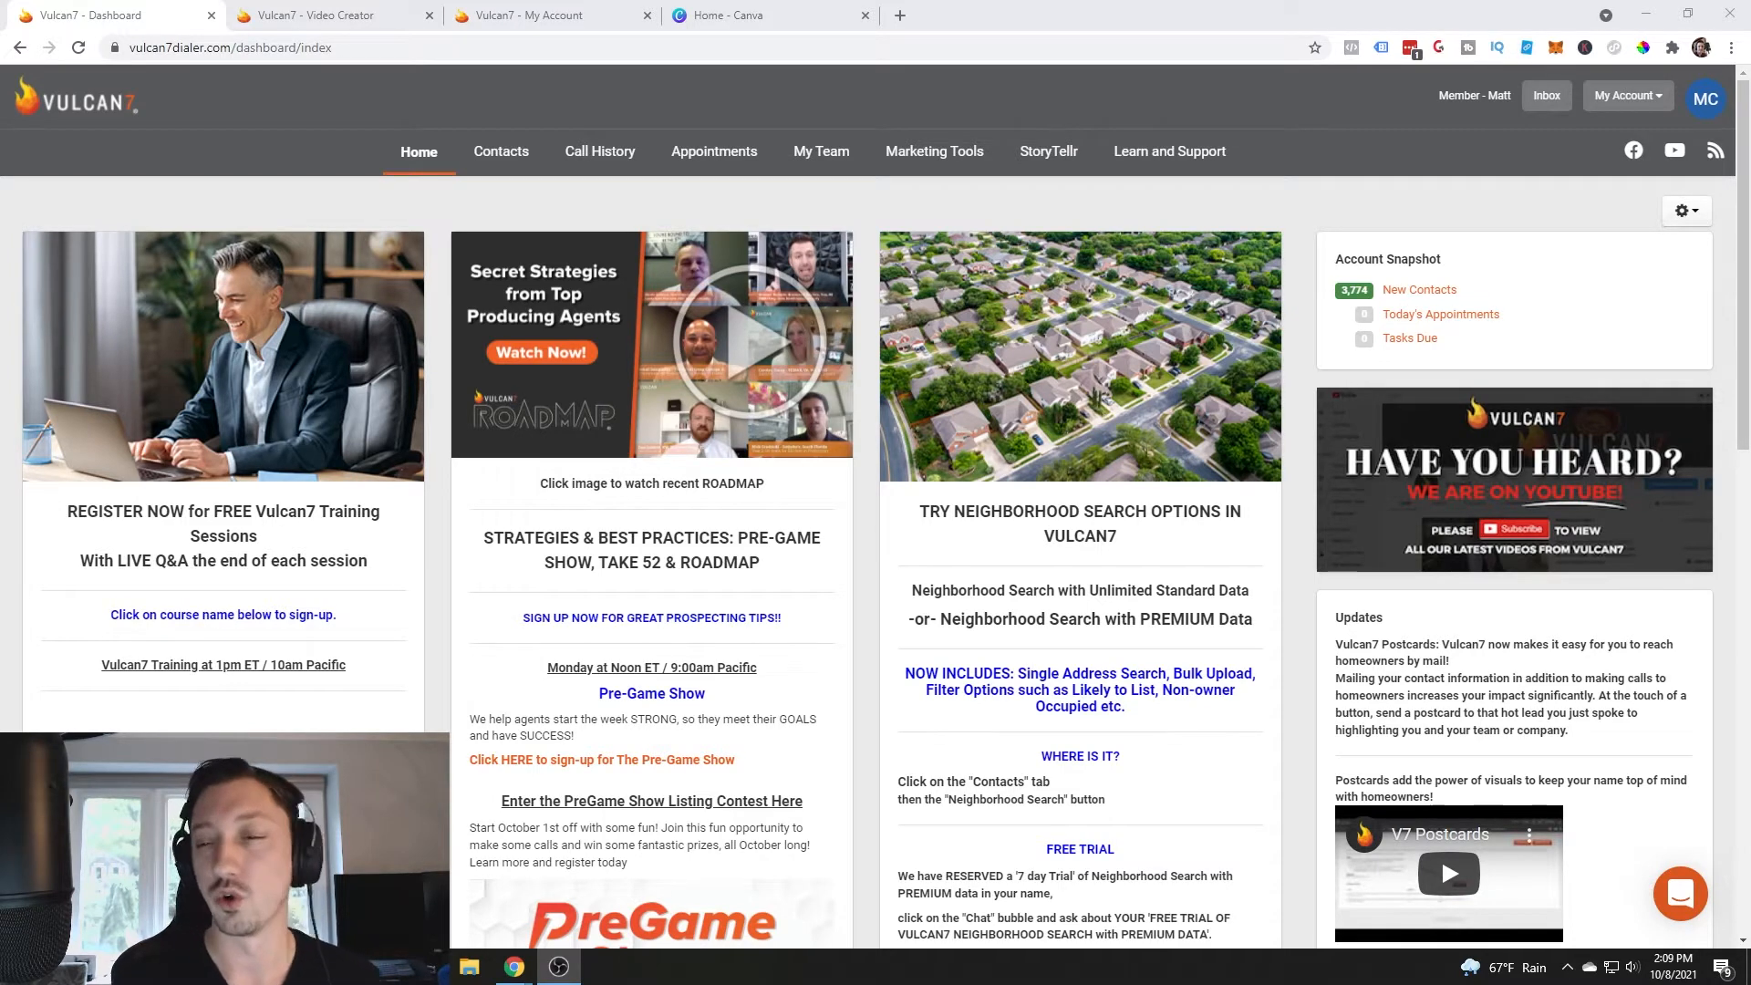
- Go to the StoryTellr content library and bring up its Settings options
click(1047, 151)
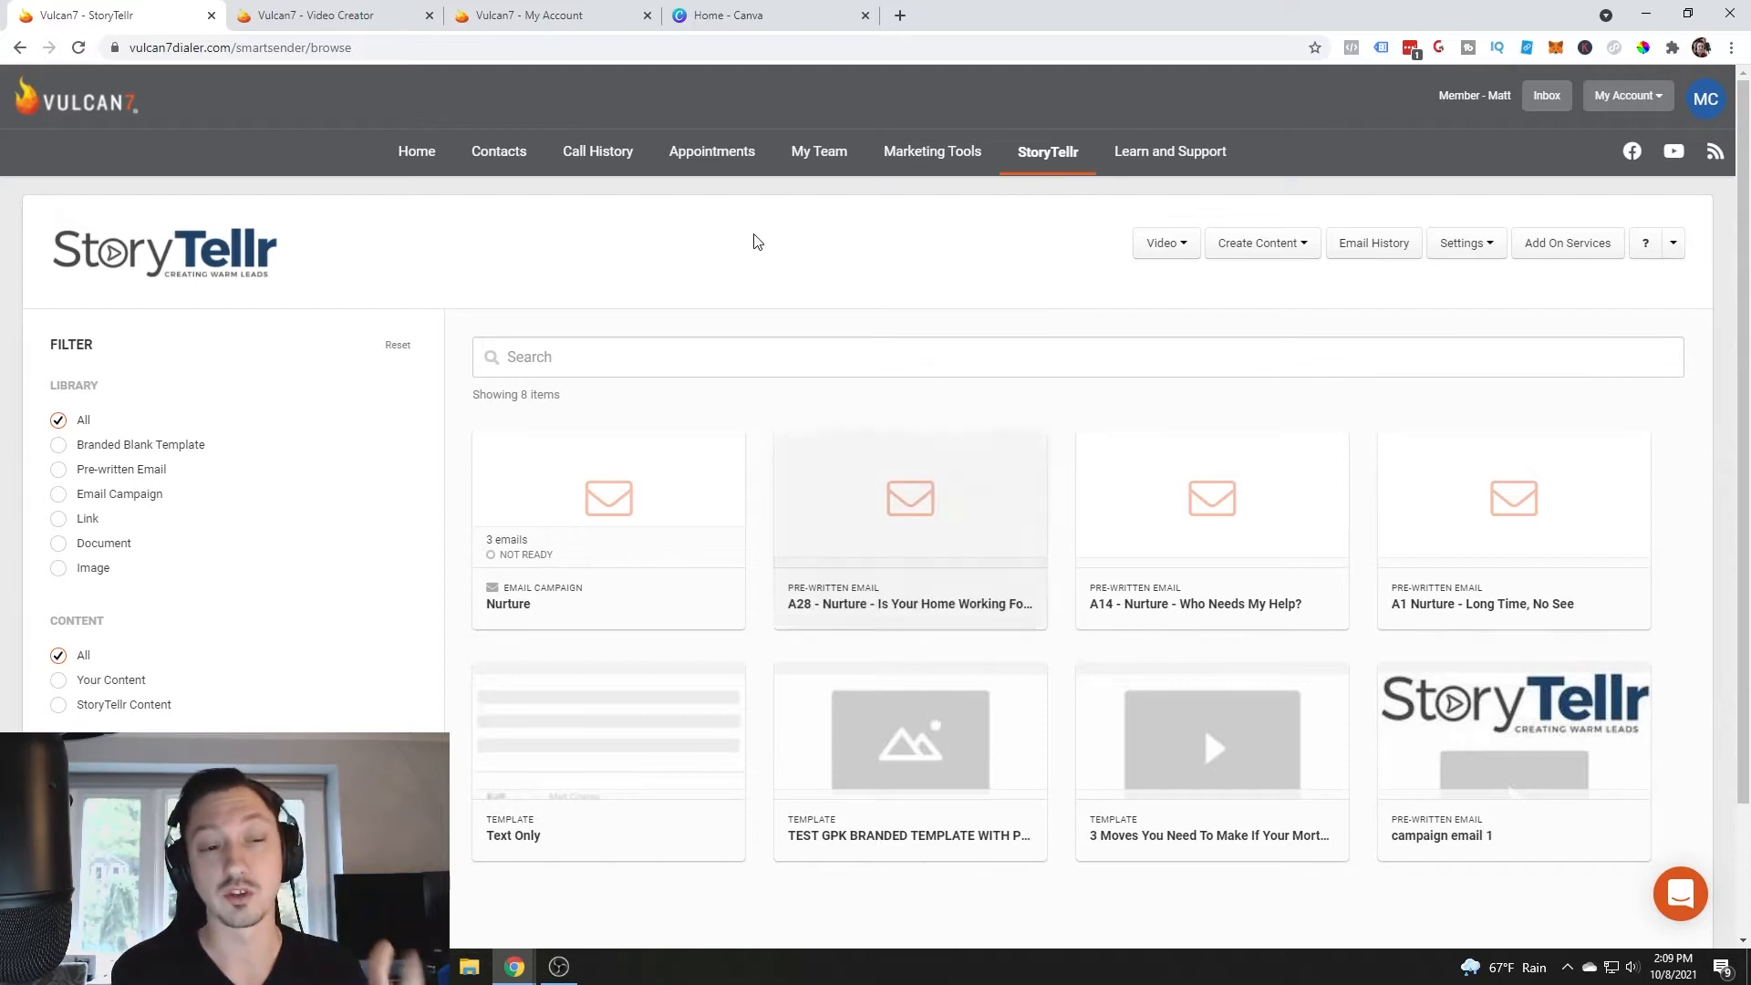
click(1465, 243)
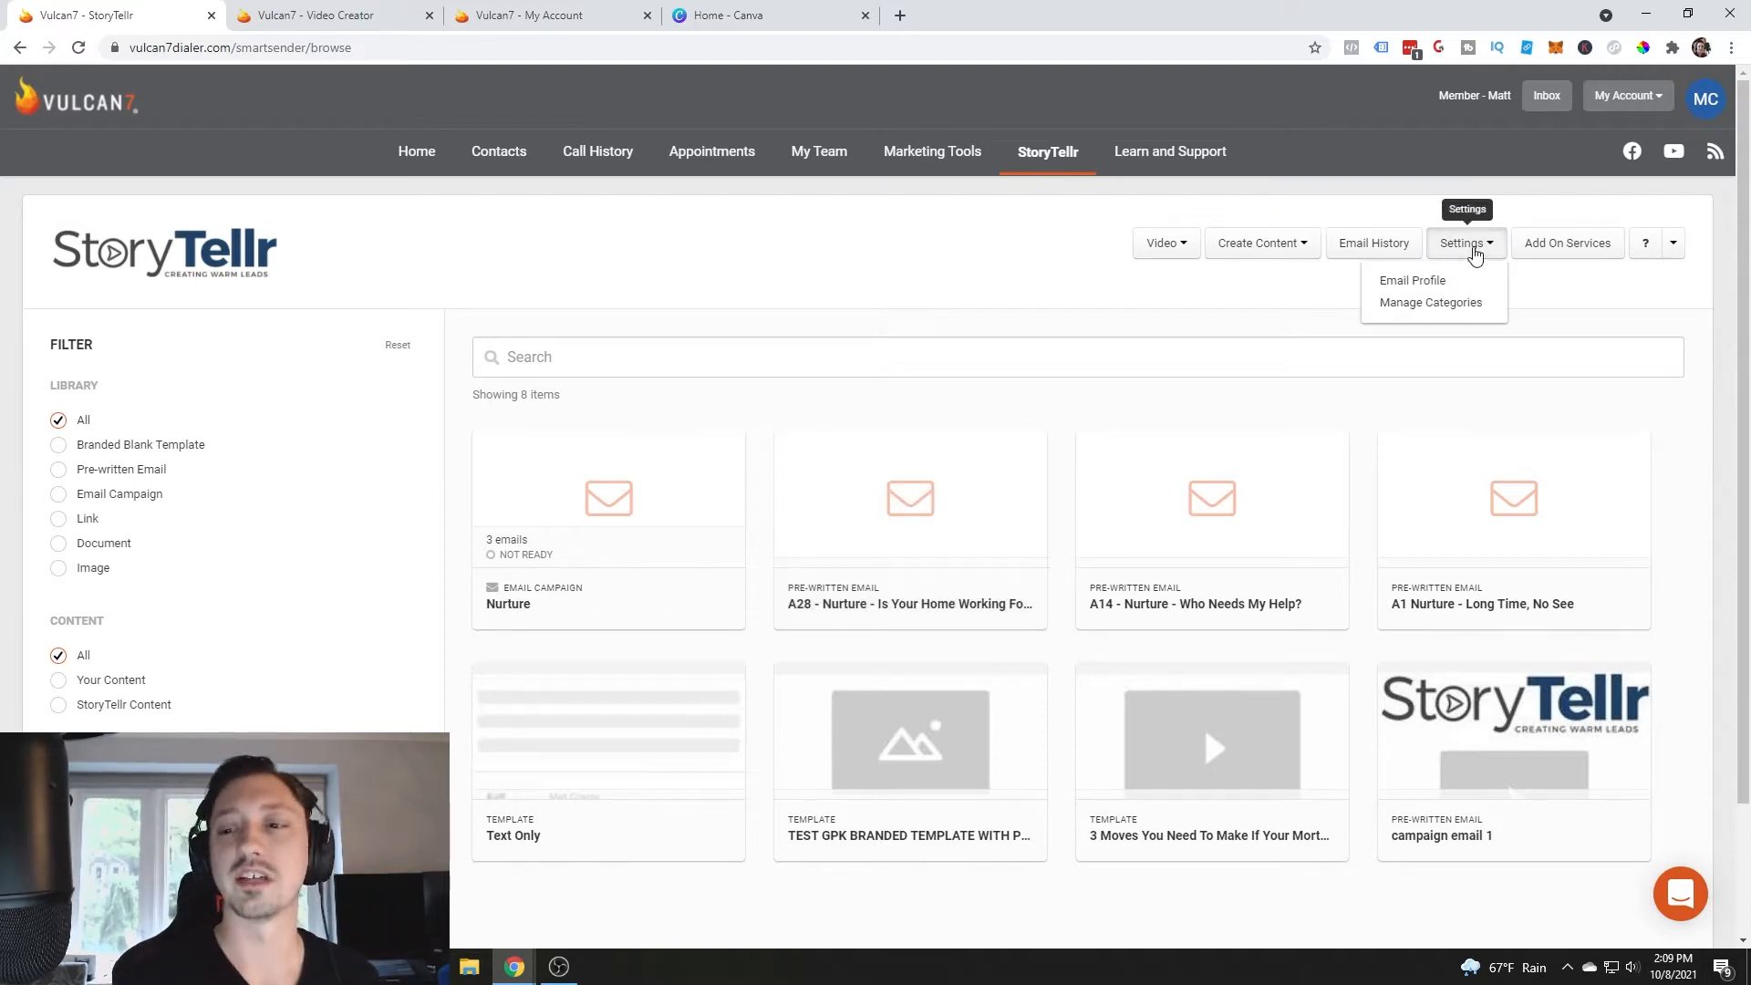
- Open the Email Profile form and scroll through its contact, photo and branding sections
click(1411, 281)
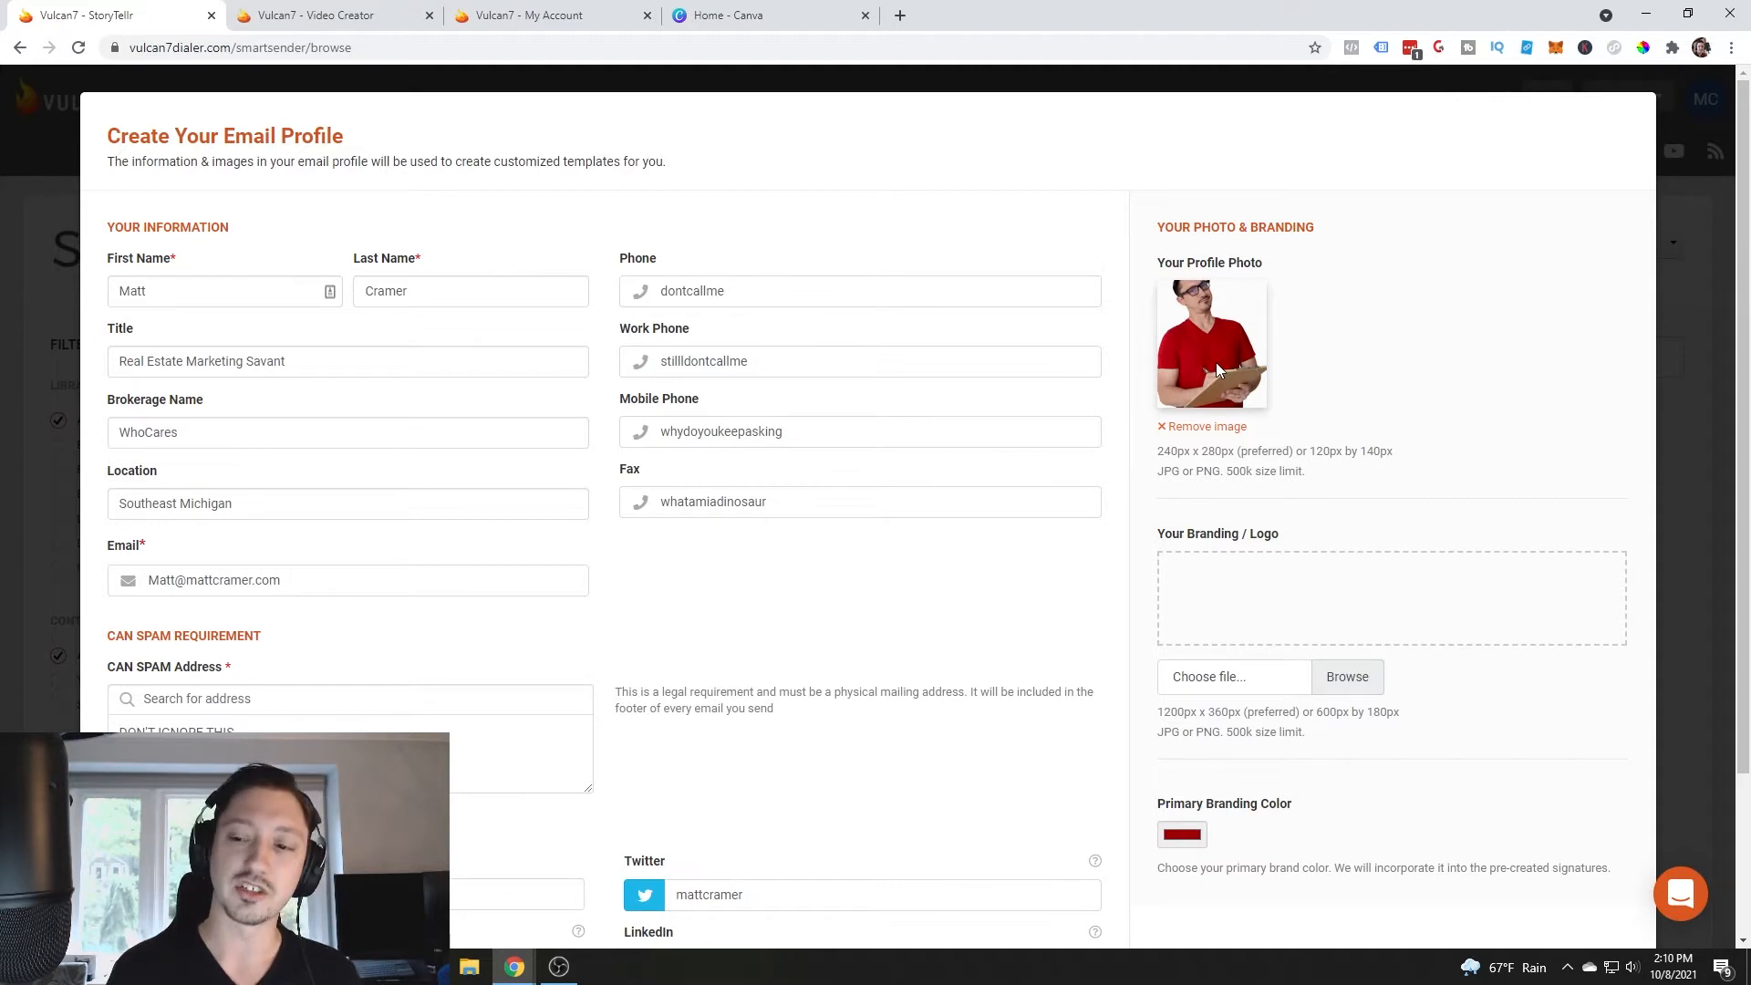
mouse_move(1220, 288)
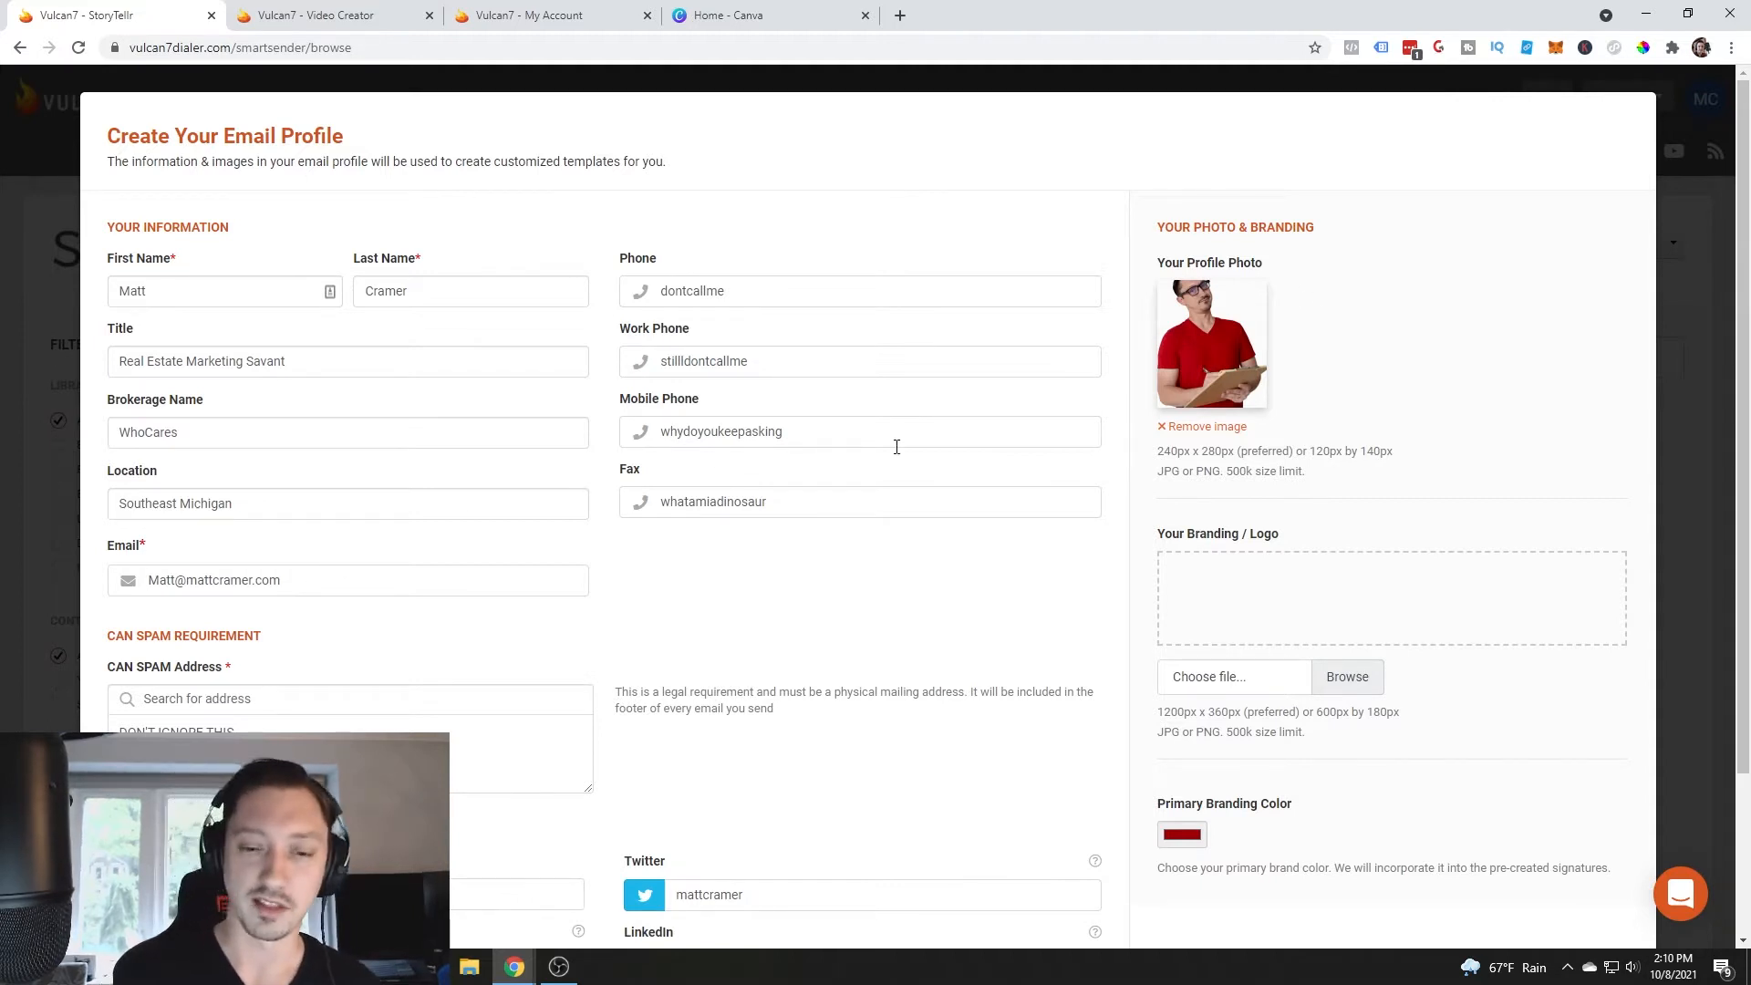
scroll(down, 3)
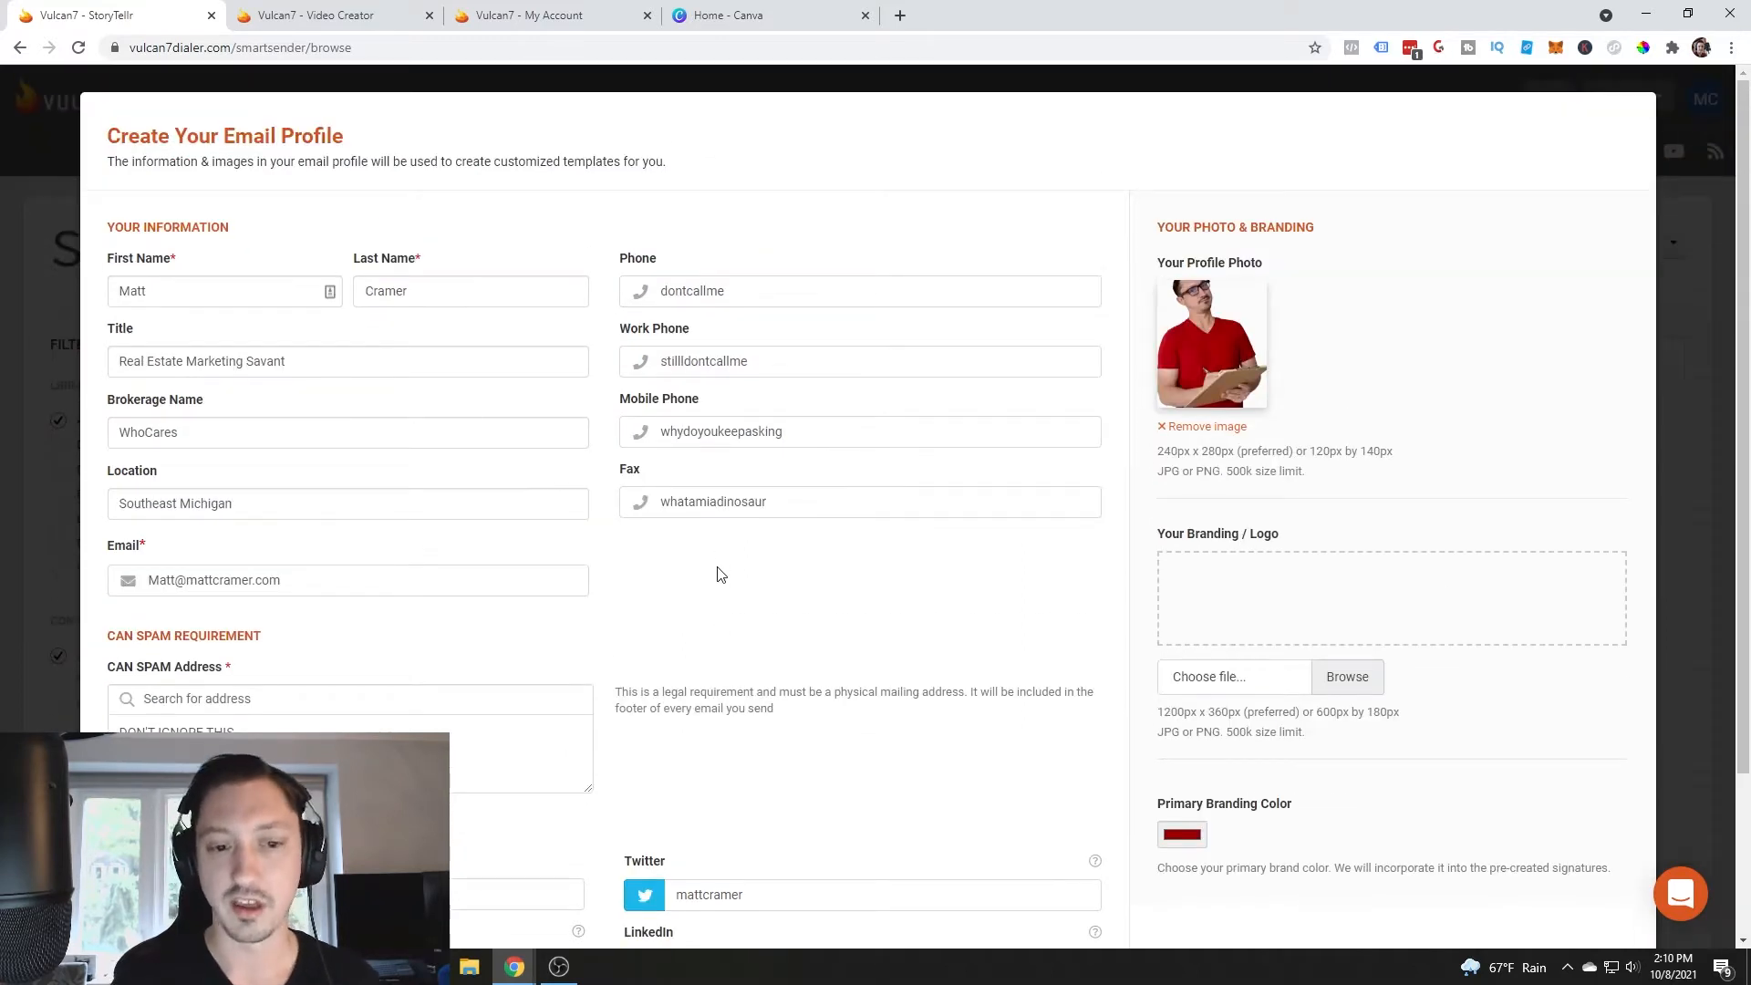
scroll(down, 3)
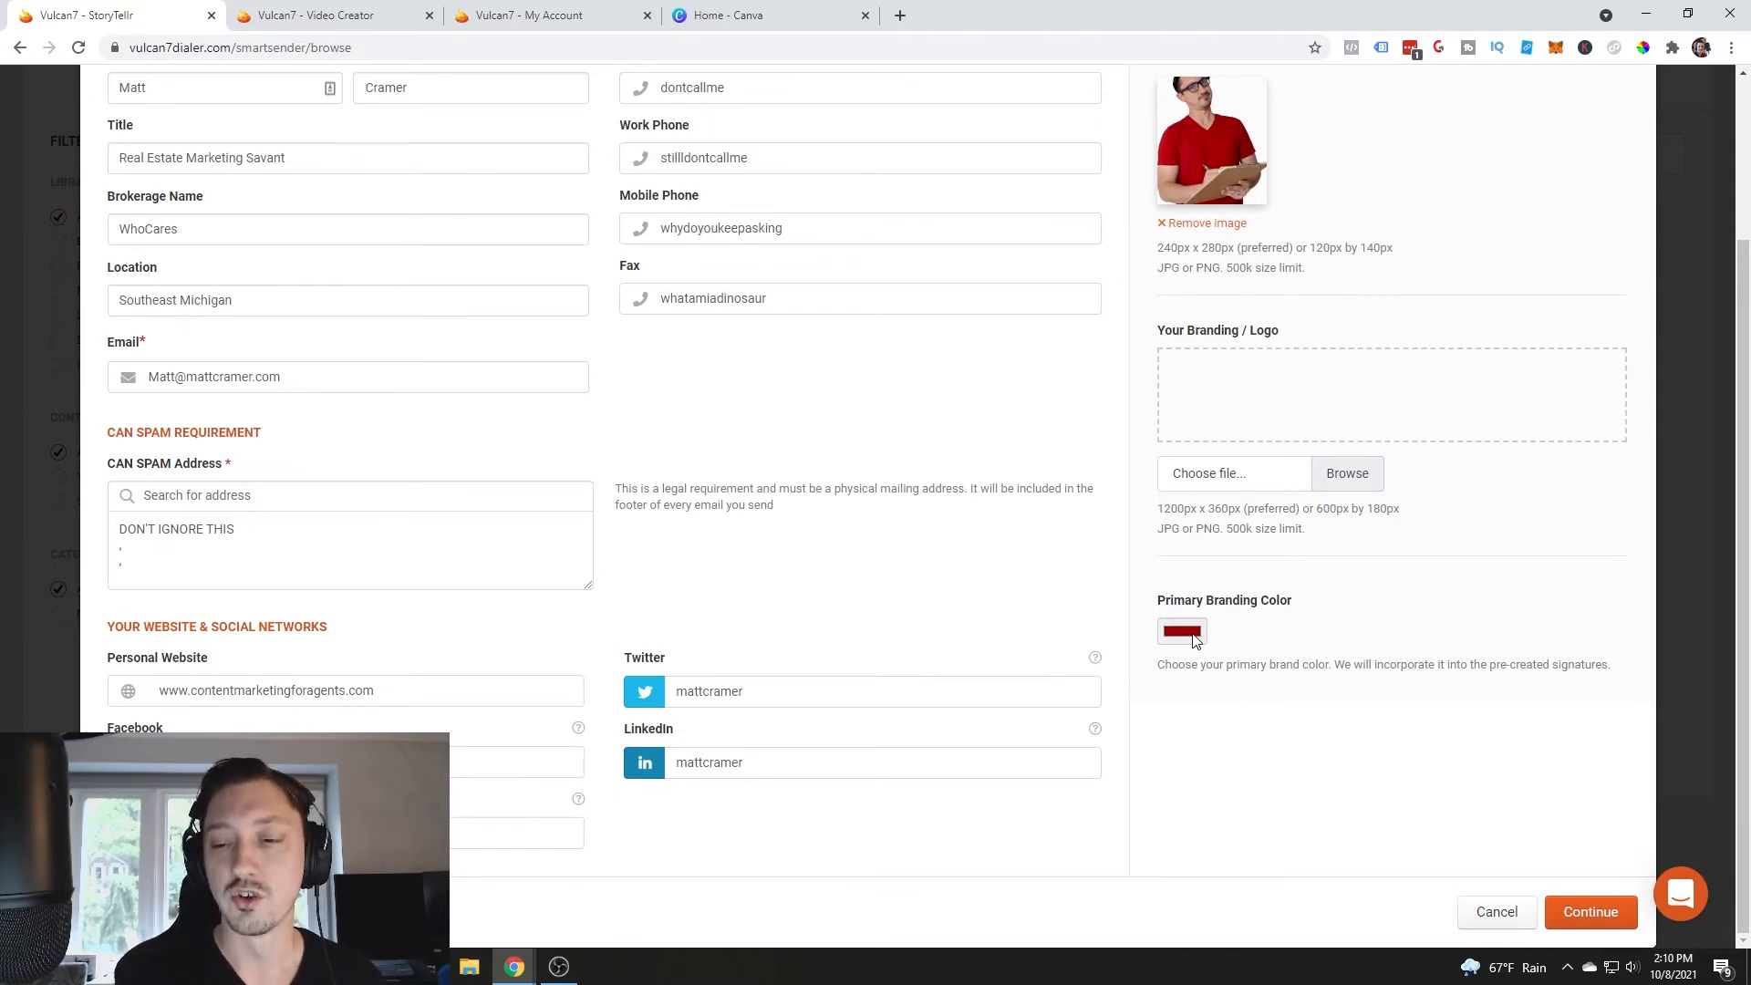
- Sample the profile photo's dark red with the ColorPick Eyedropper and copy its RGB value
click(1180, 631)
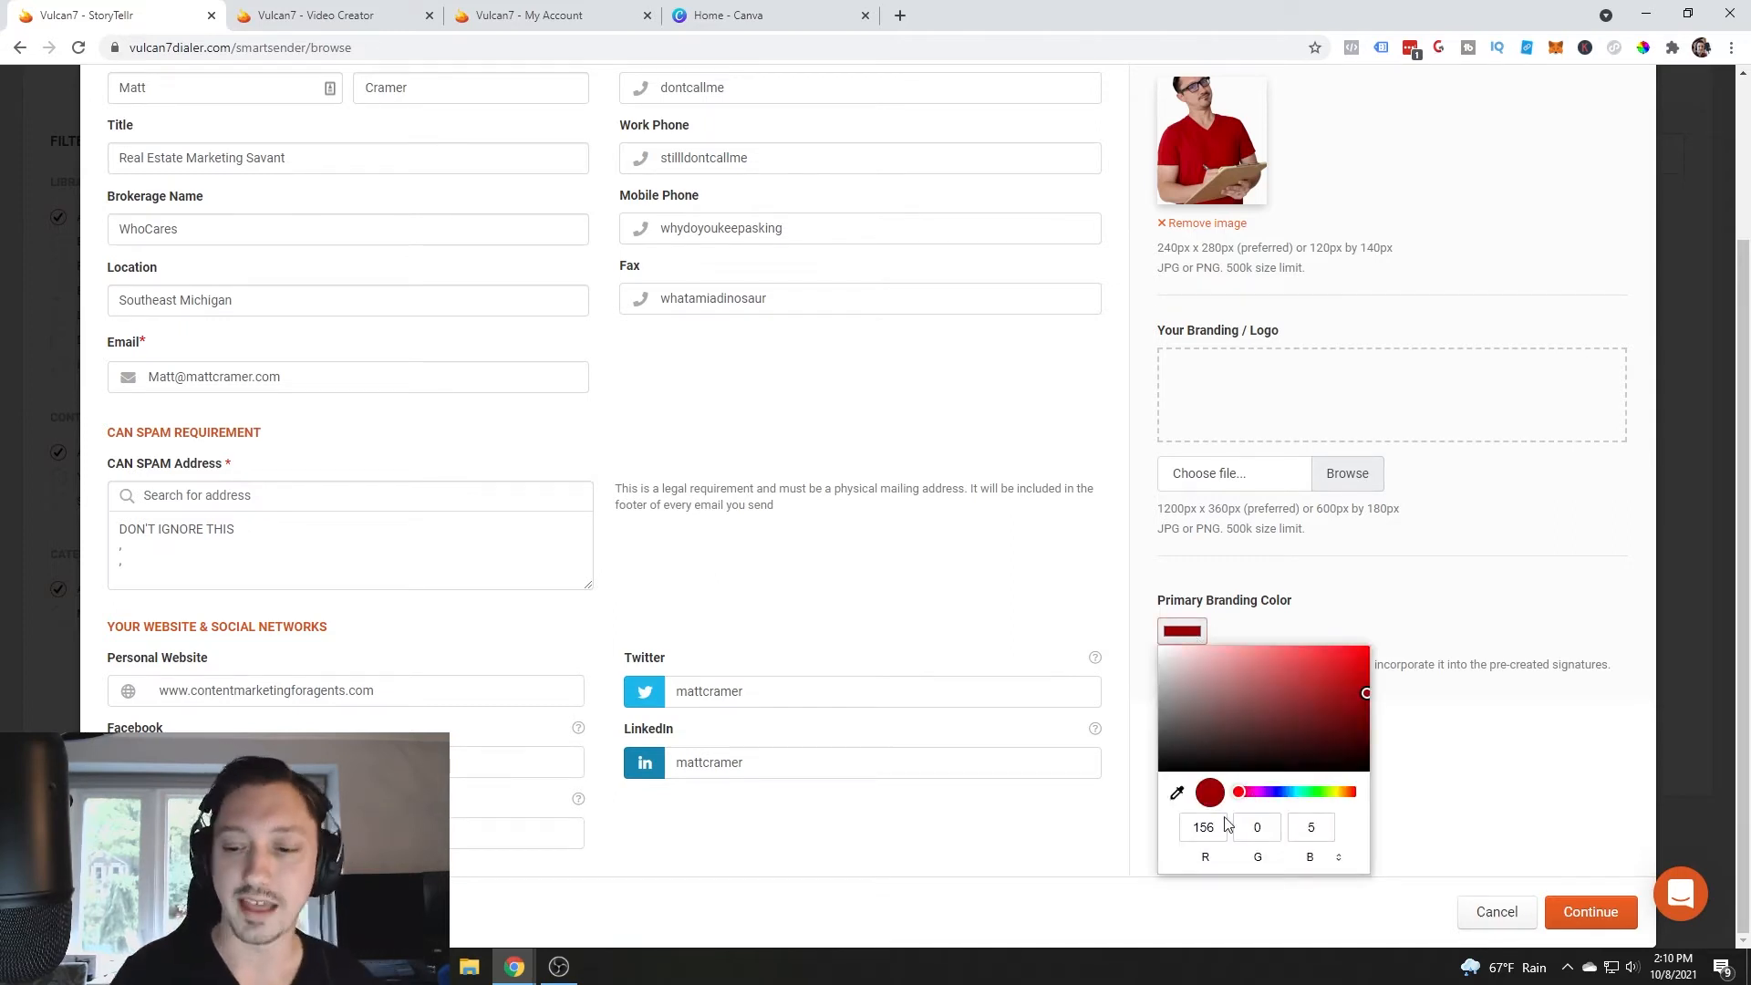
click(1235, 699)
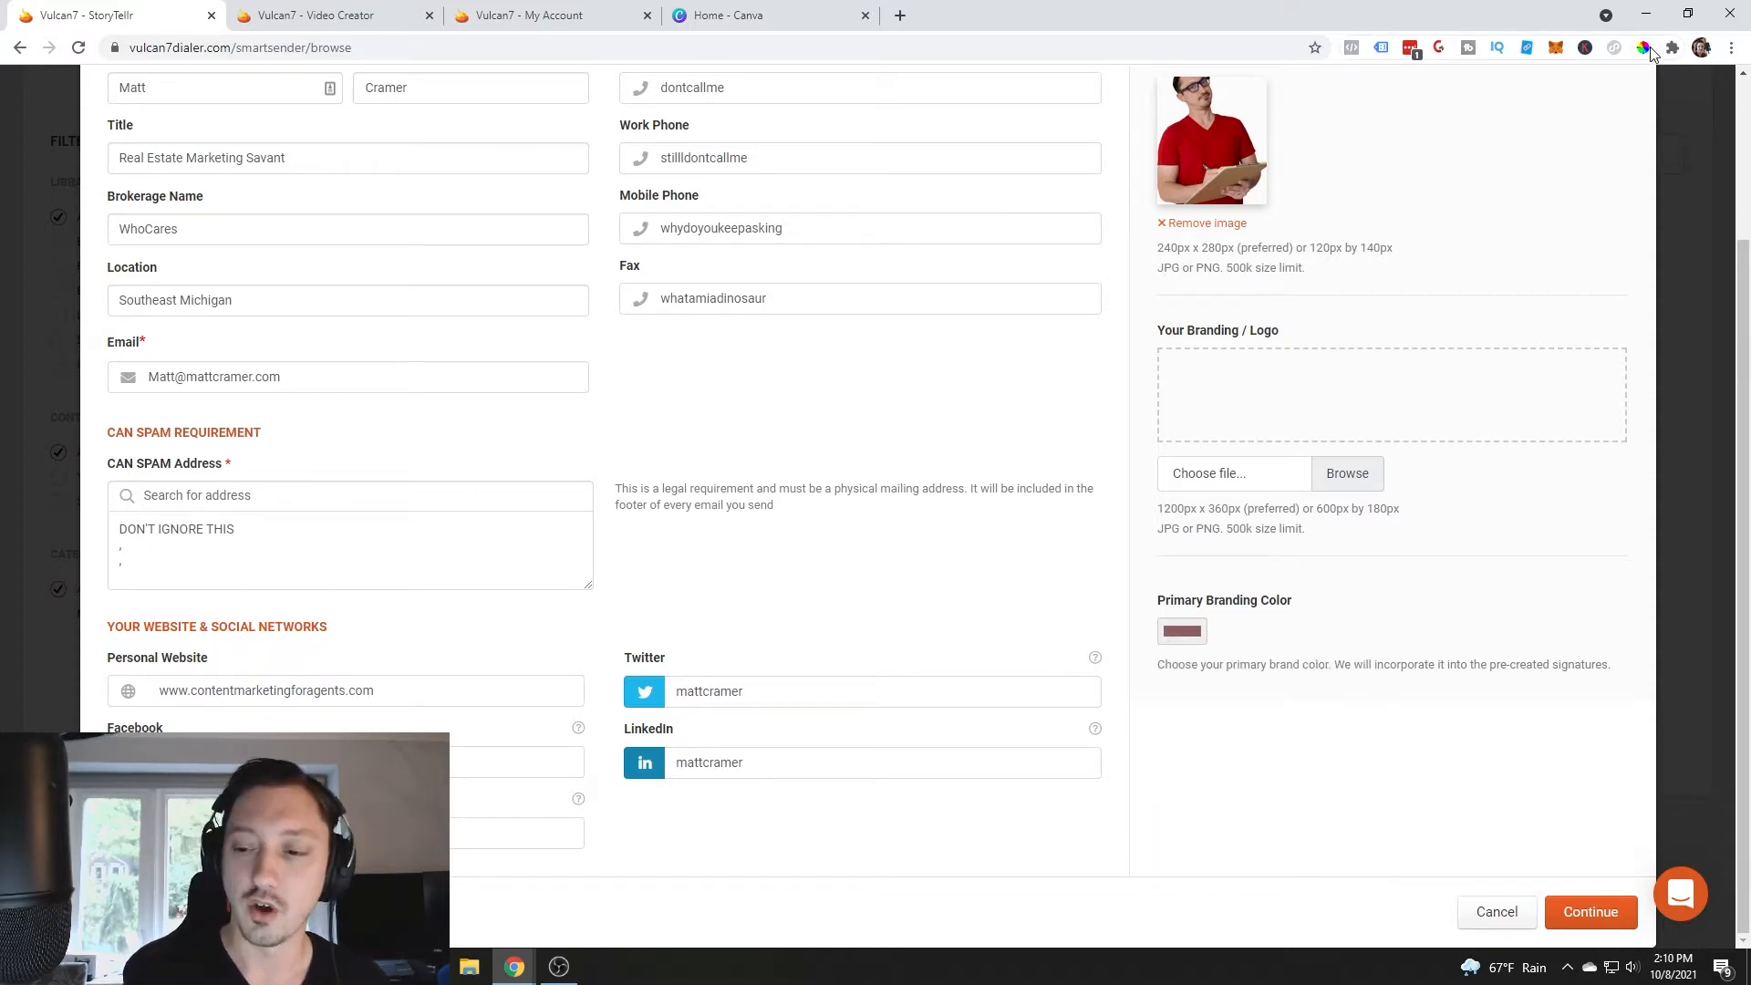
mouse_move(1643, 49)
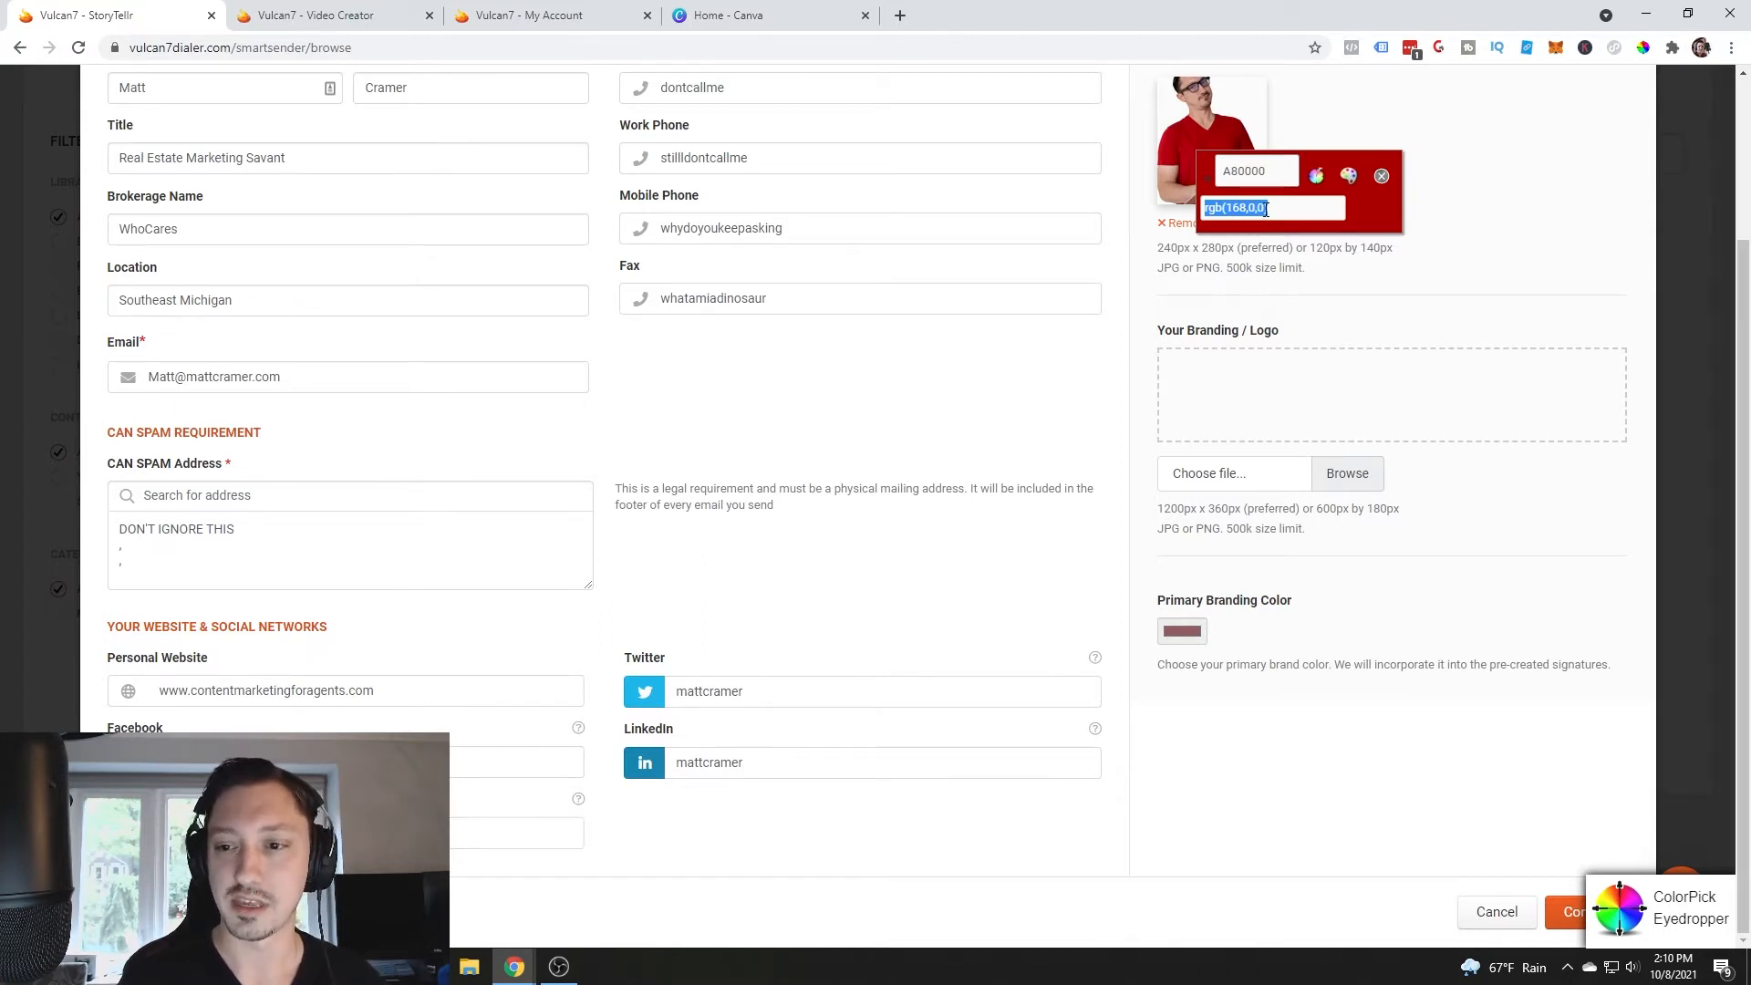
click(1255, 171)
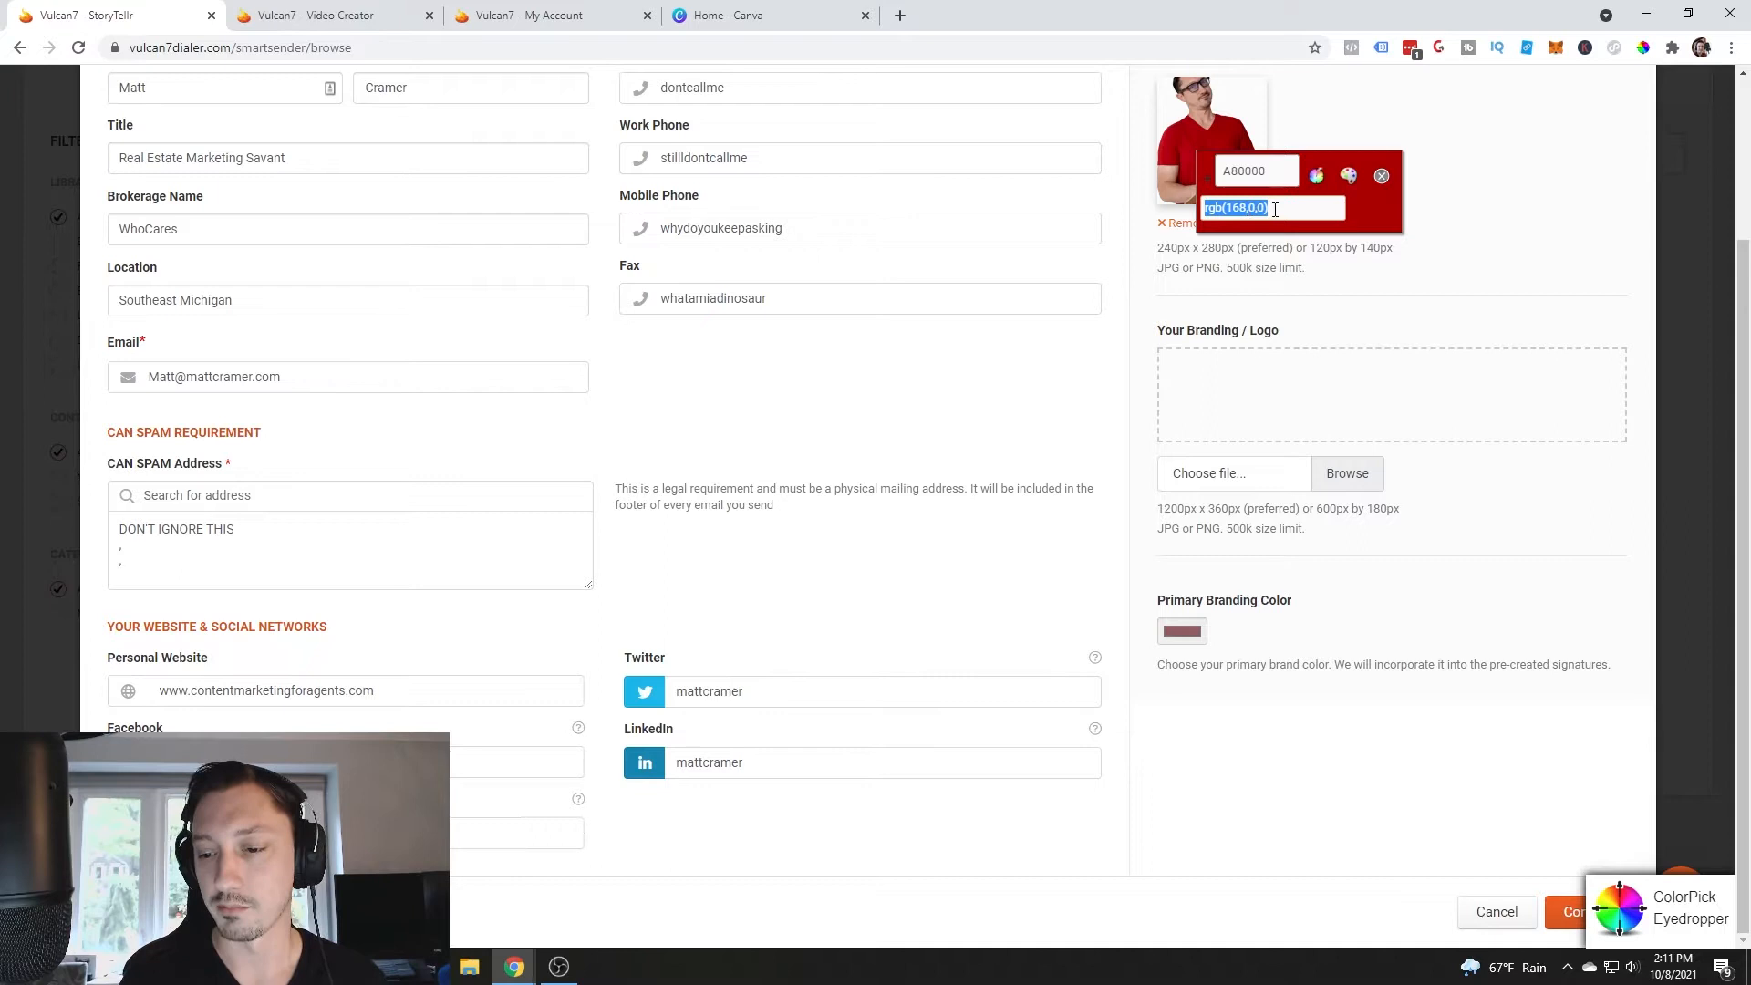
click(1381, 175)
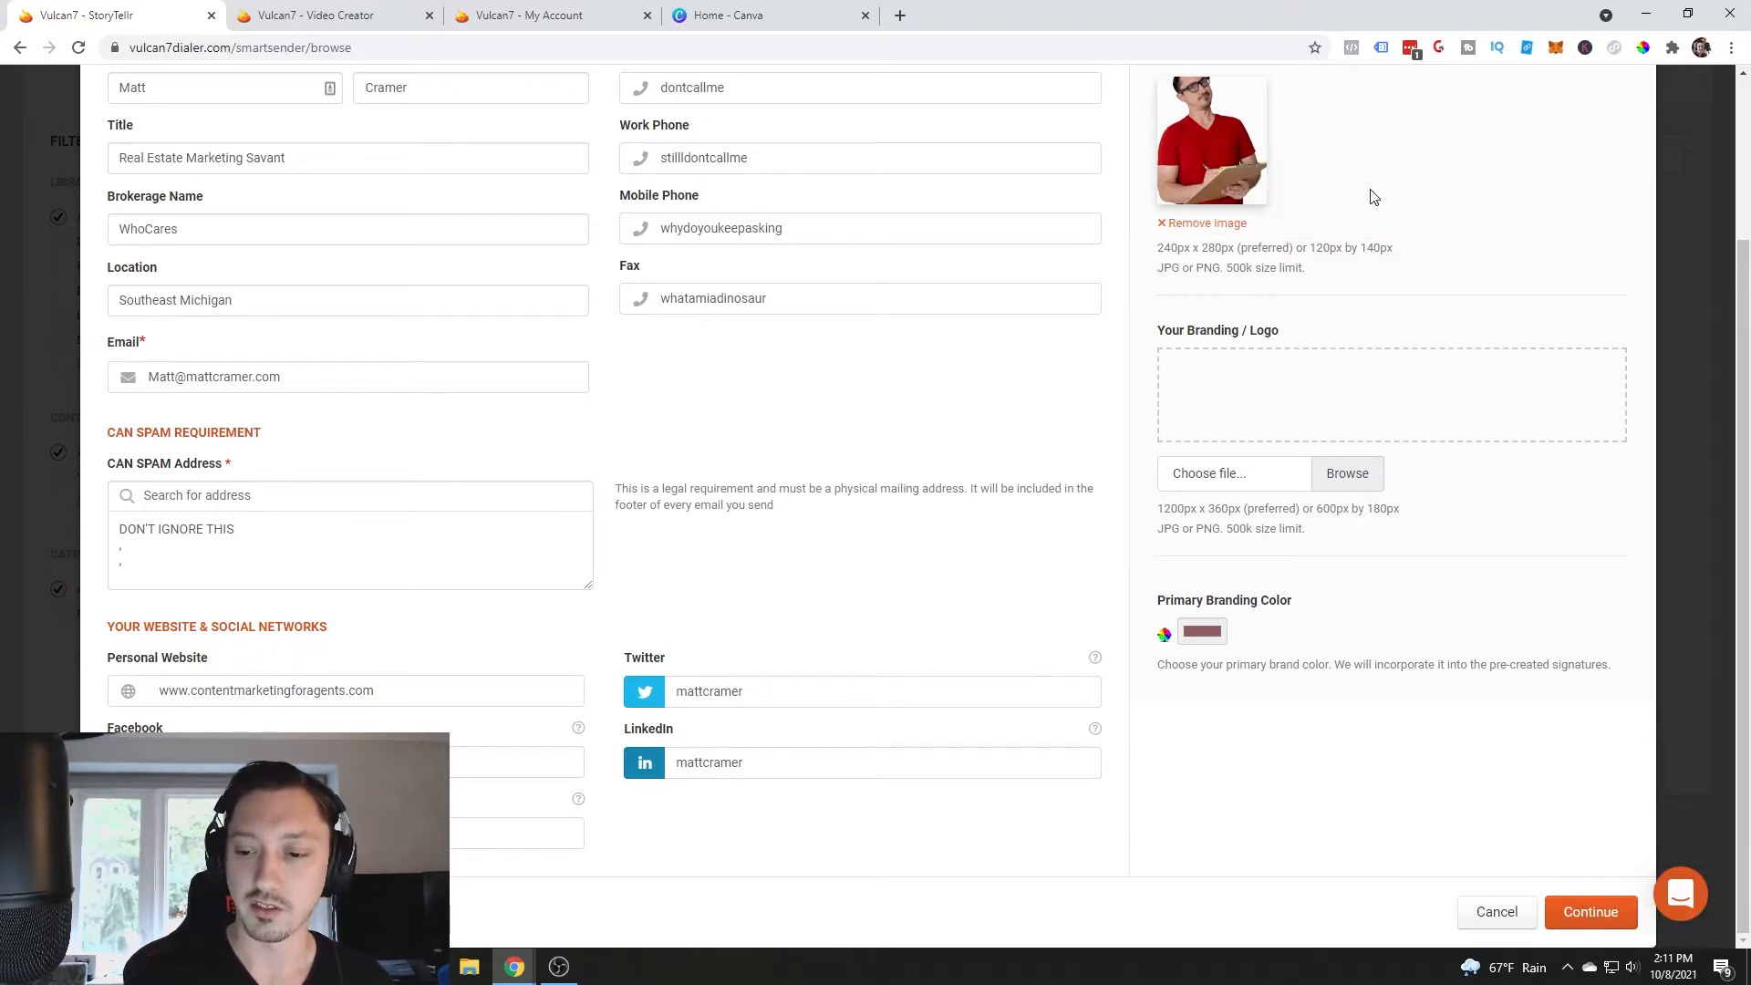
- Apply RGB 168, 0, 0 as the Primary Branding Color
click(1202, 633)
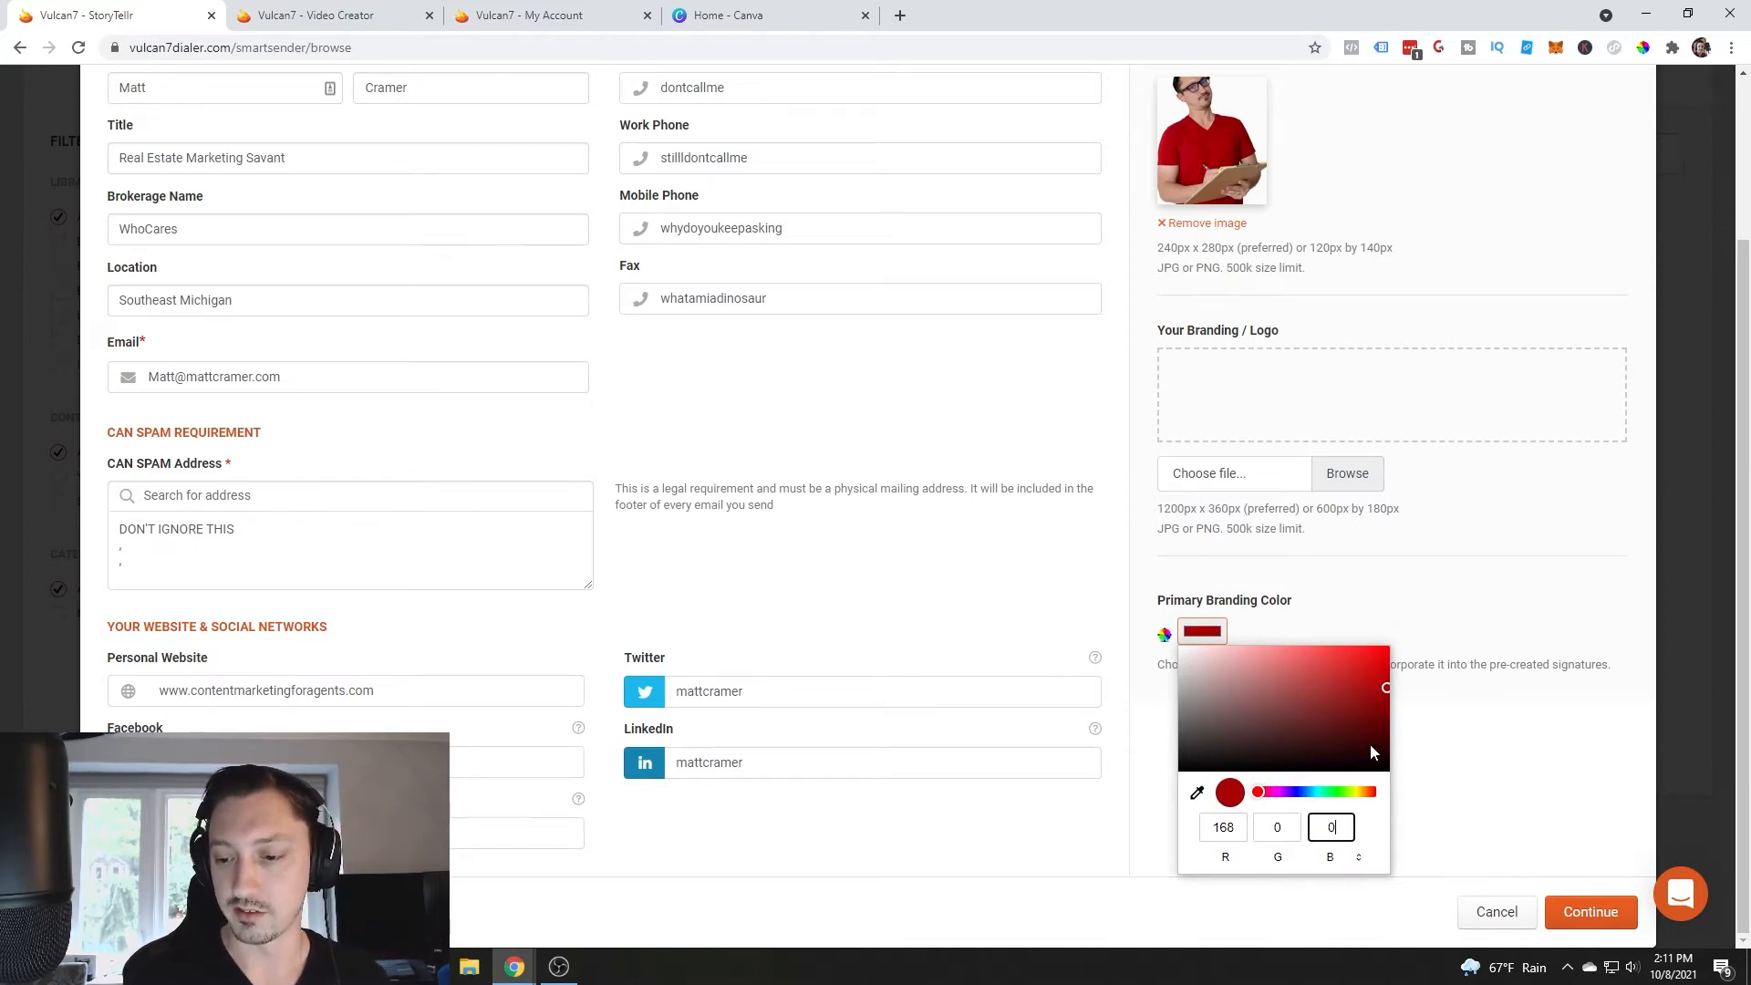
click(1214, 79)
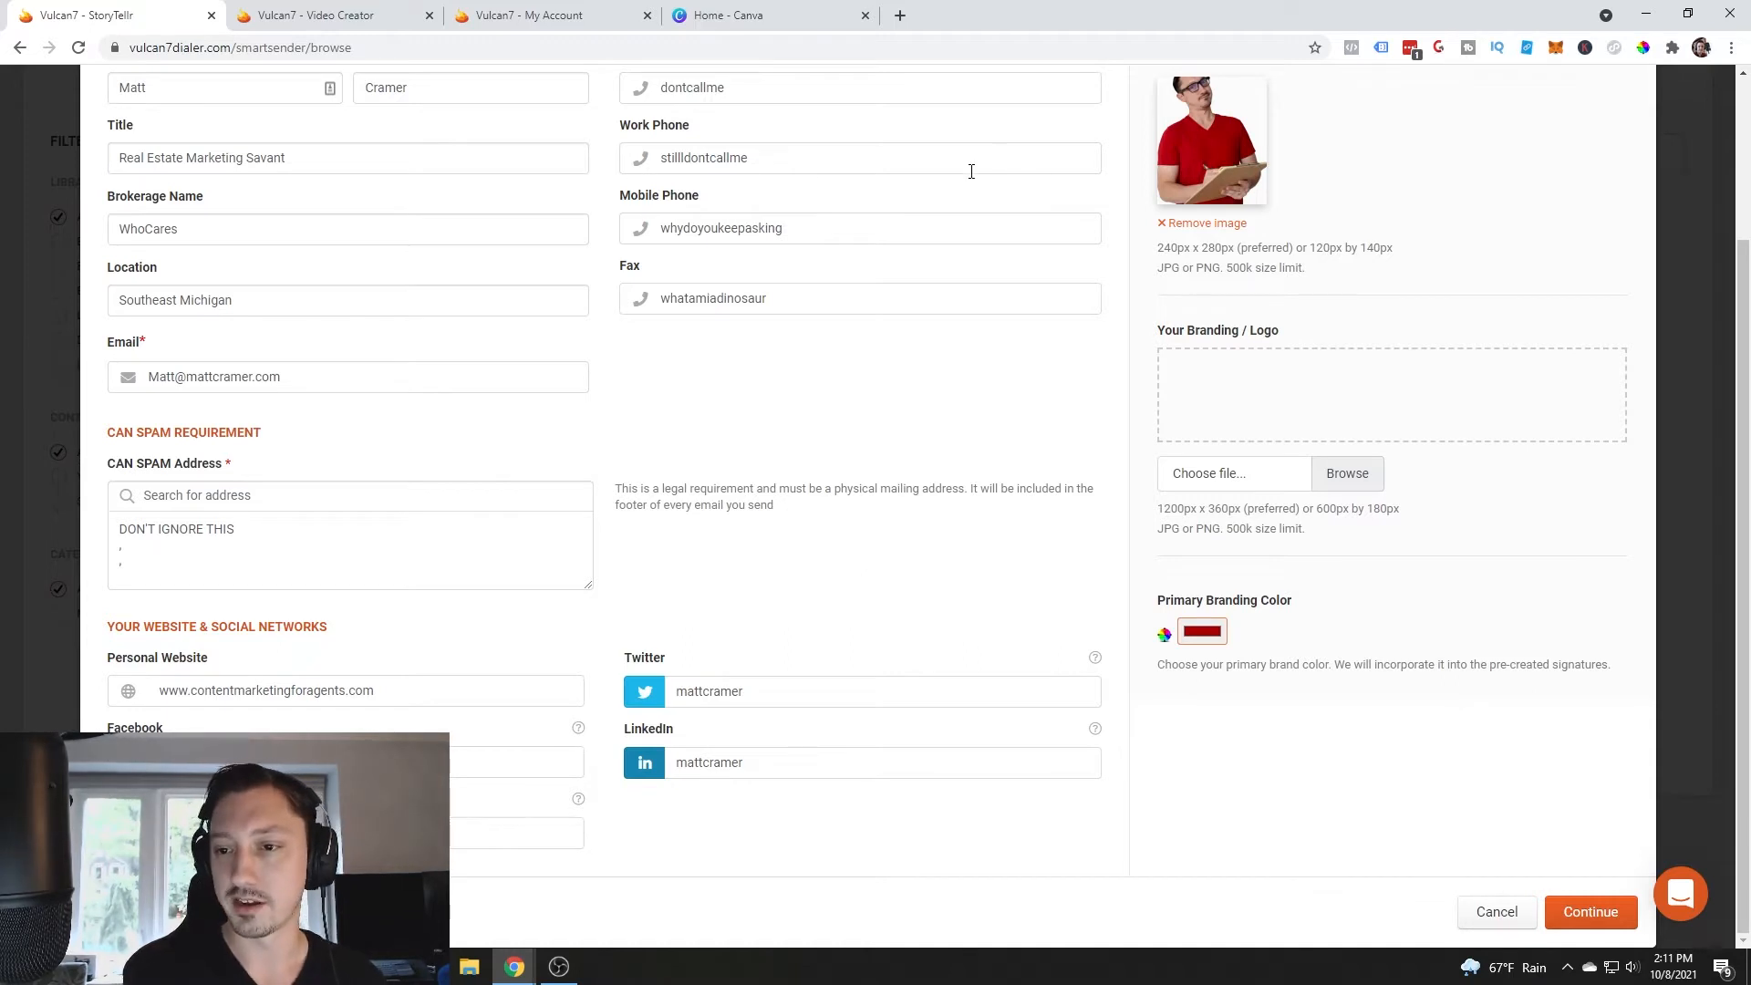
mouse_move(1058, 872)
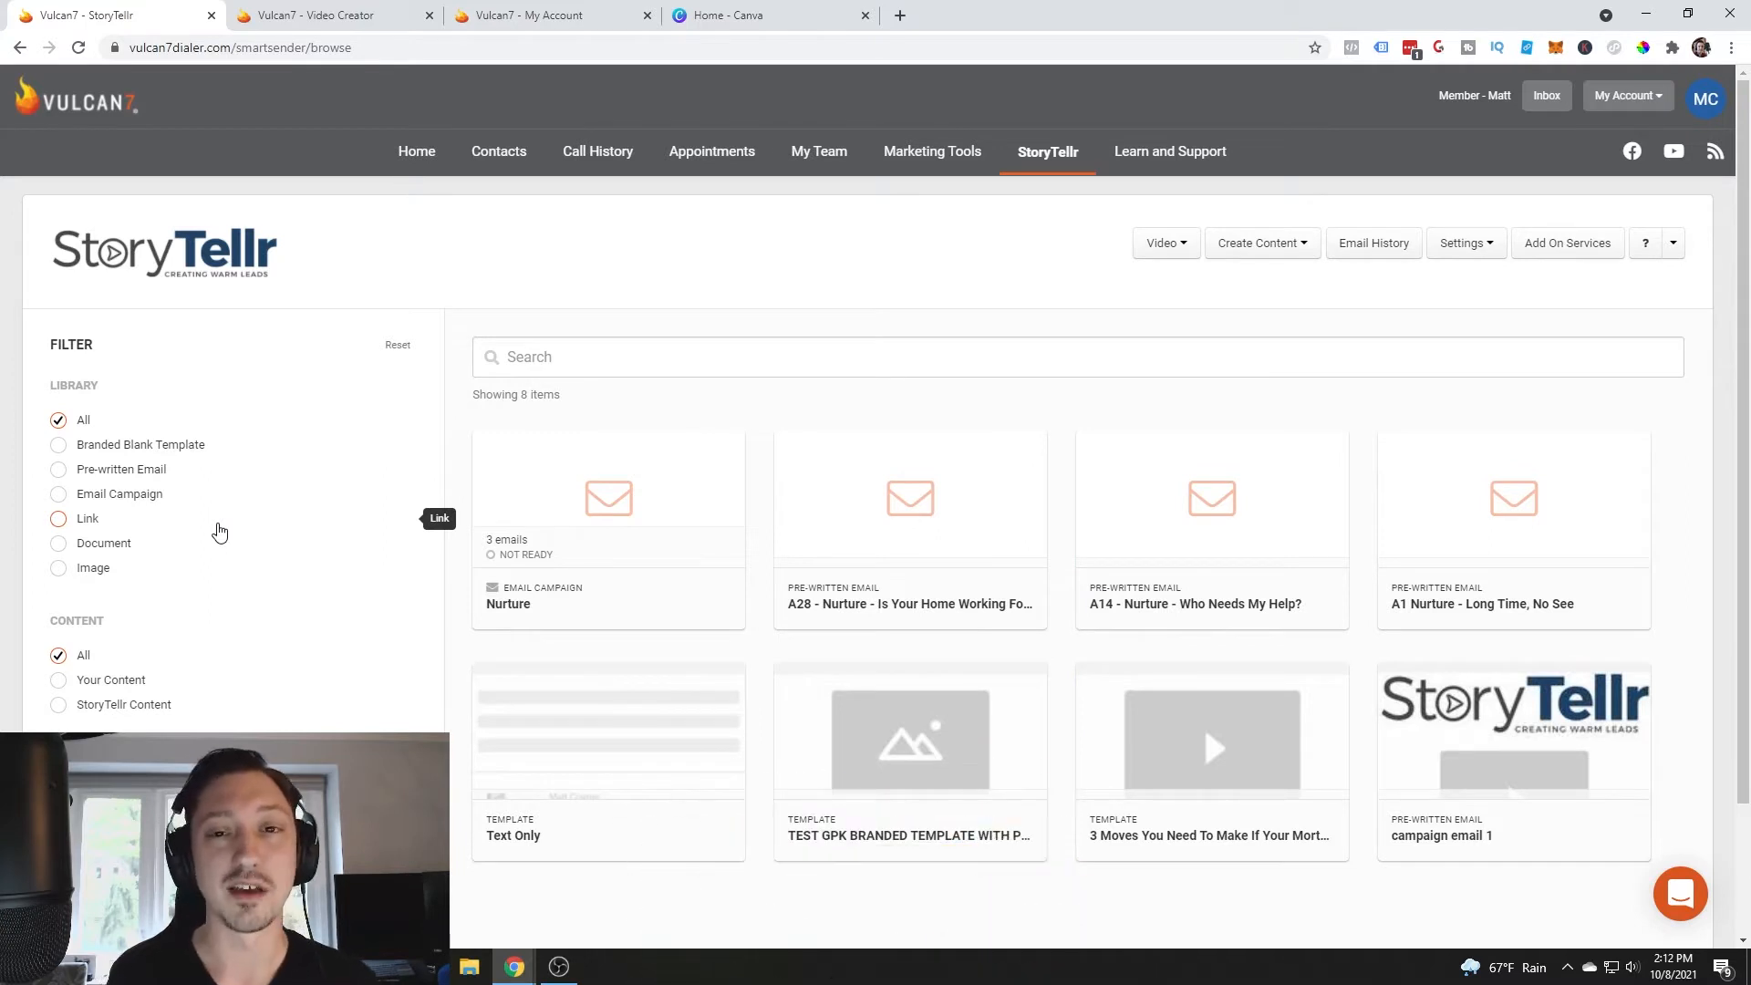
- Filter the library by Pre-written Email, then by Email Campaign, leaving the Nurture campaign
click(58, 469)
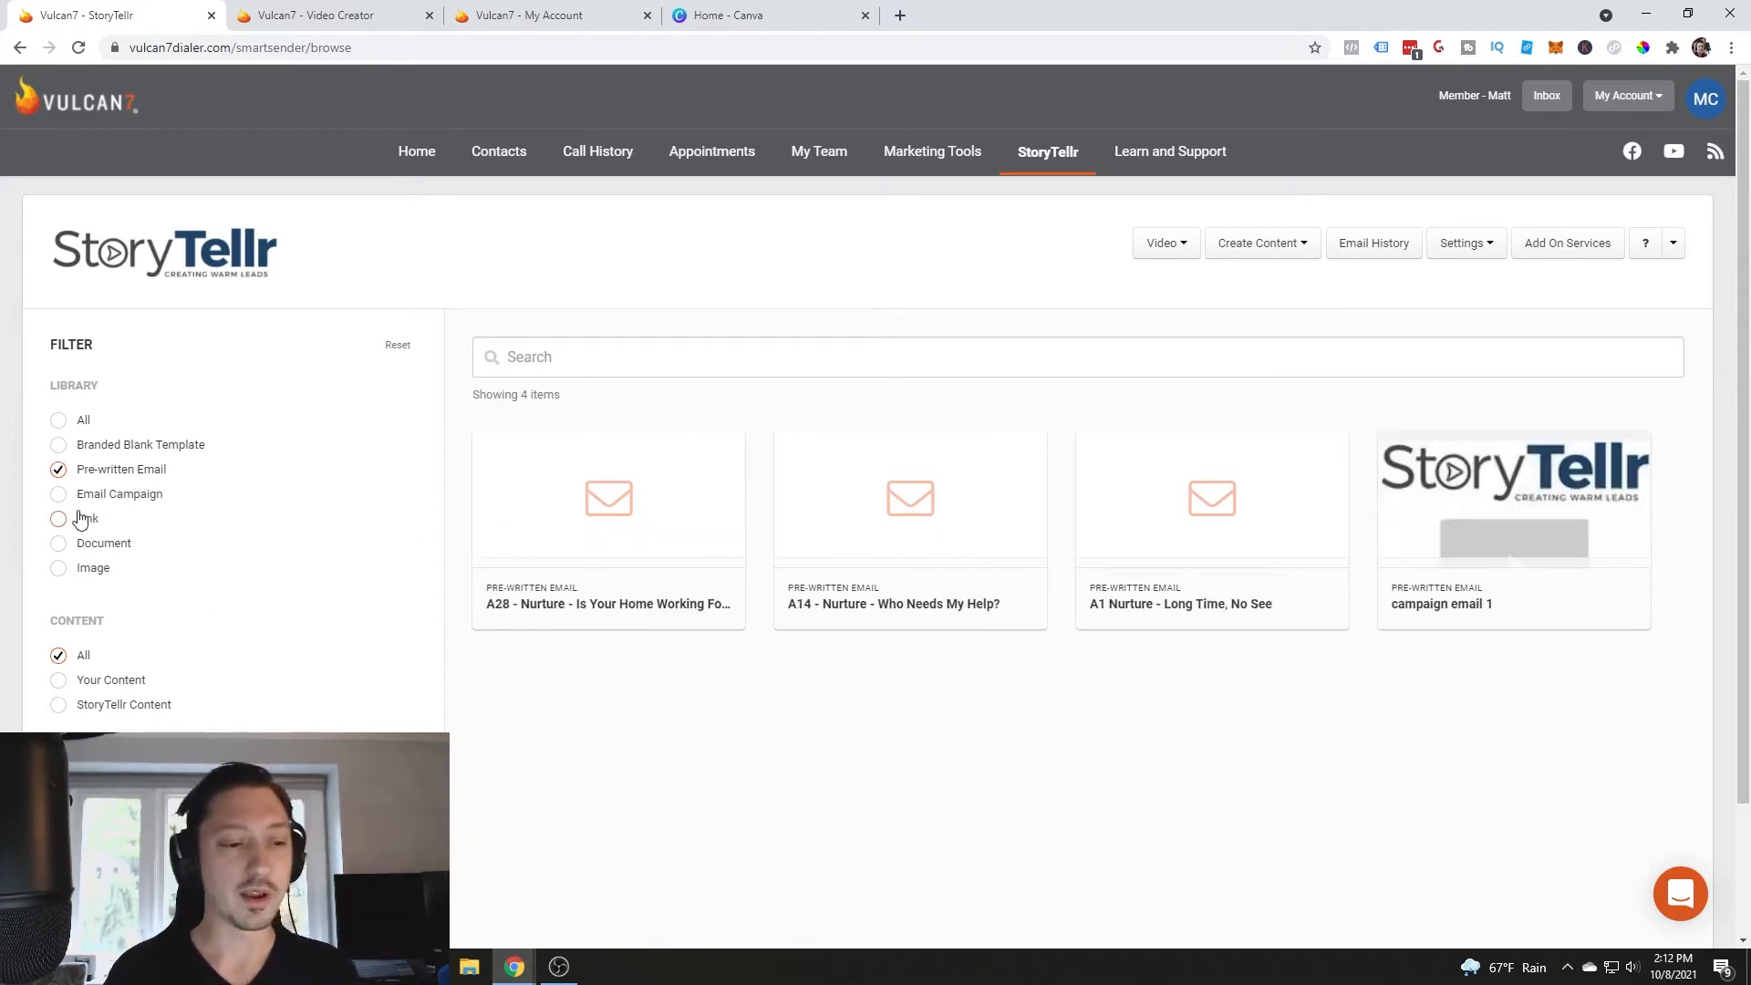
click(58, 495)
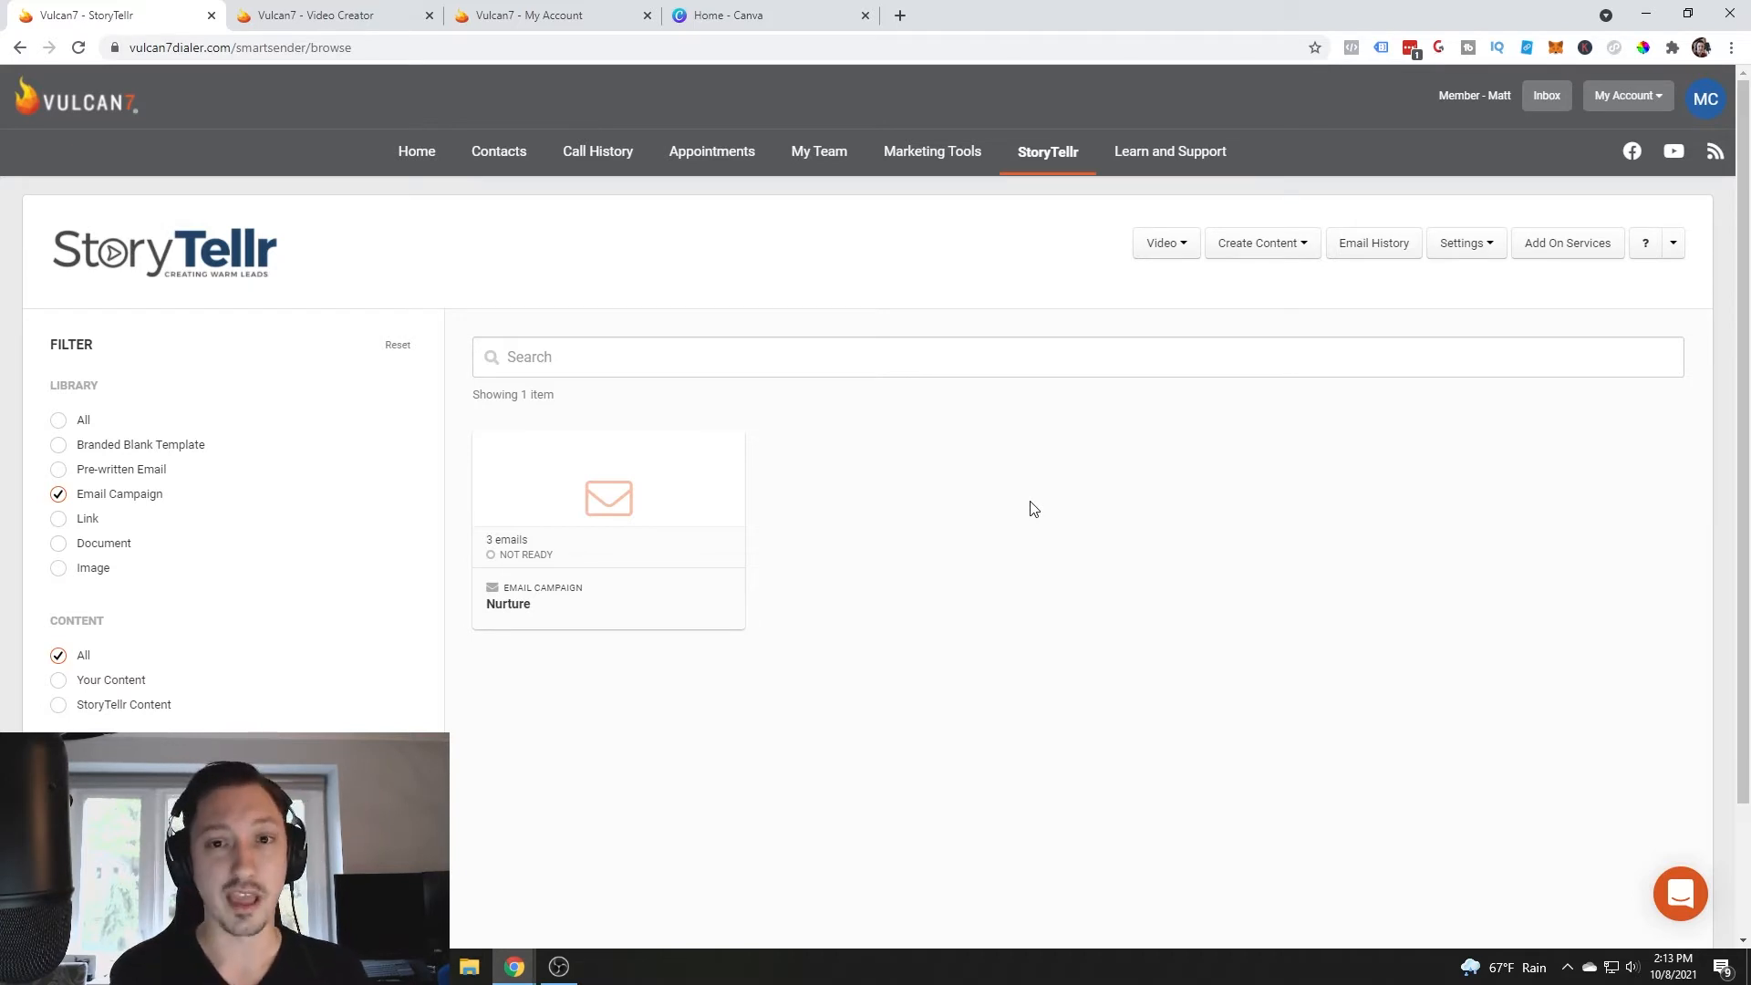
- Visit the empty Video Creator, then return to the StoryTellr content library
click(1162, 243)
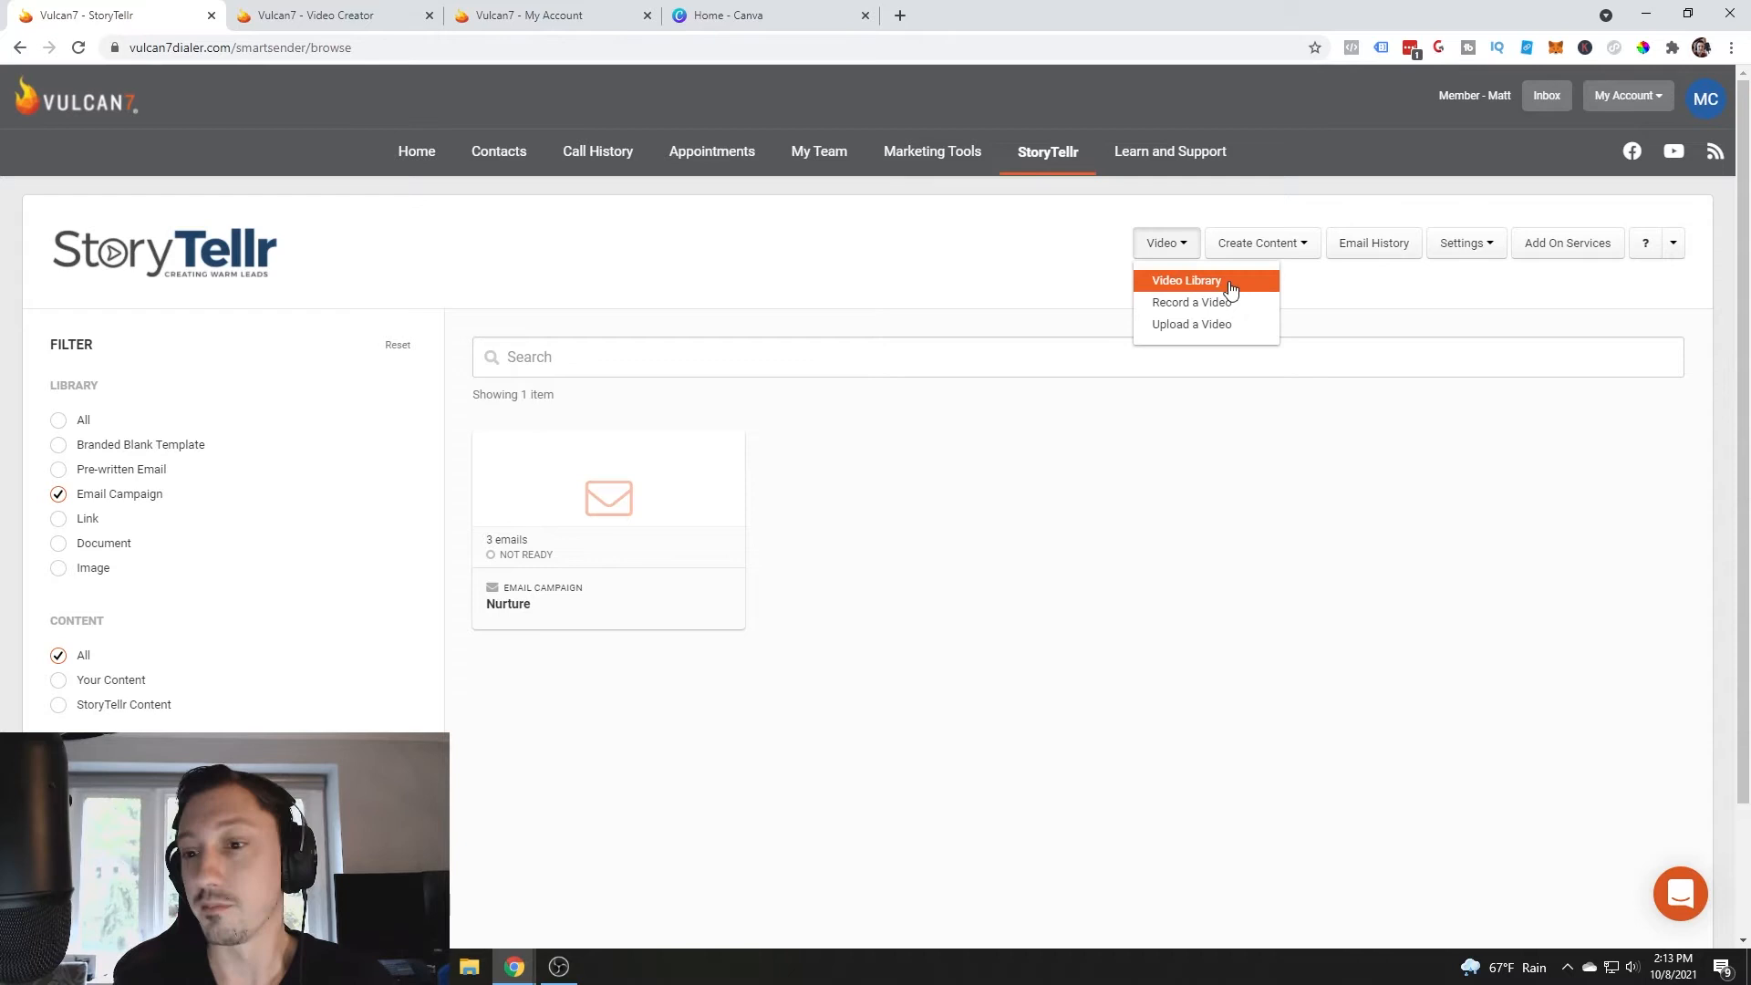
mouse_move(1191, 325)
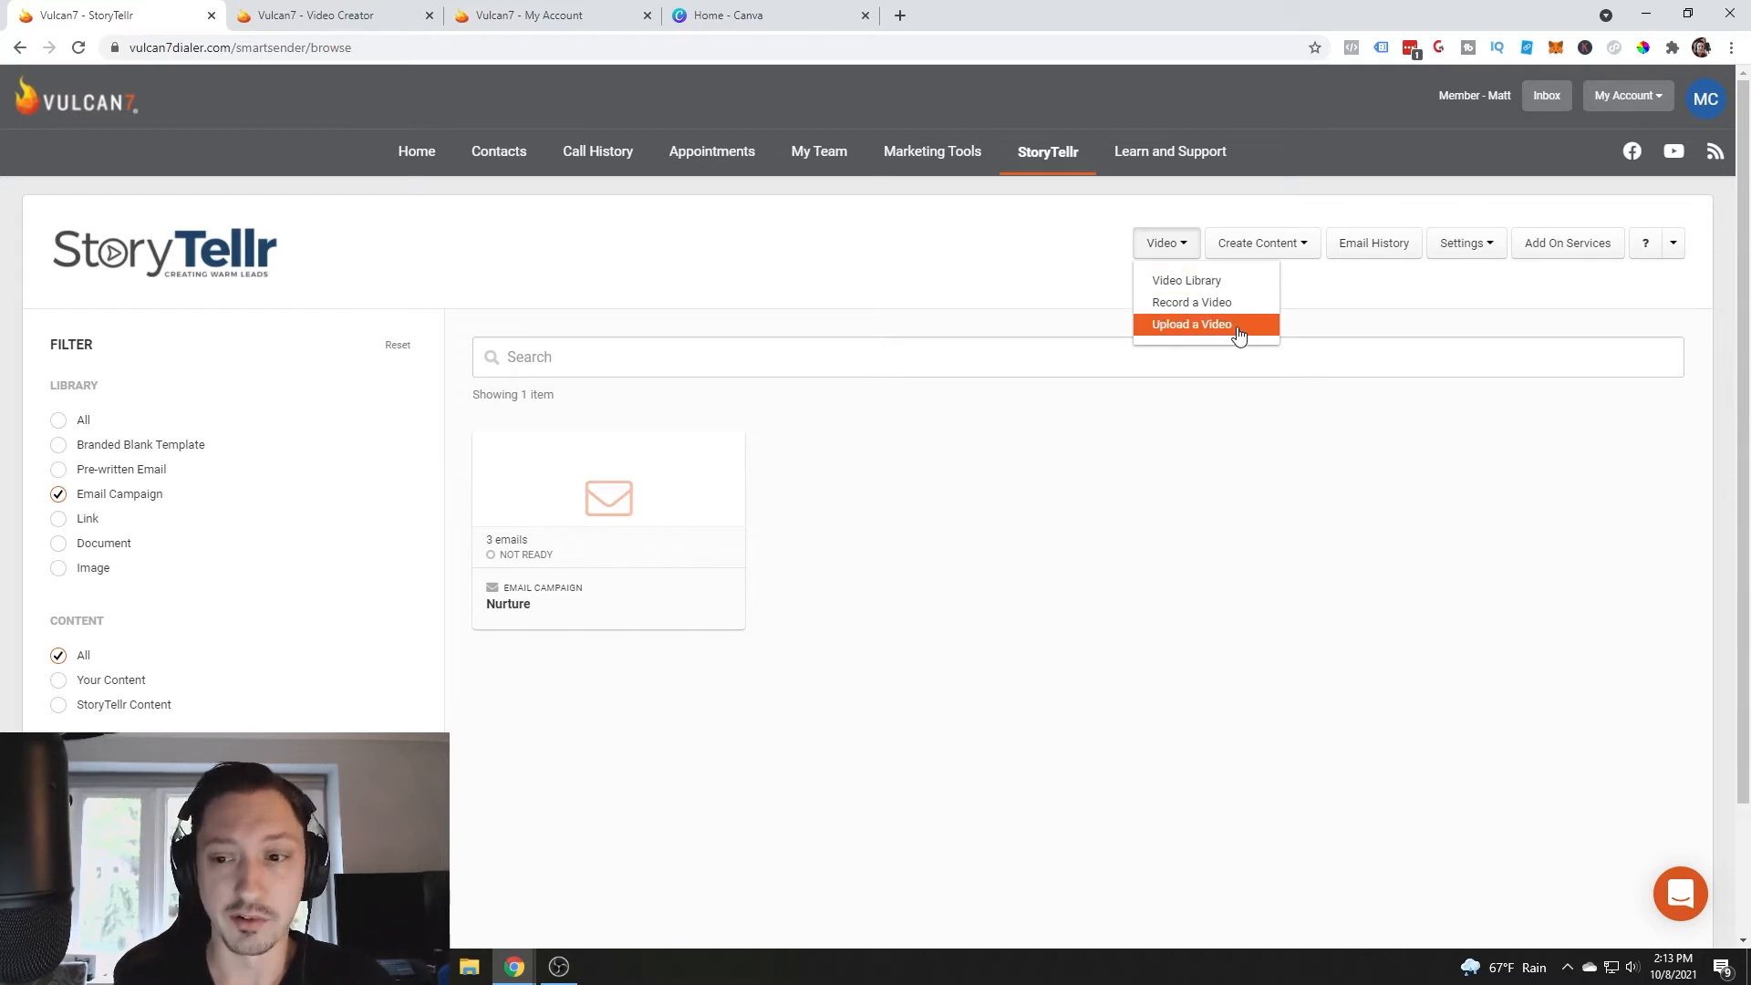
mouse_move(1203, 301)
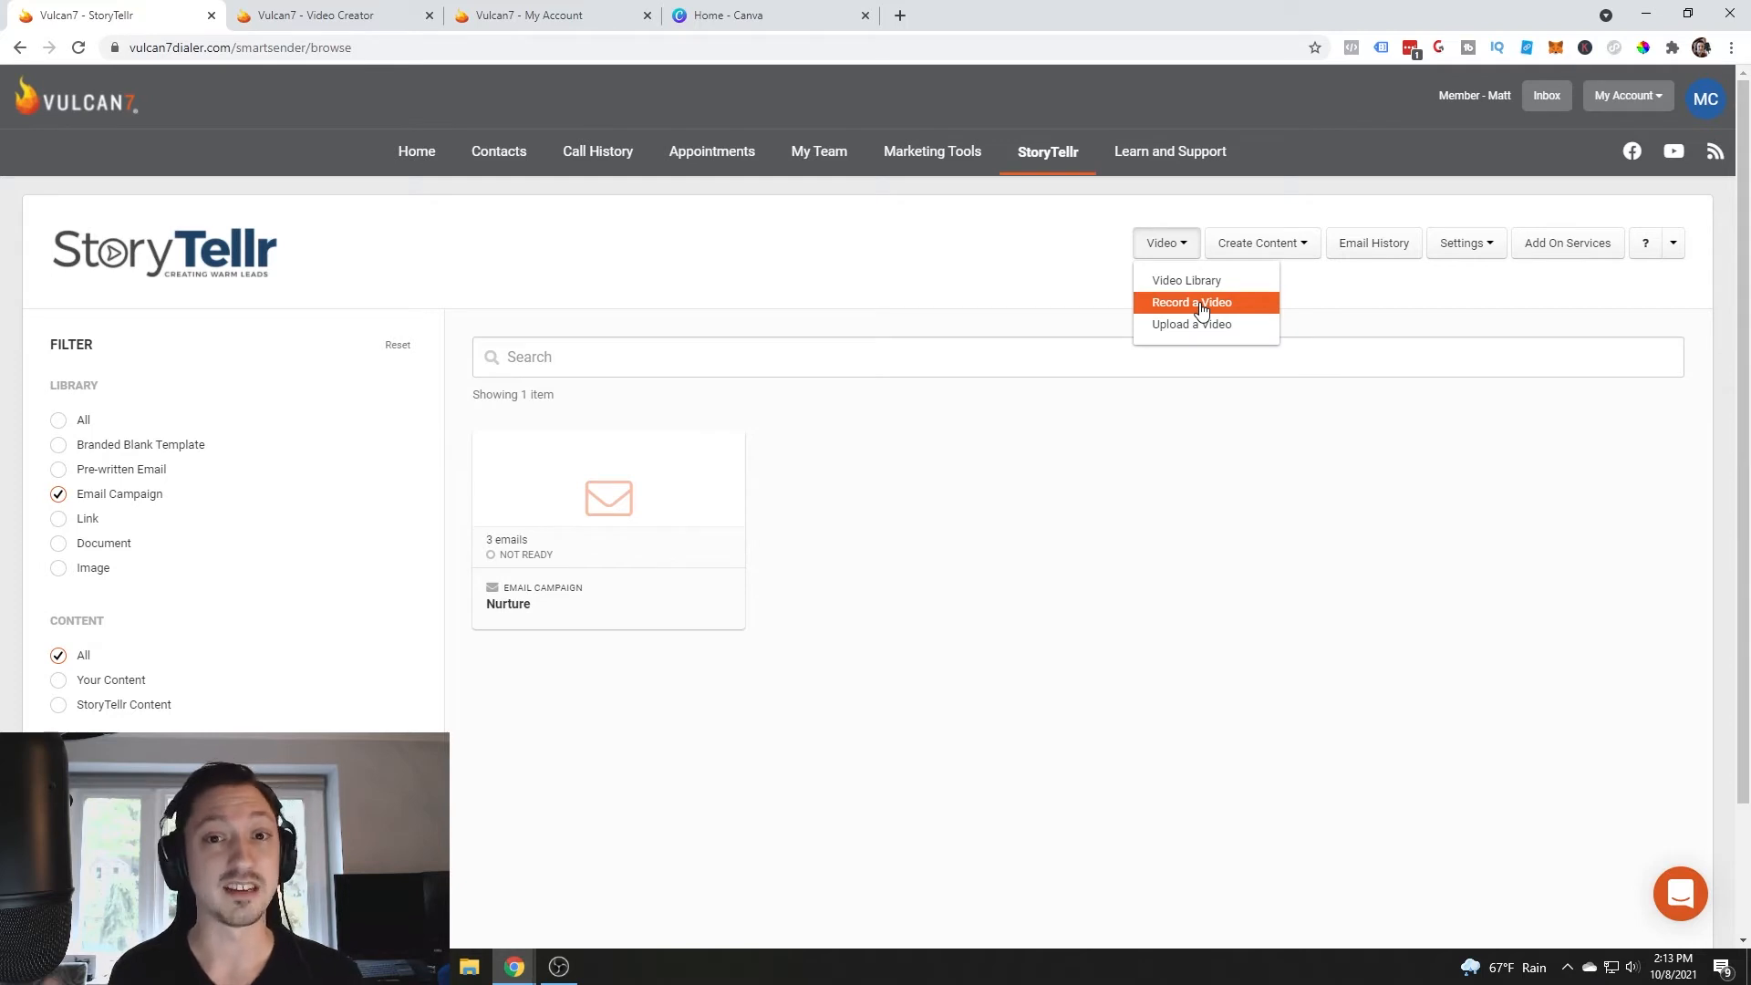
mouse_move(1041, 262)
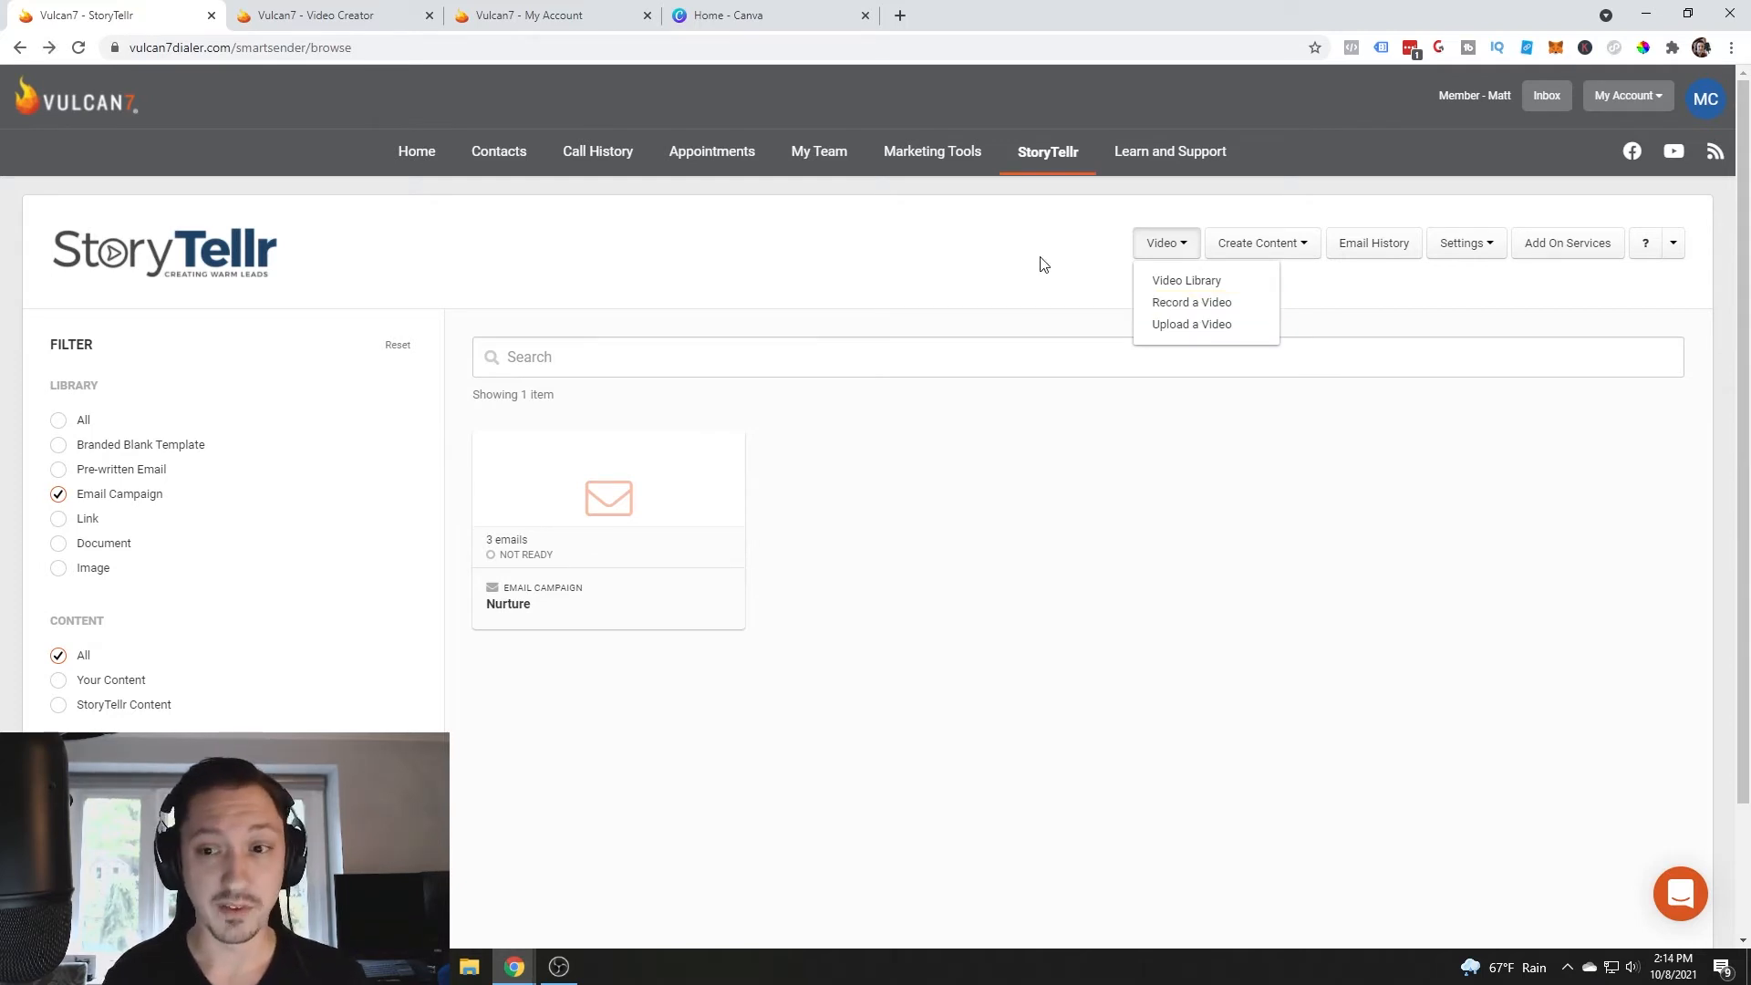
mouse_move(903, 241)
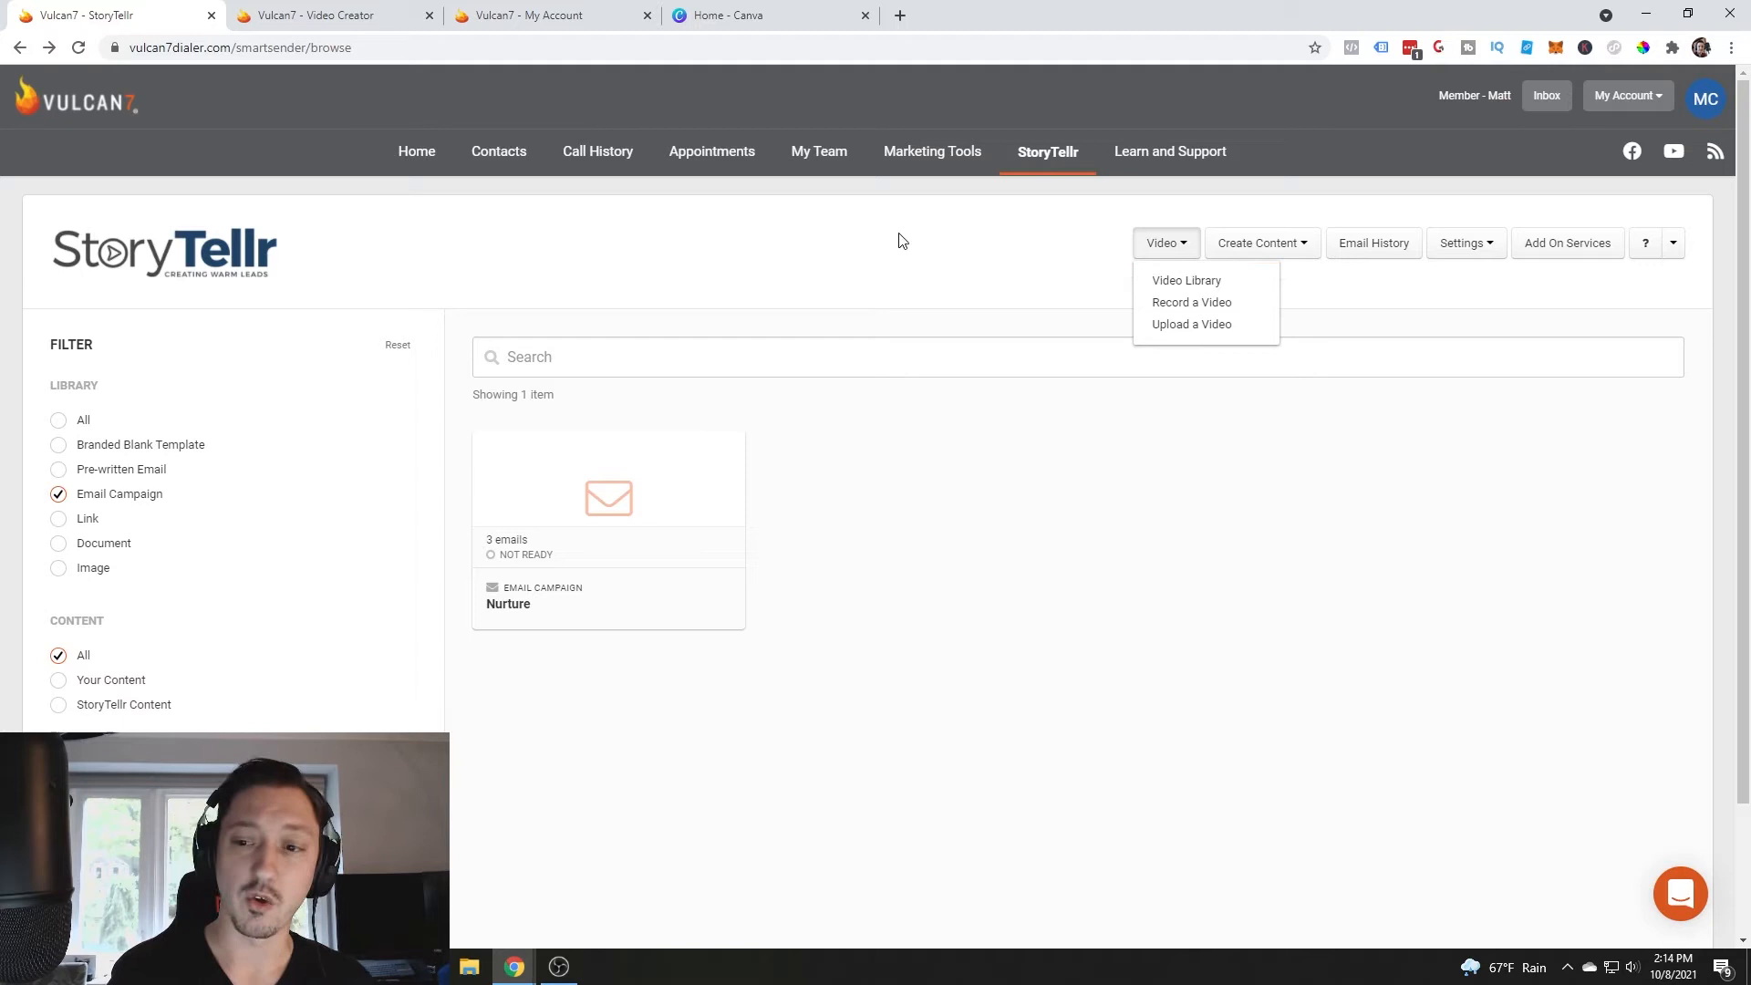
mouse_move(908, 253)
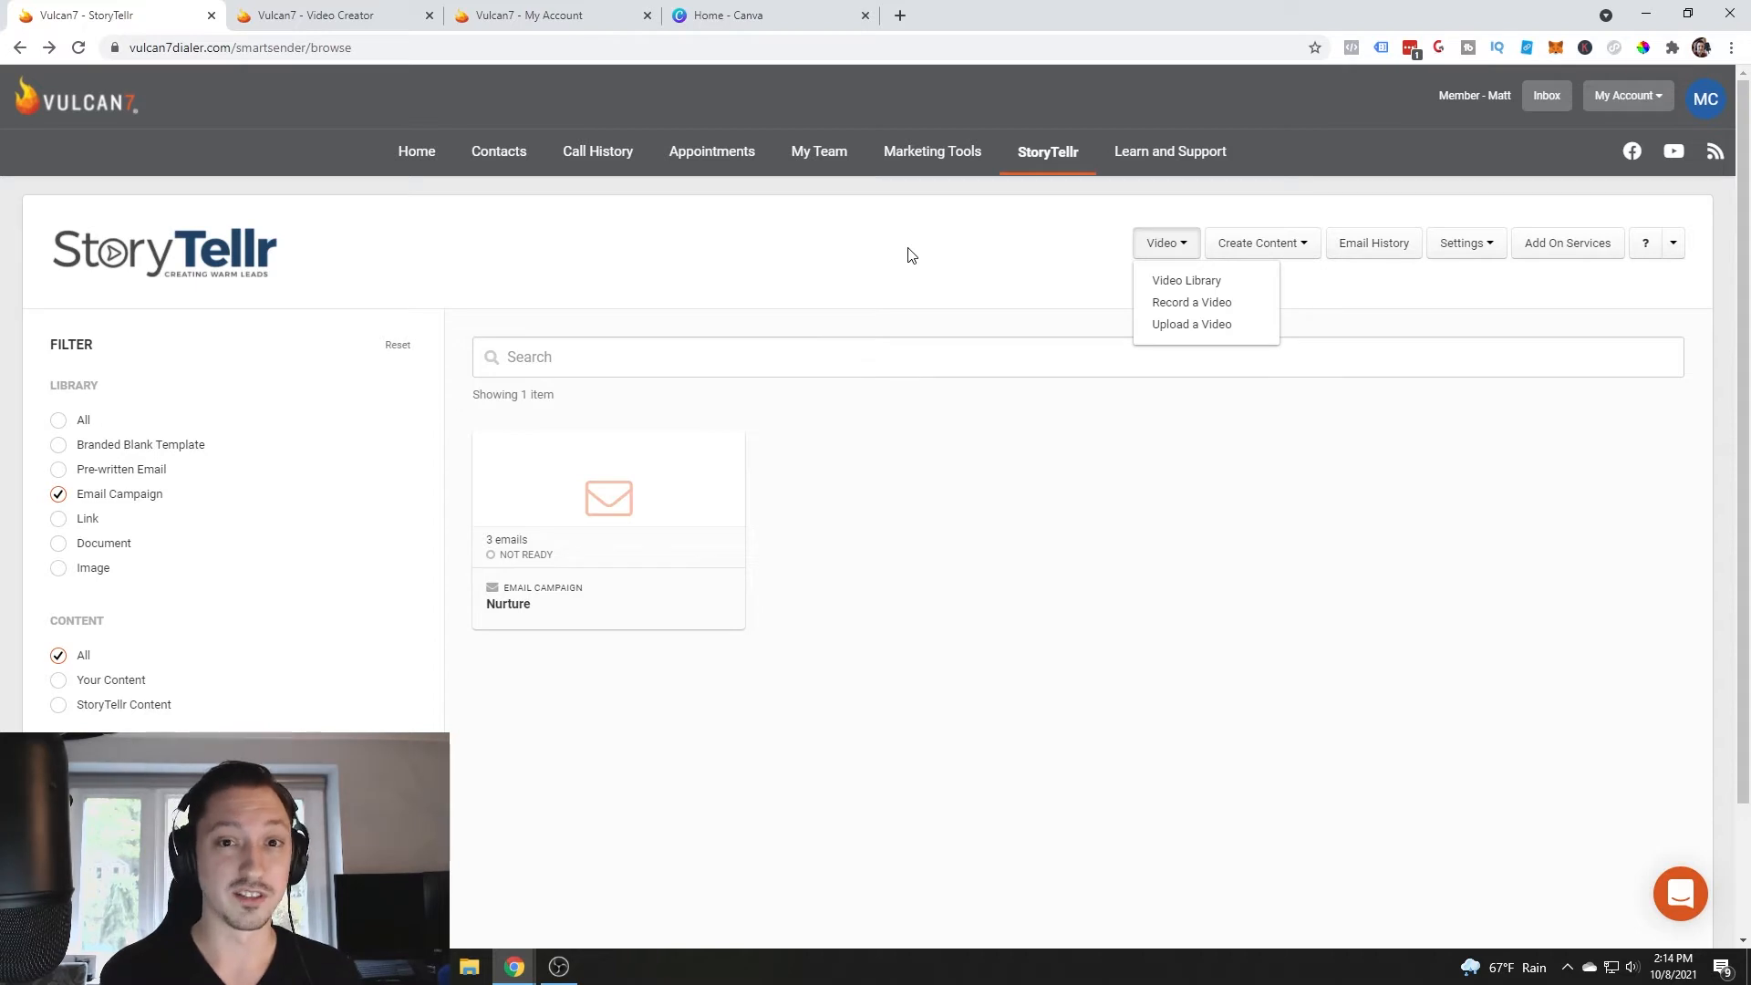
click(1185, 280)
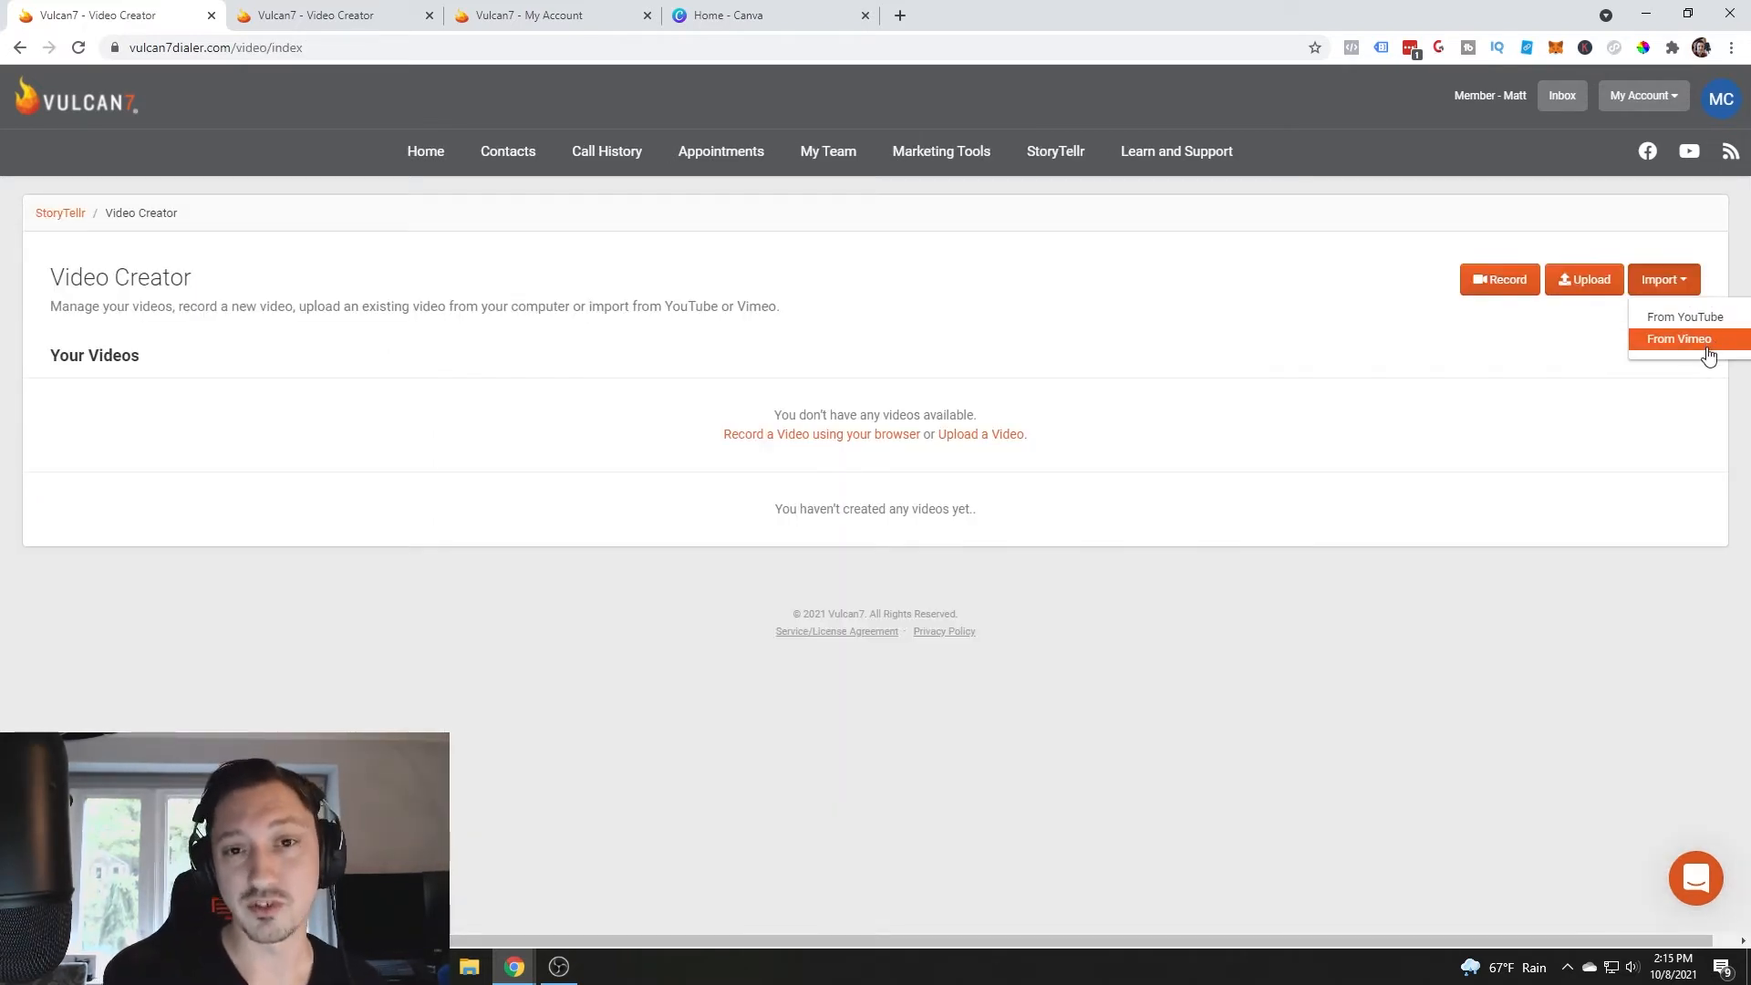
mouse_move(1122, 336)
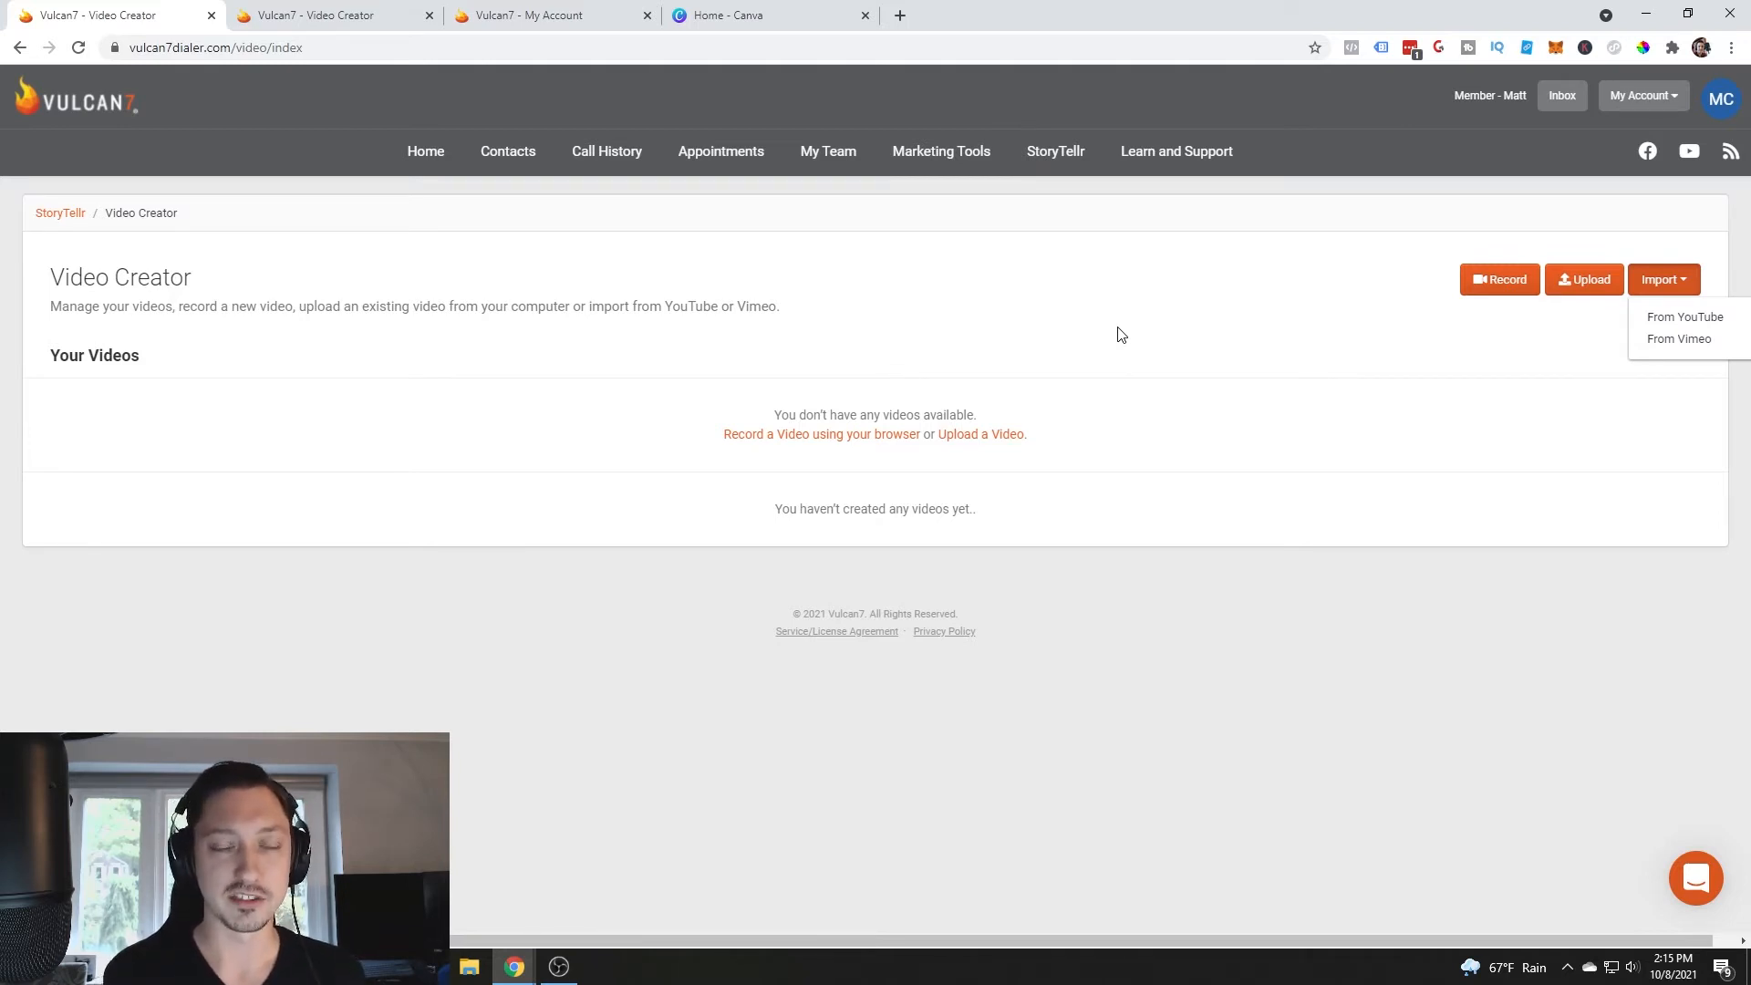
click(1683, 316)
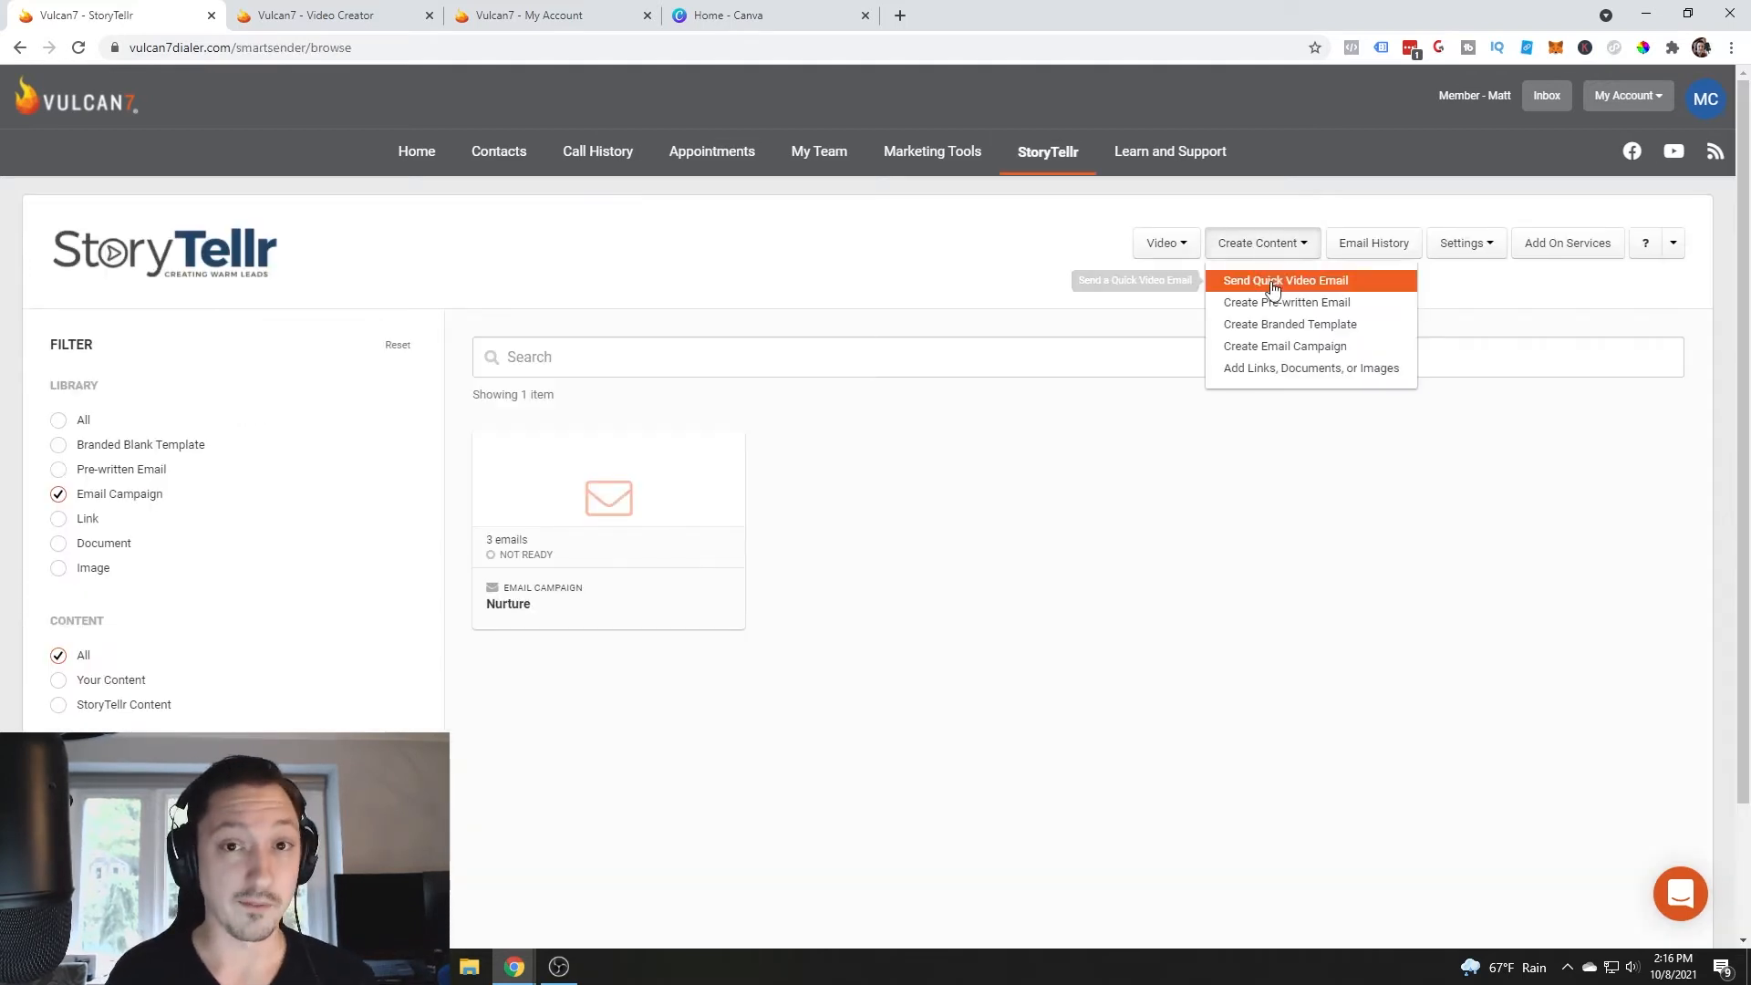
click(1461, 243)
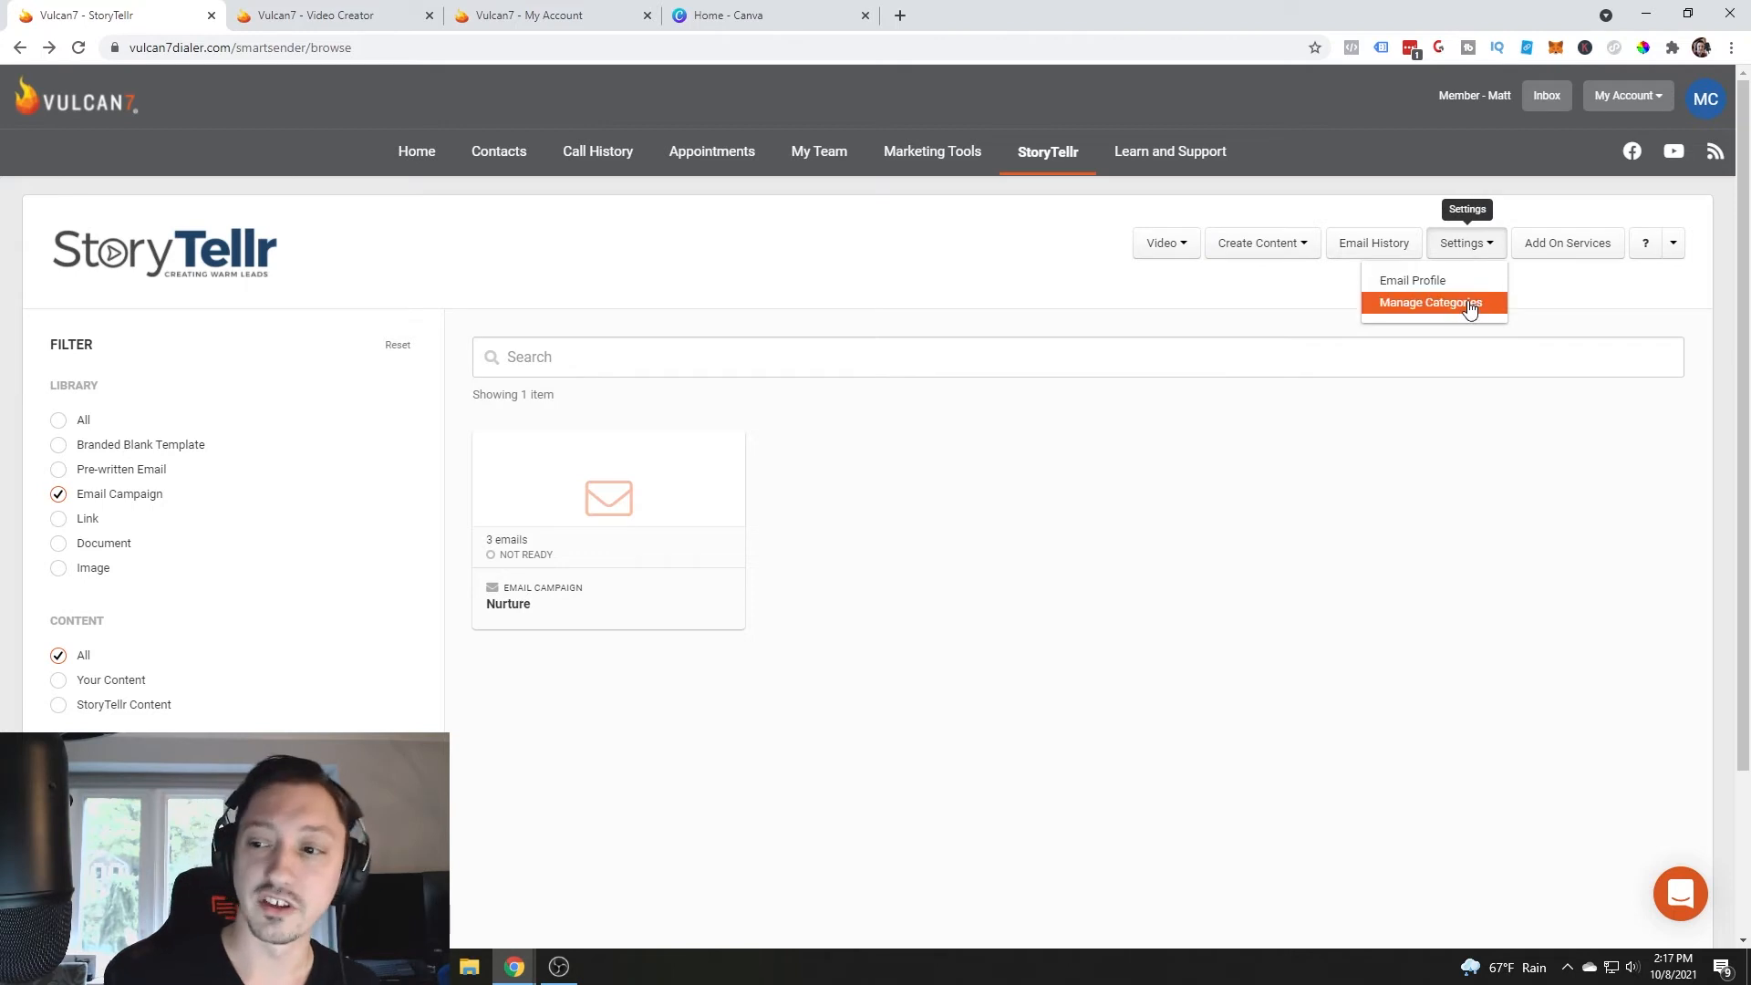
click(1428, 303)
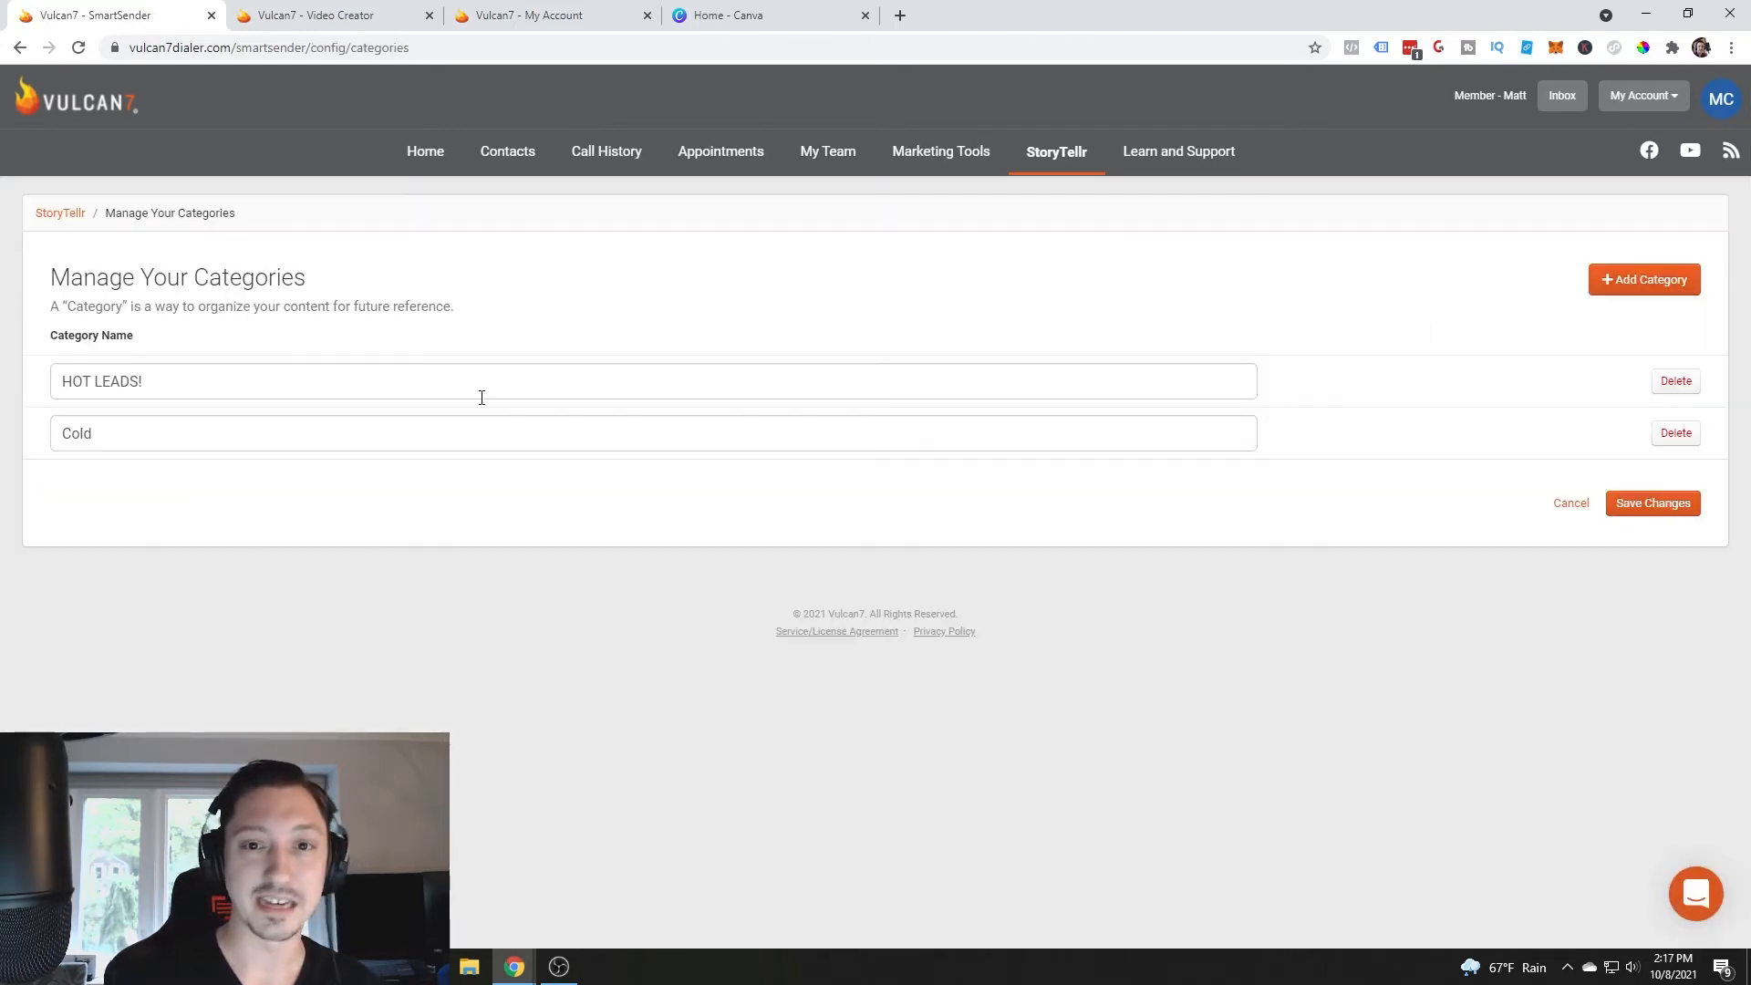
mouse_move(436, 414)
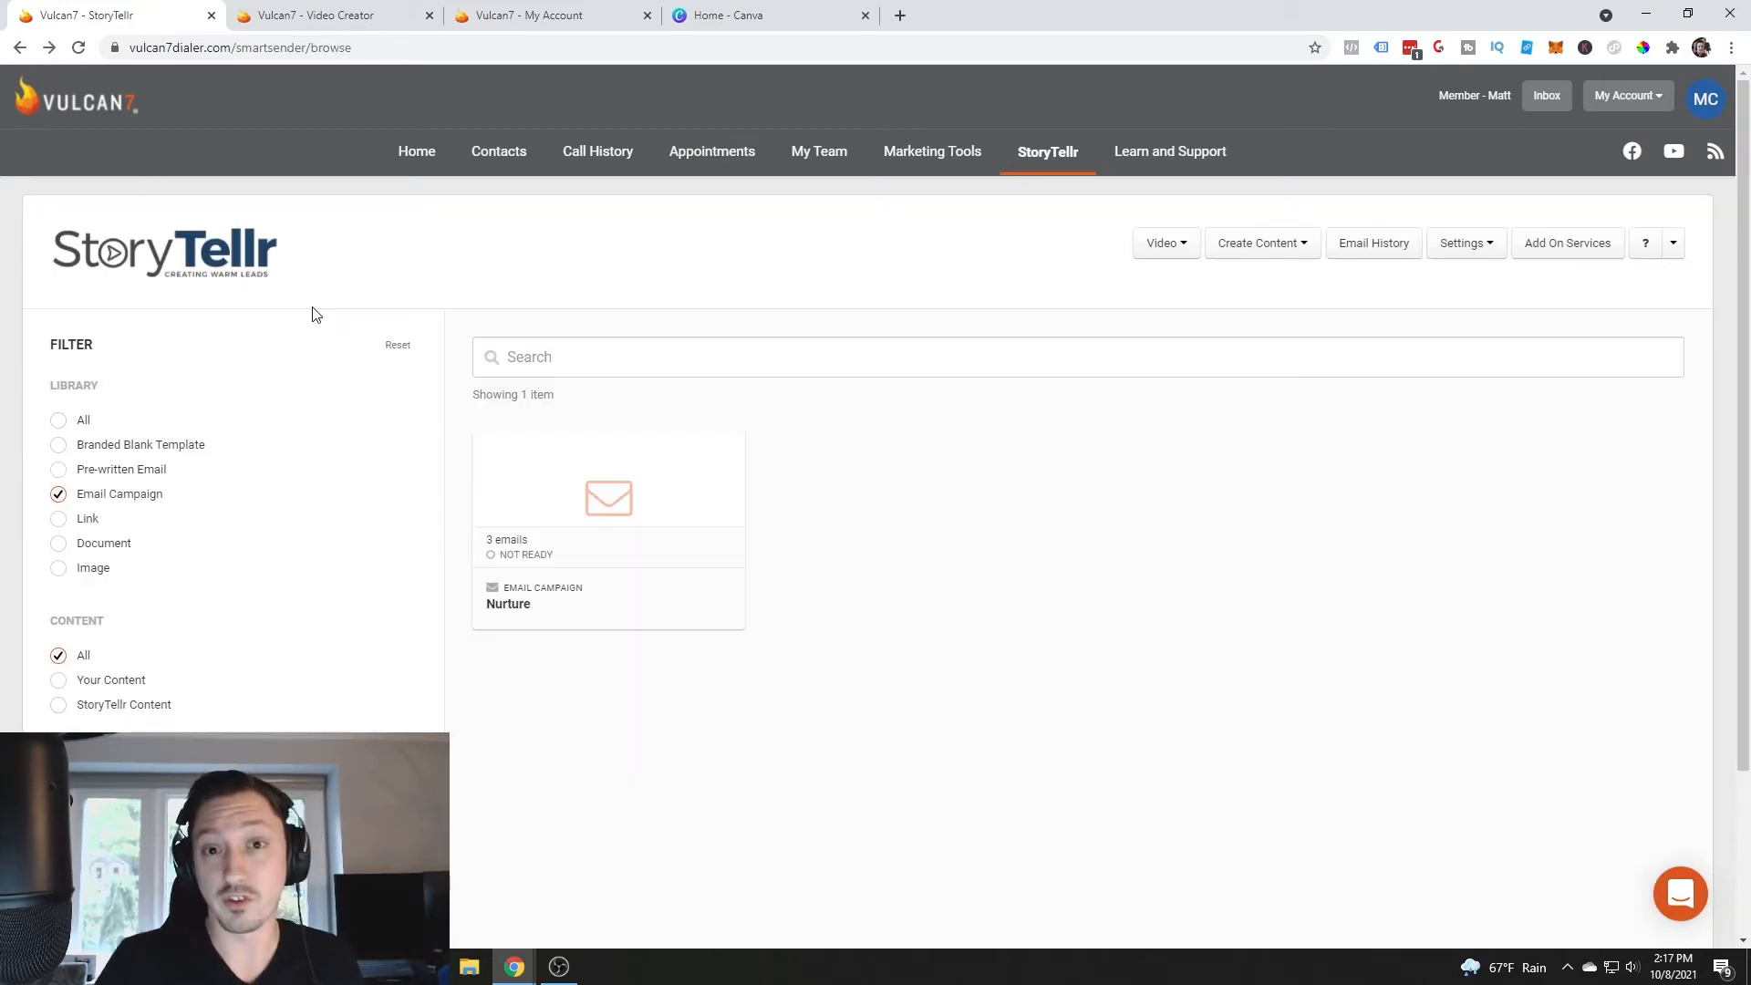
click(1260, 242)
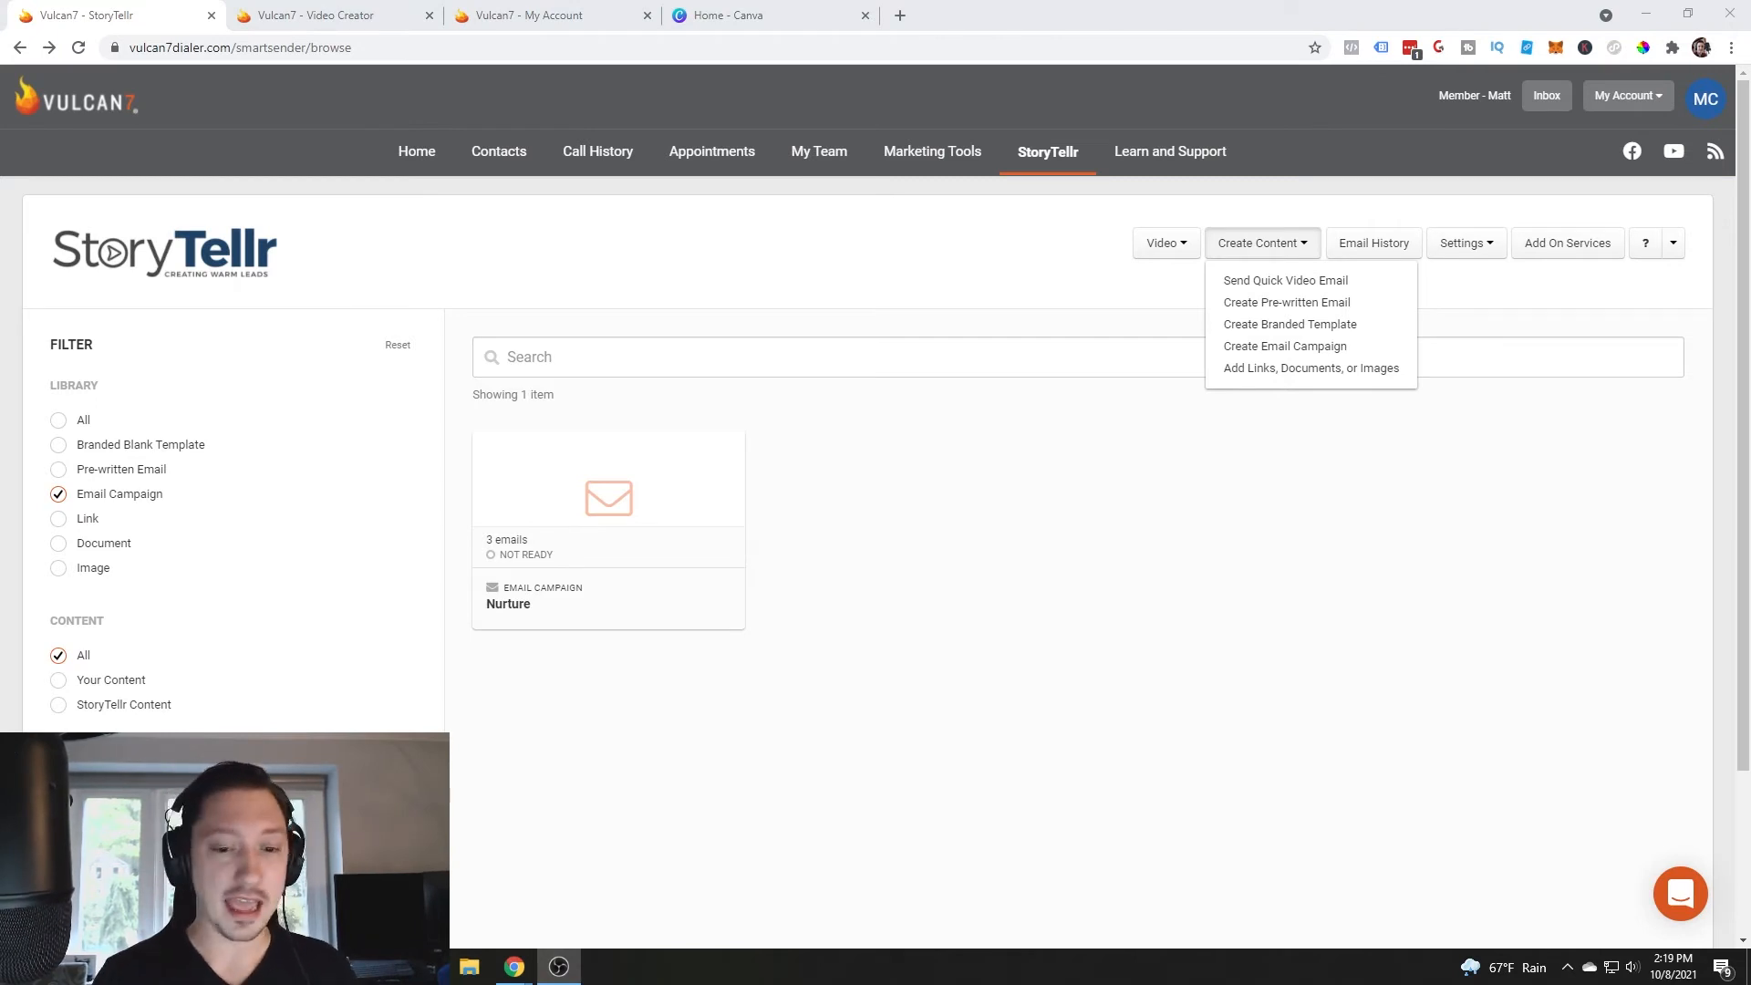
mouse_move(1284, 344)
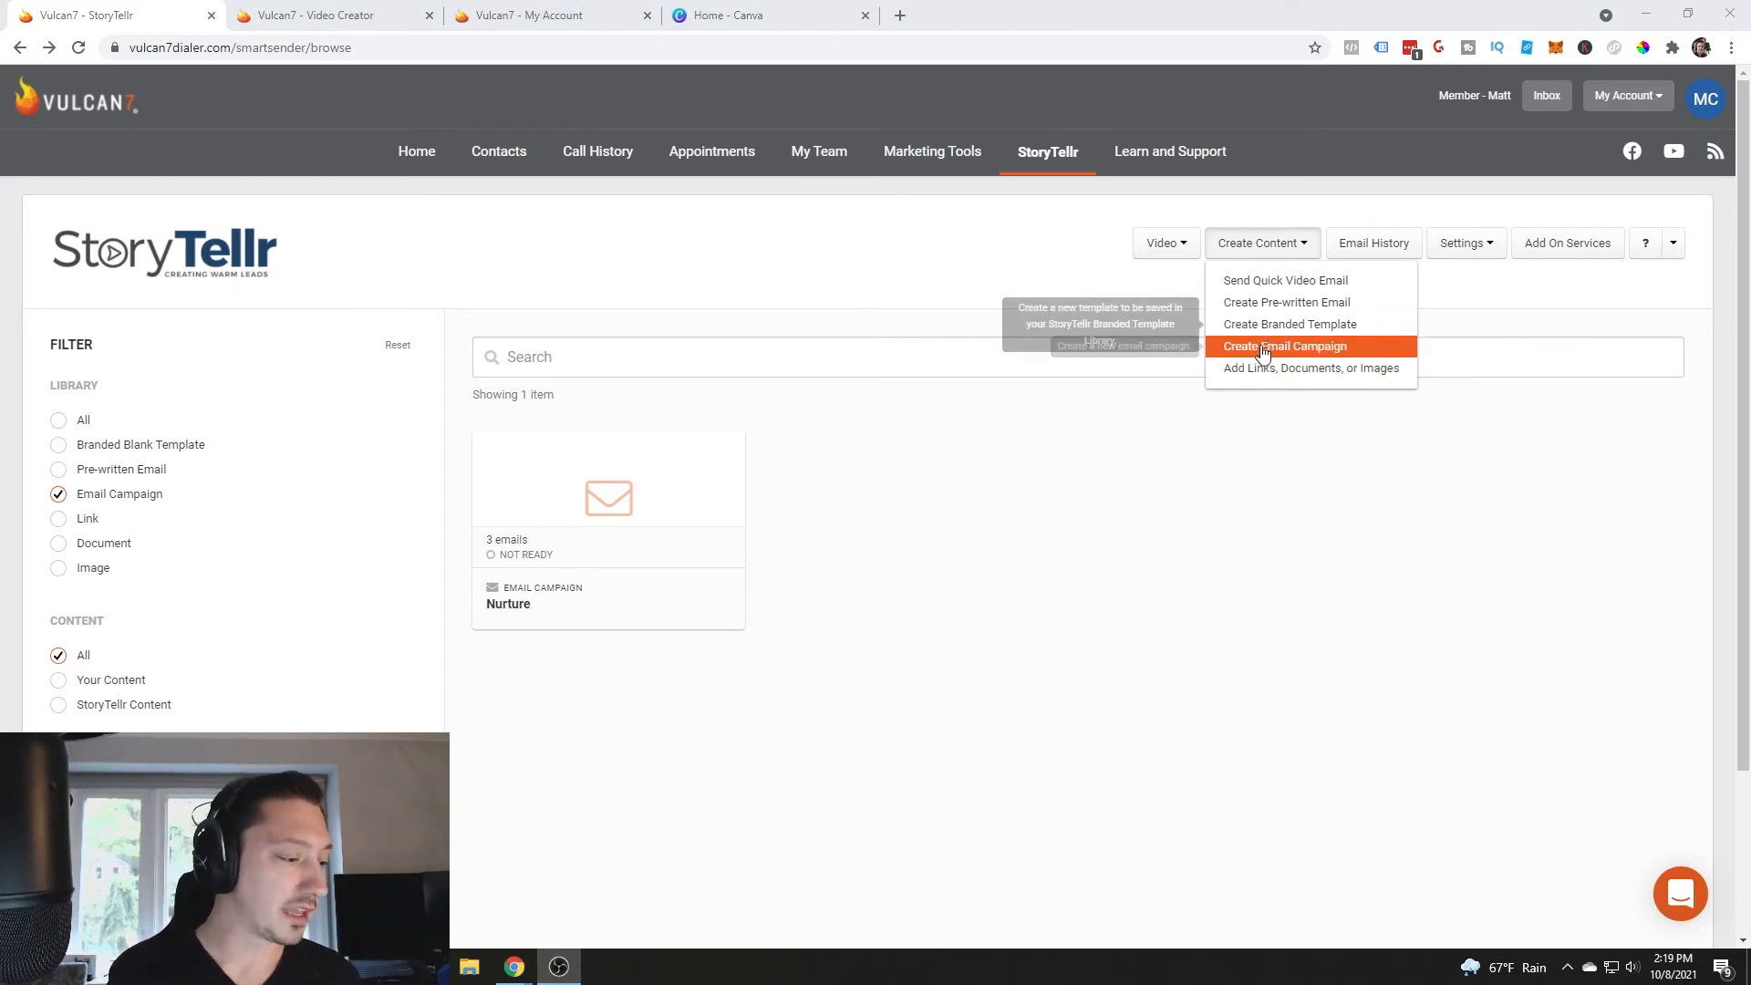
- Create a new branded template with the Text Only layout for Basic Template
click(1286, 344)
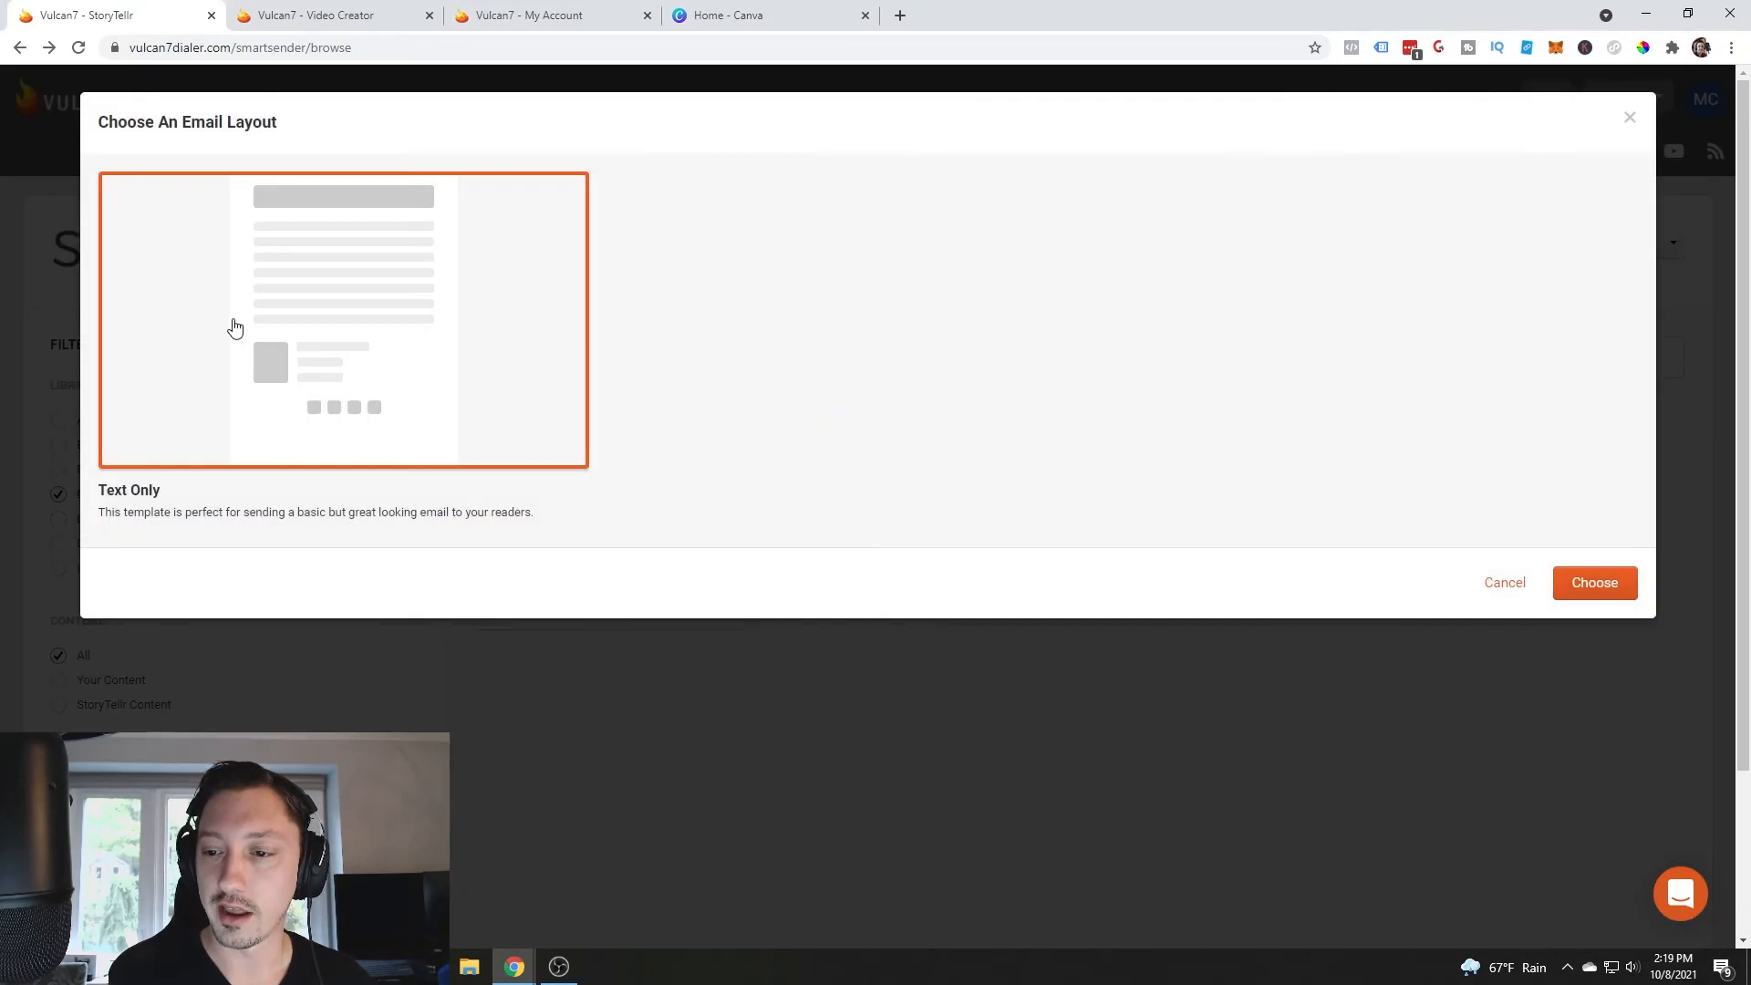
click(1594, 582)
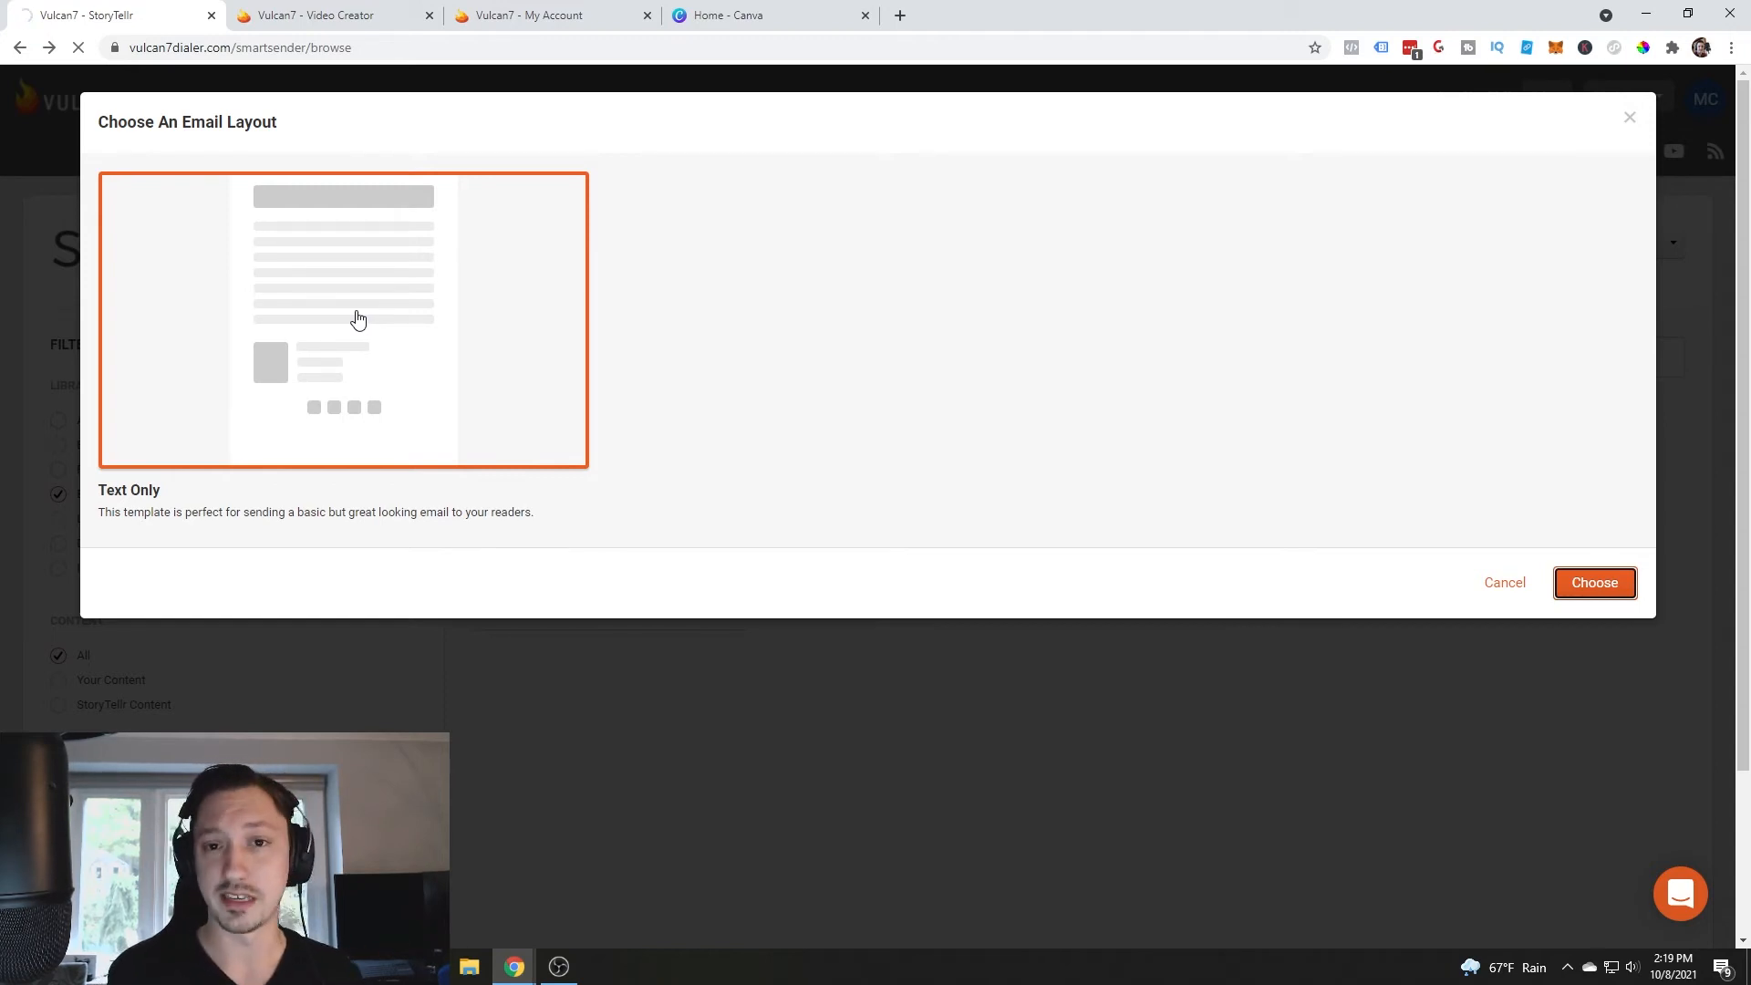
click(1594, 582)
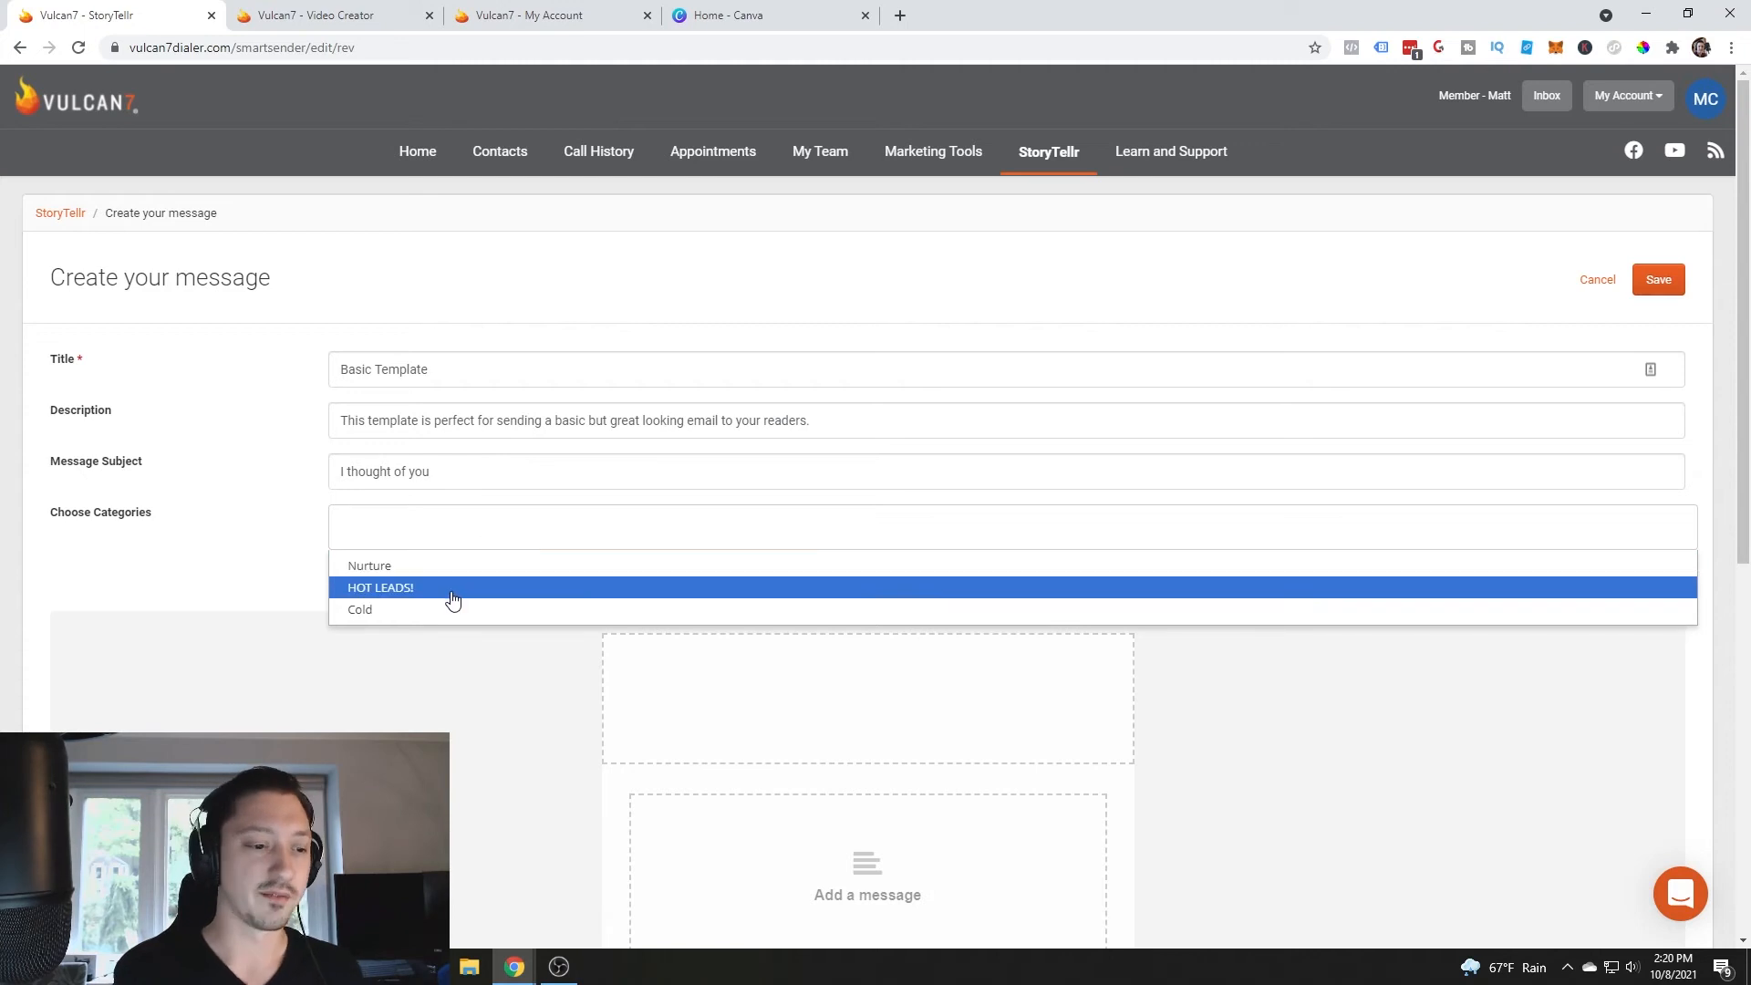
- Tag the template HOT LEADS!, write 'Hello how are you' as the message, and save it
click(381, 587)
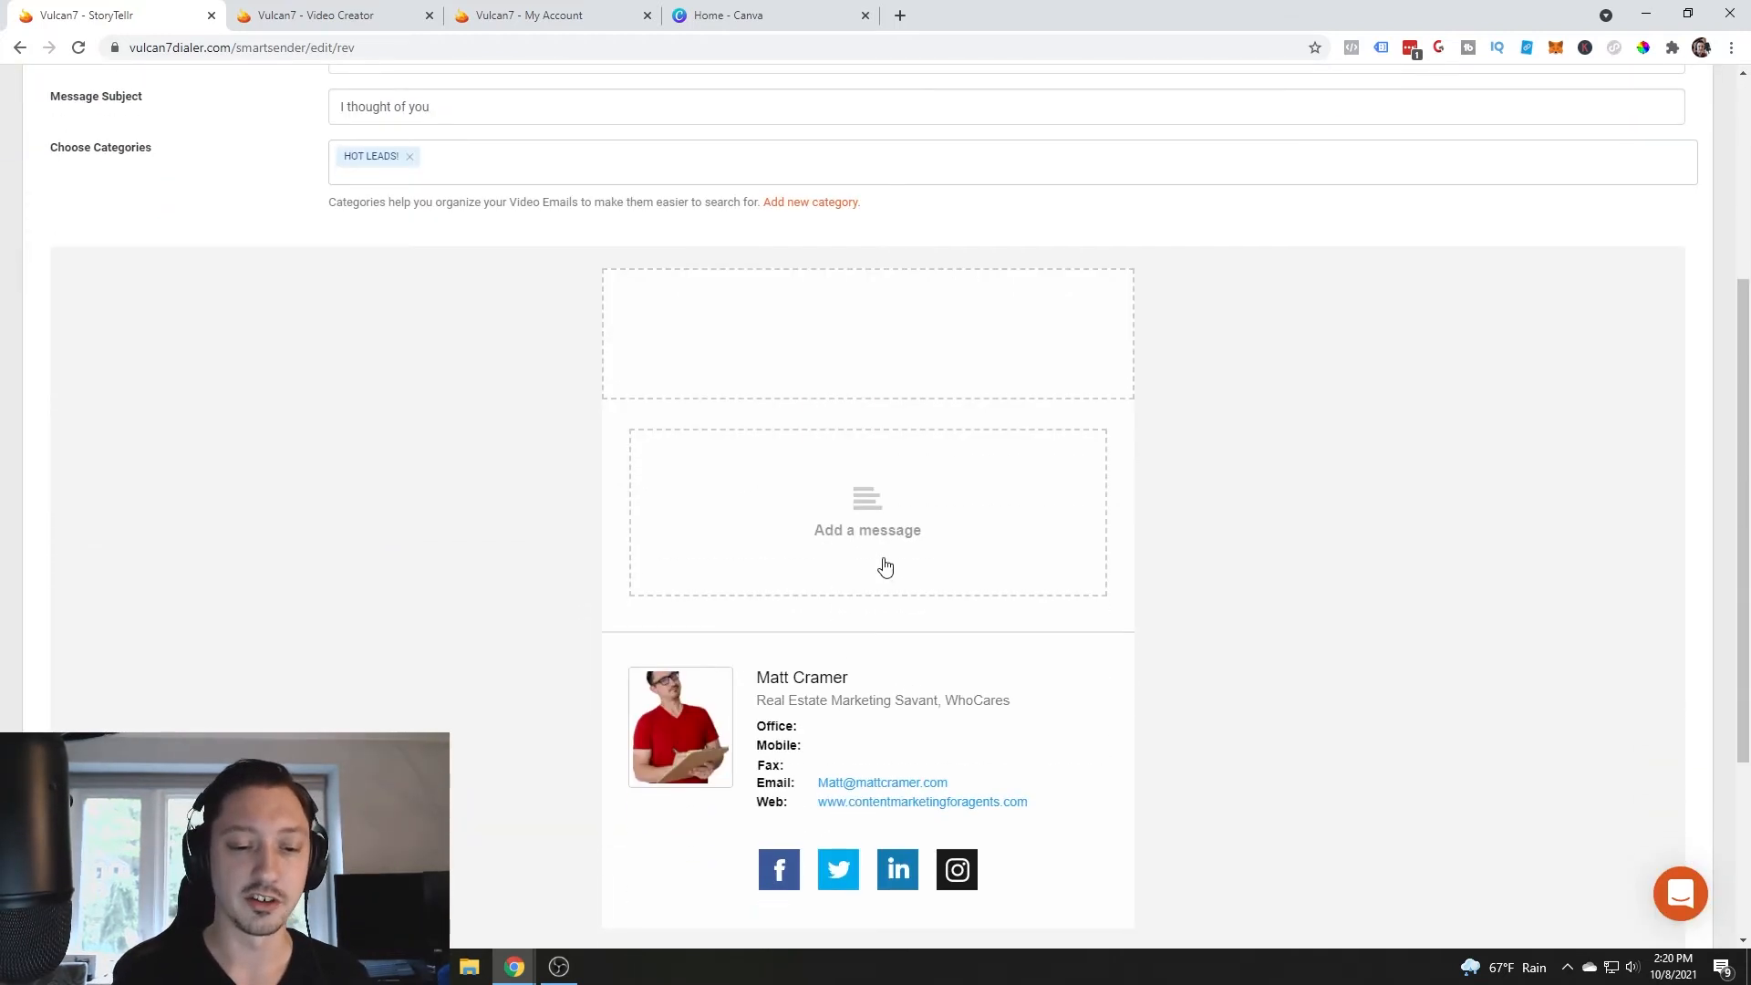
click(868, 528)
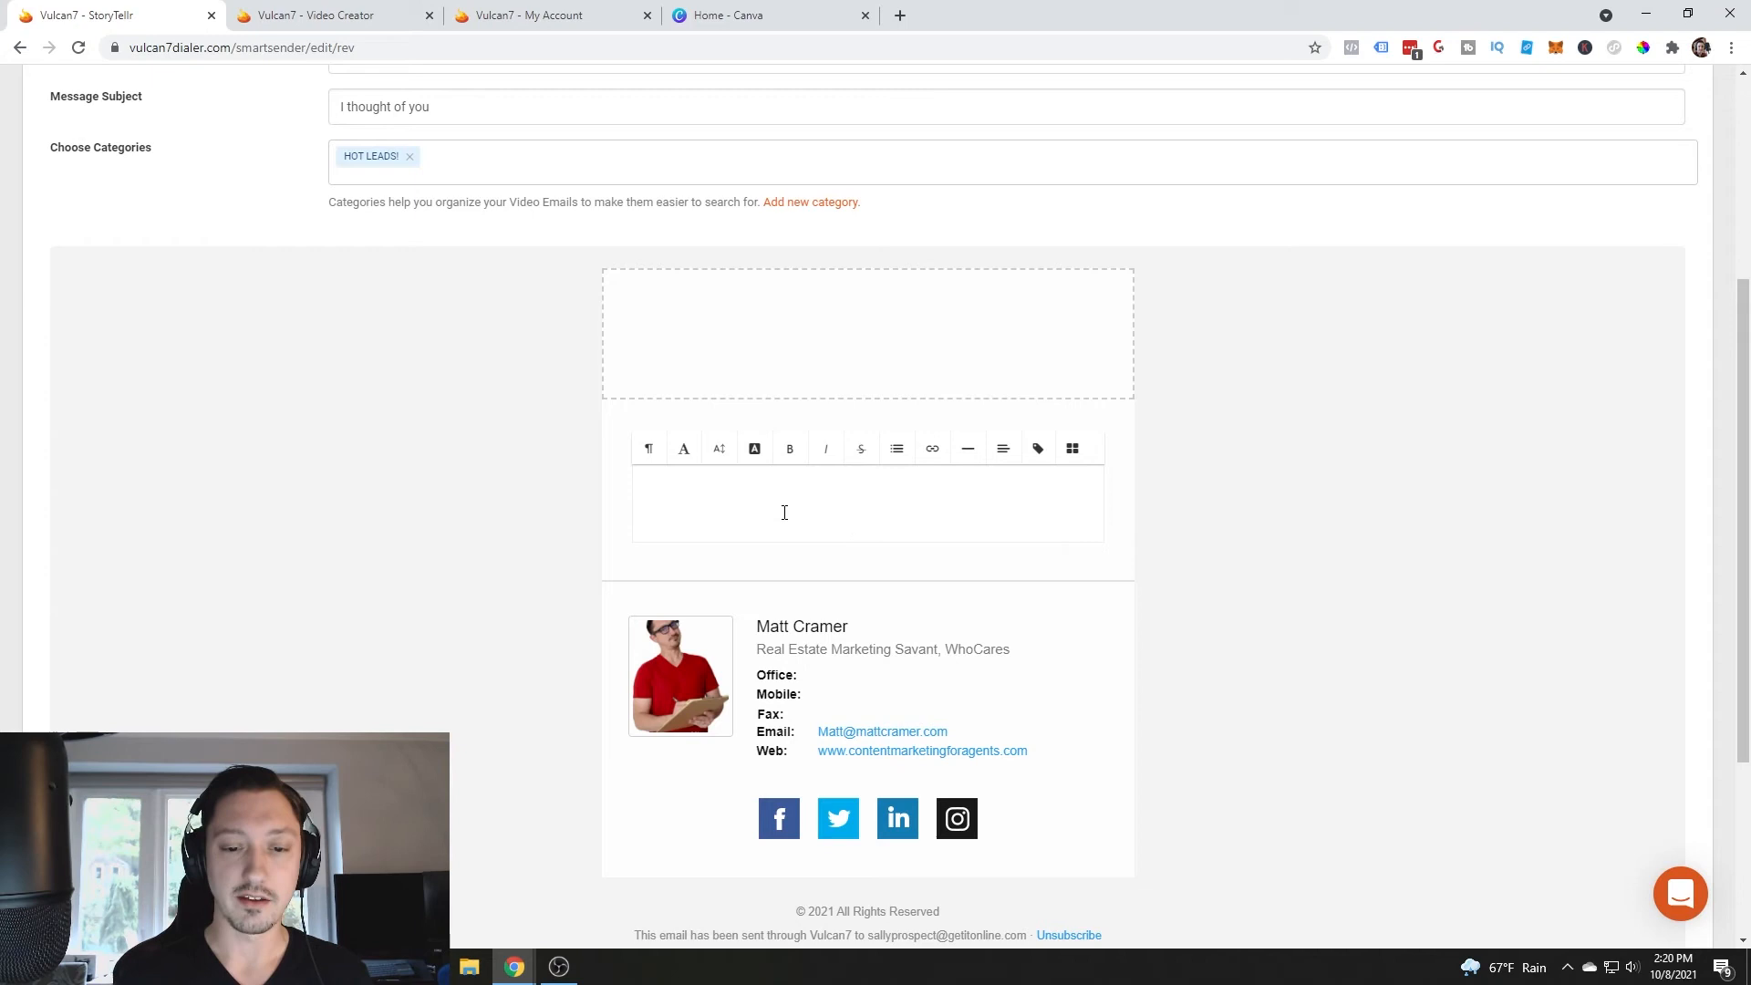
text(Hello how are you)
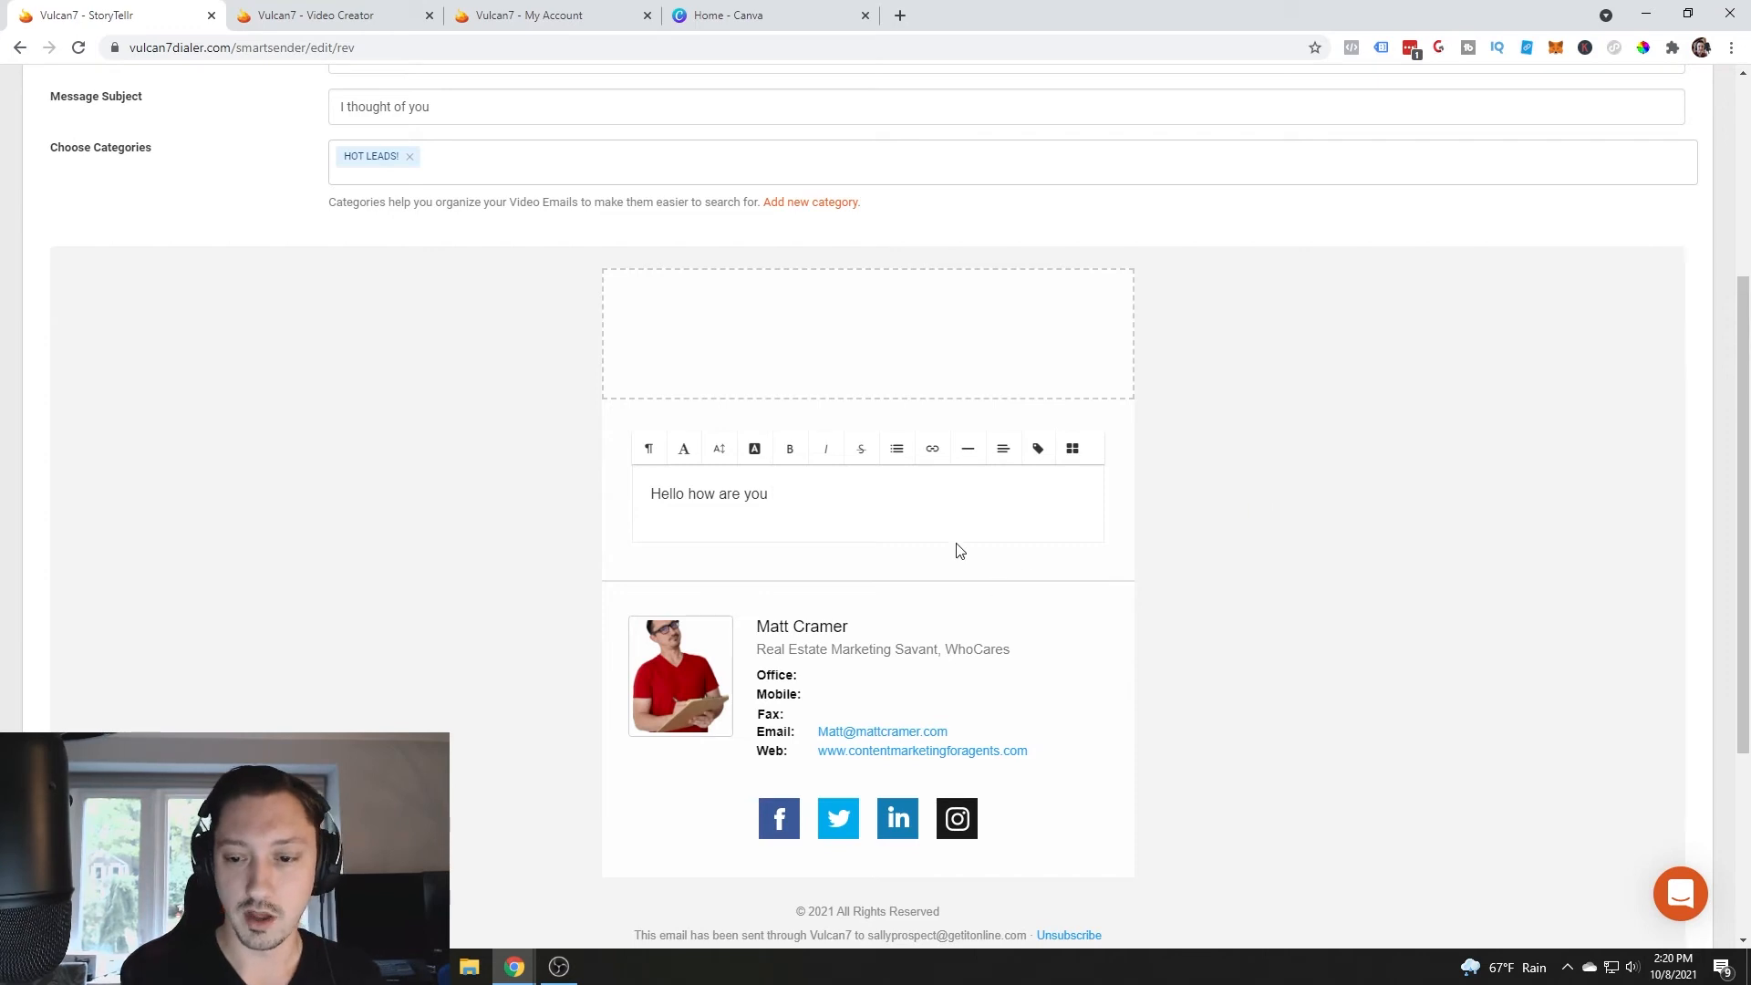
scroll(up, 3)
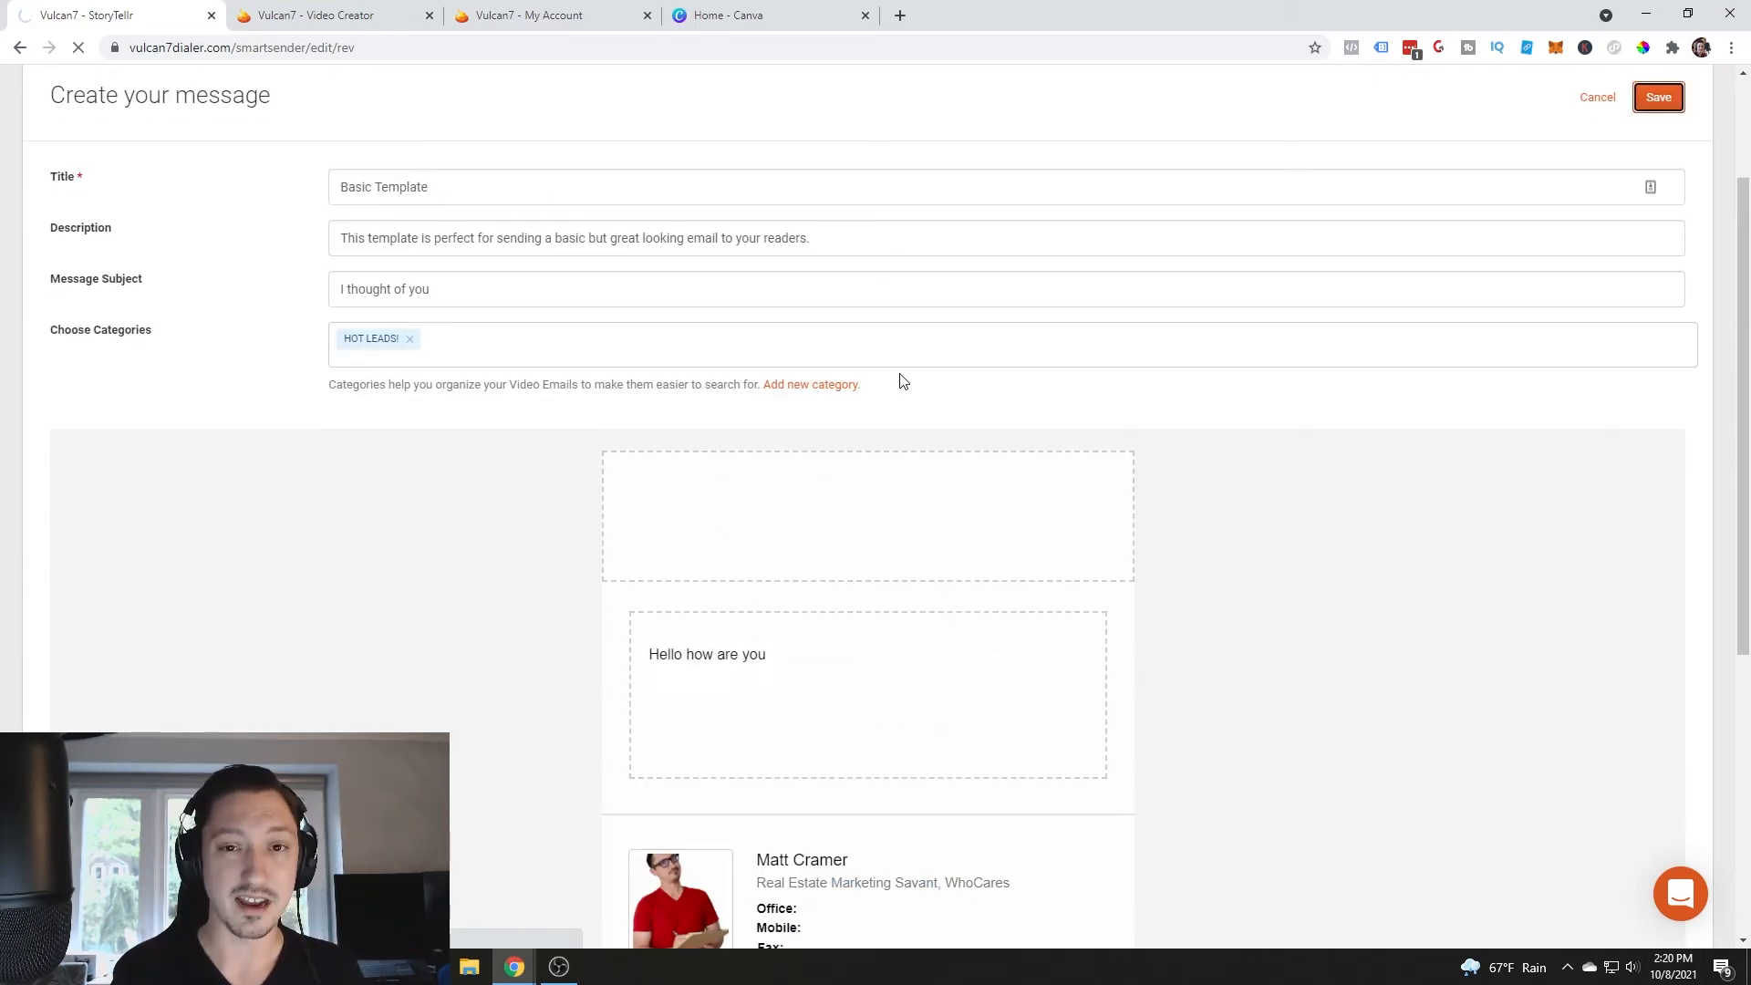
click(1658, 97)
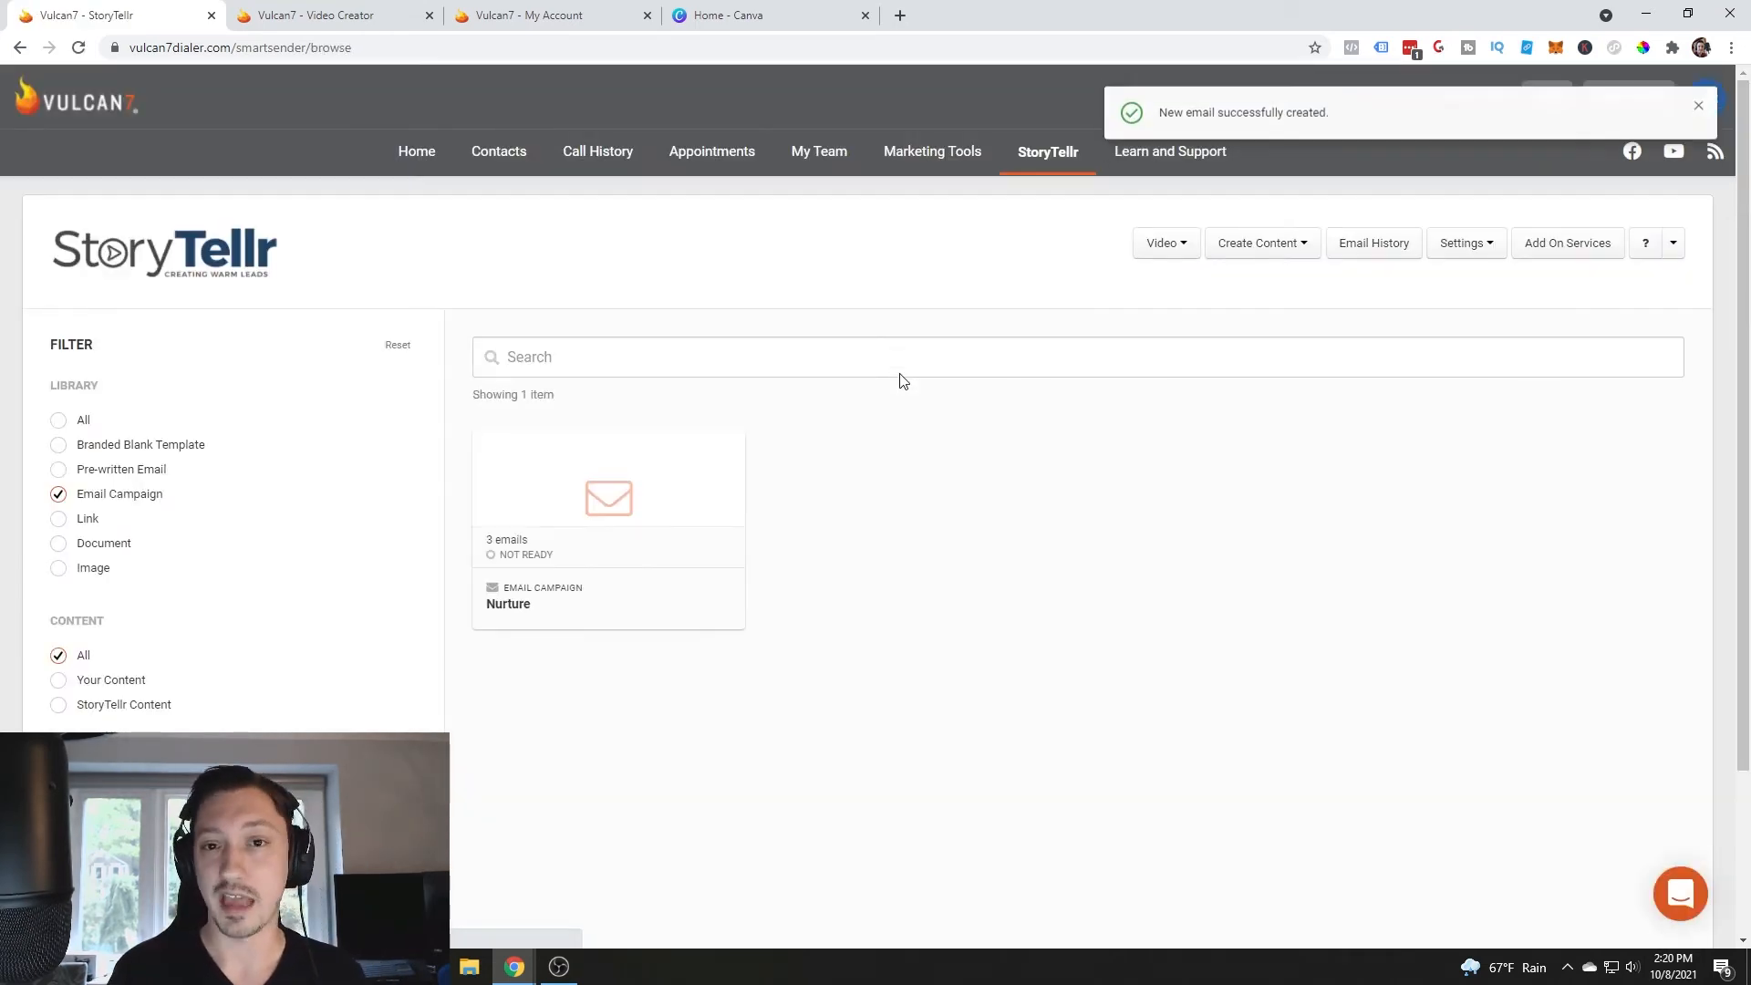
- Create a second Text Only branded template for 'Just send me some info'
click(1260, 243)
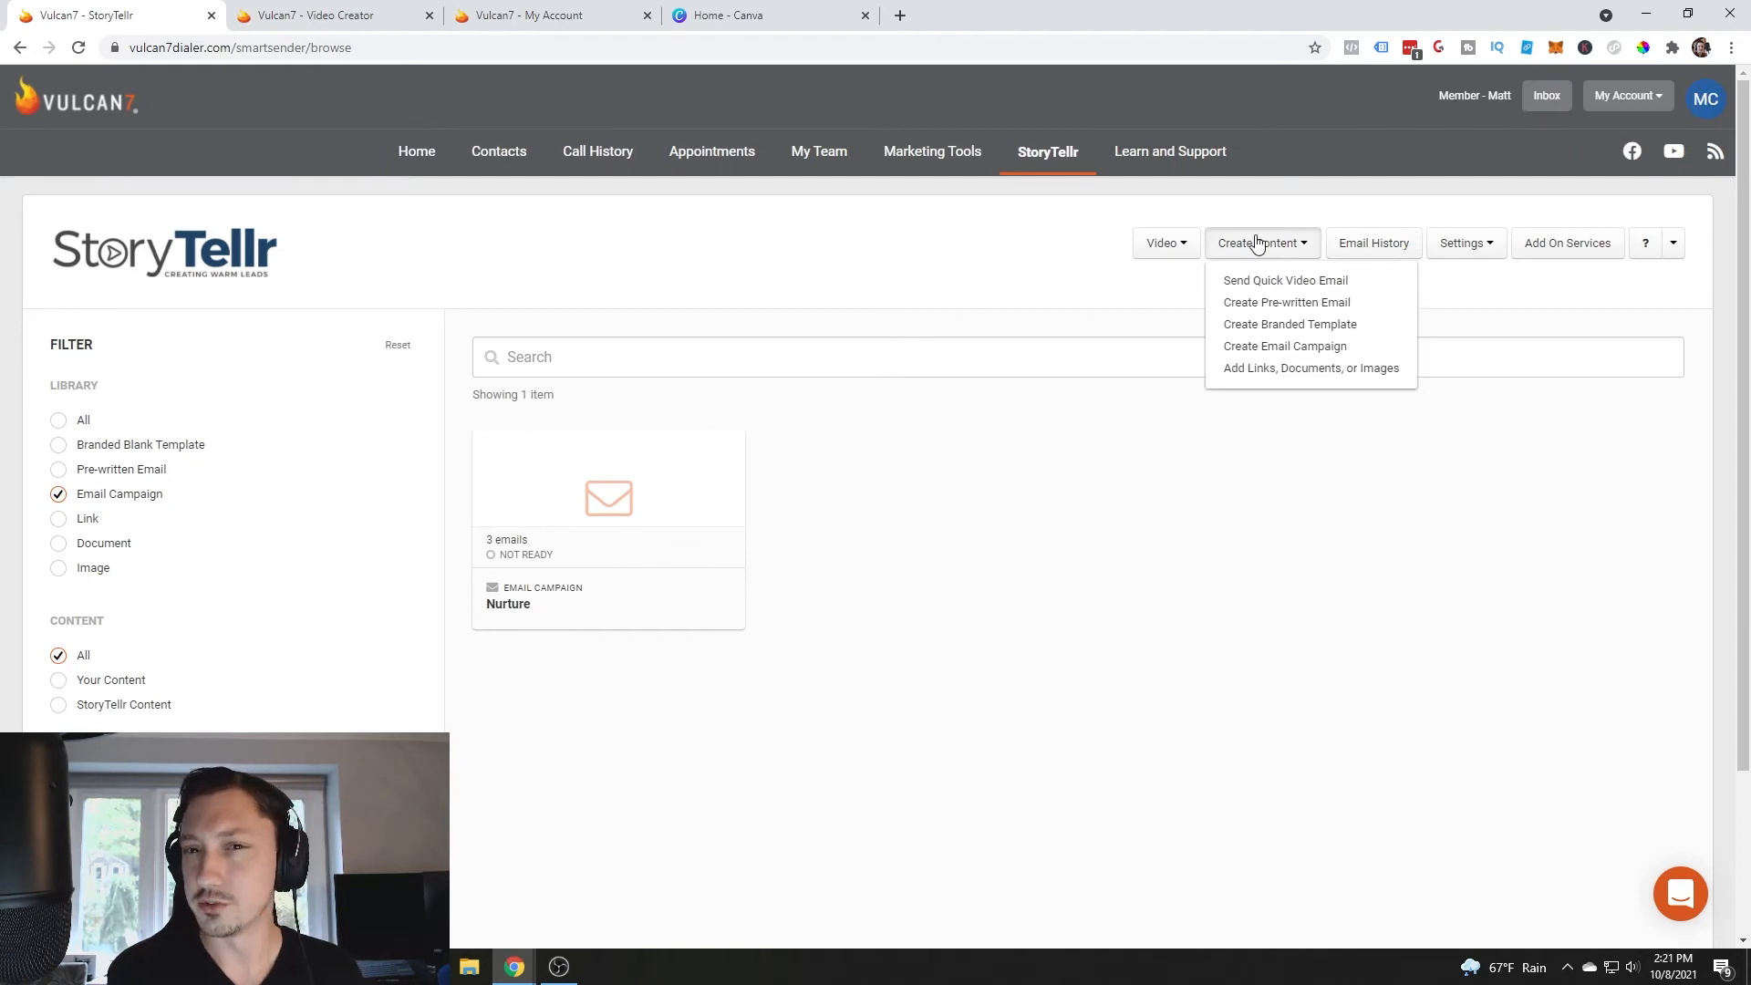
mouse_move(1289, 325)
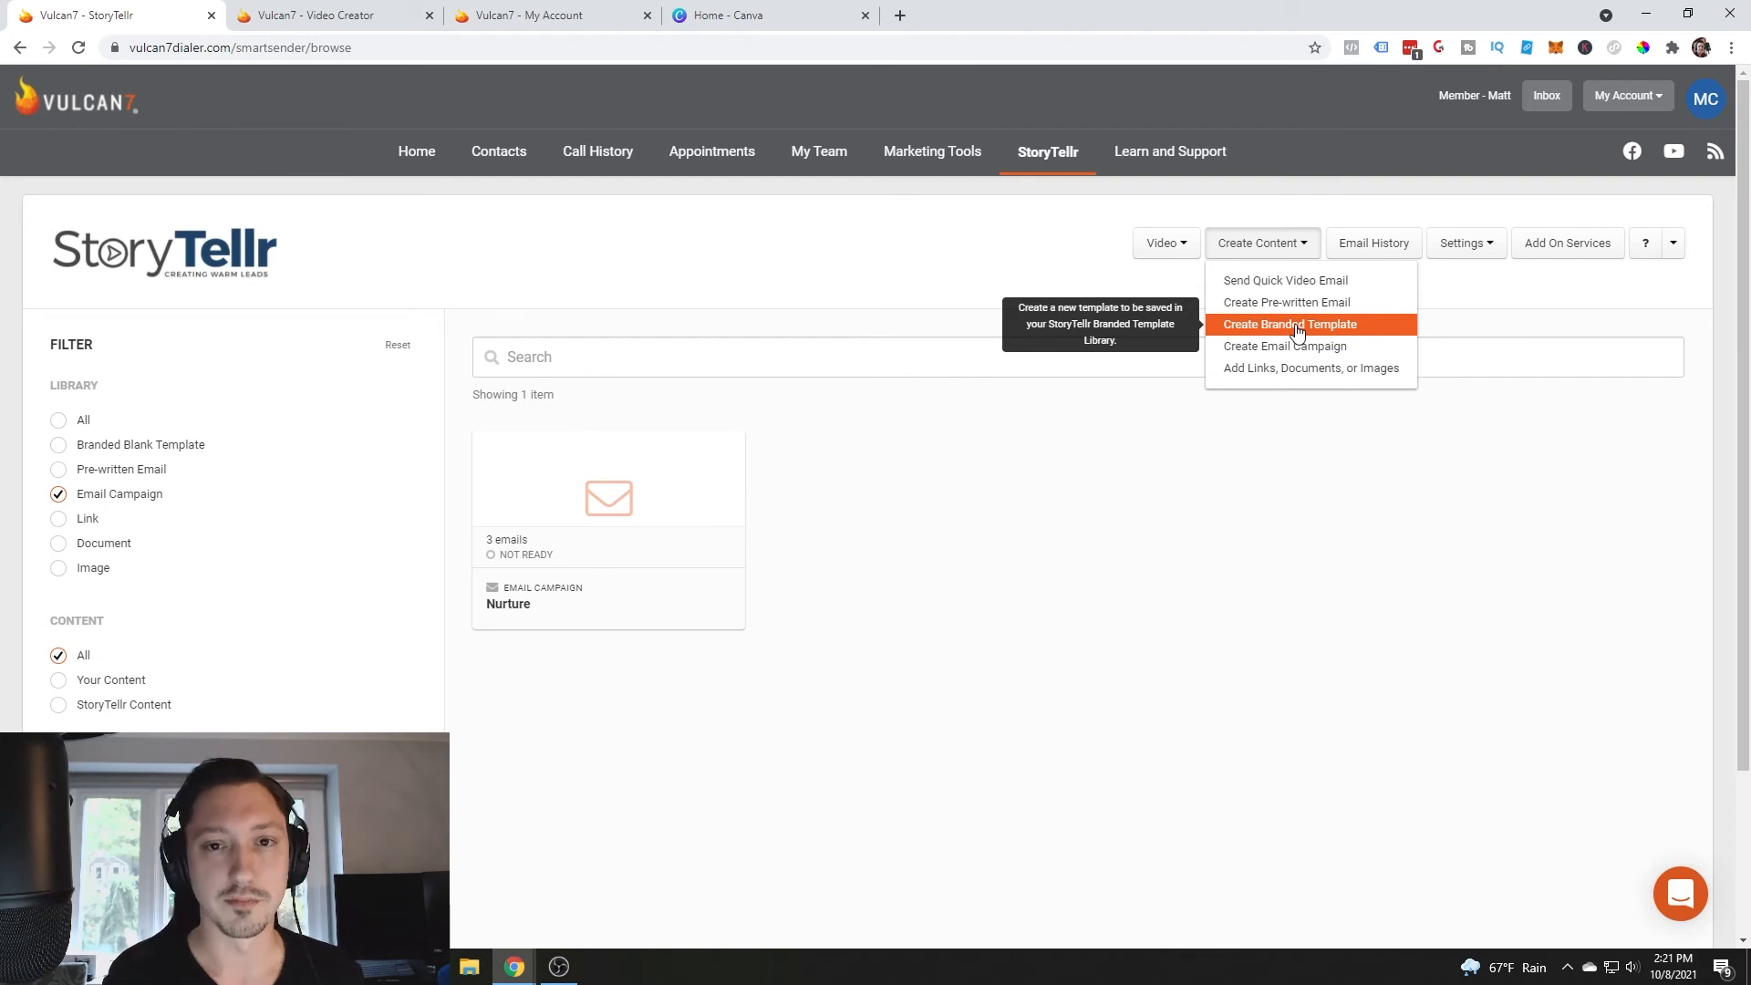
click(1290, 325)
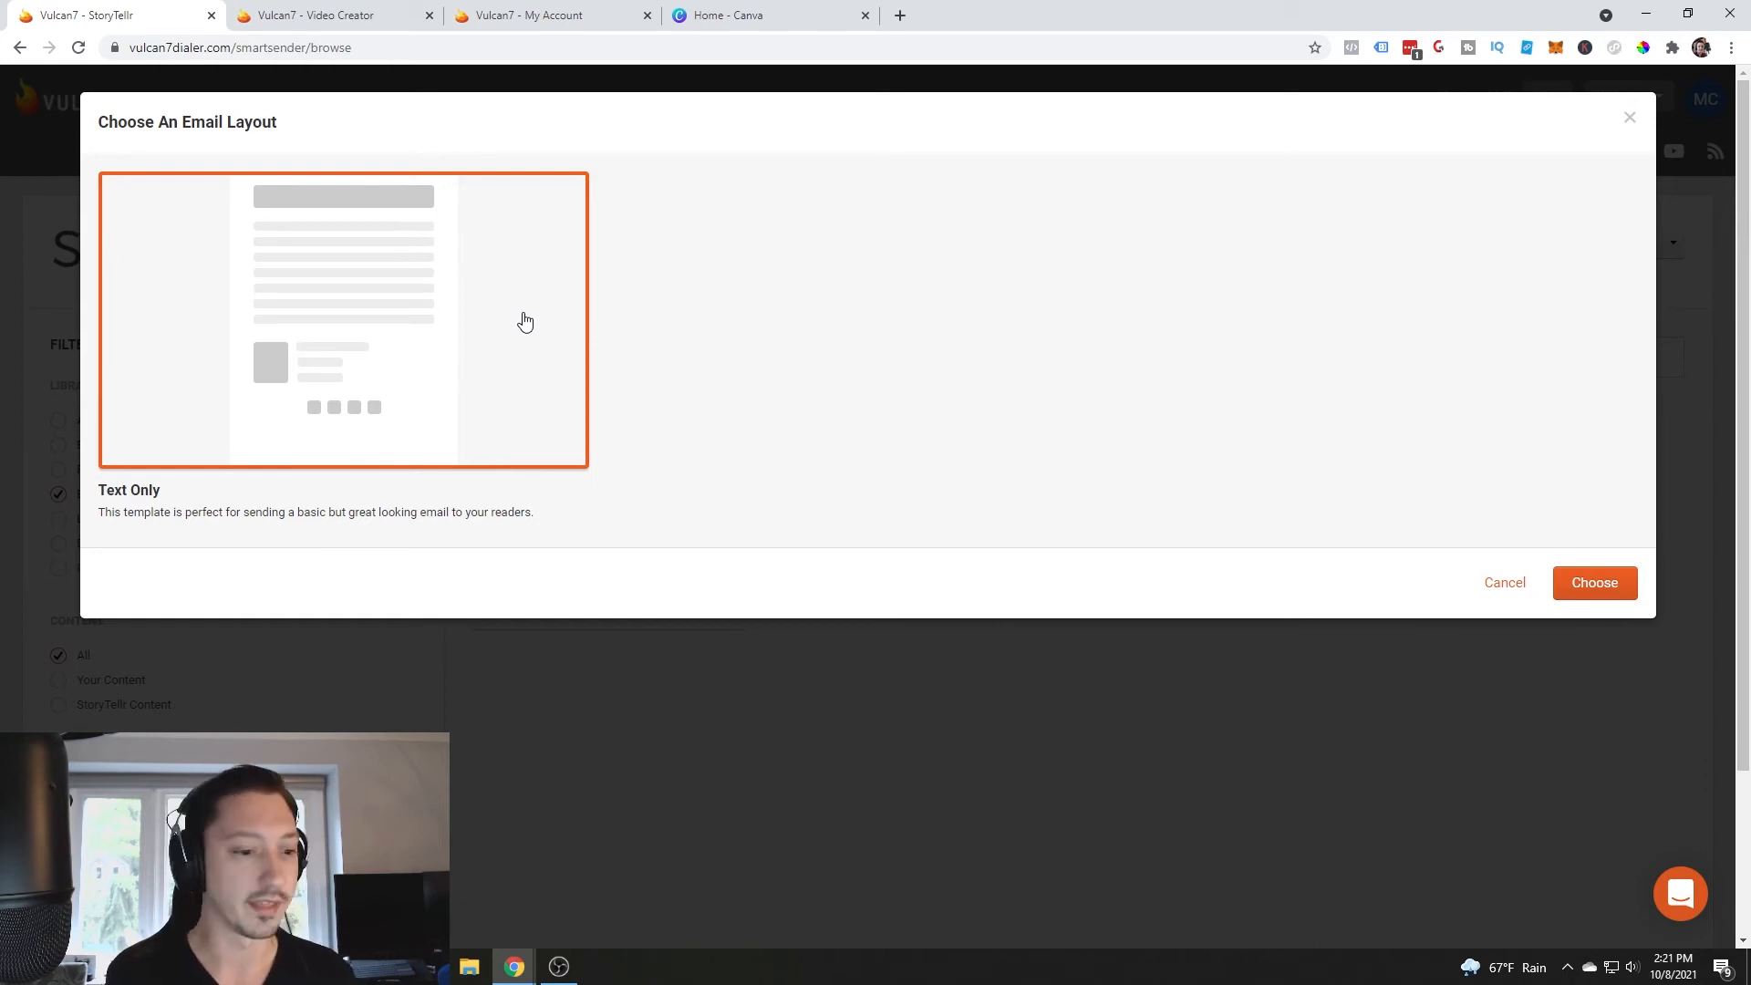
click(1594, 582)
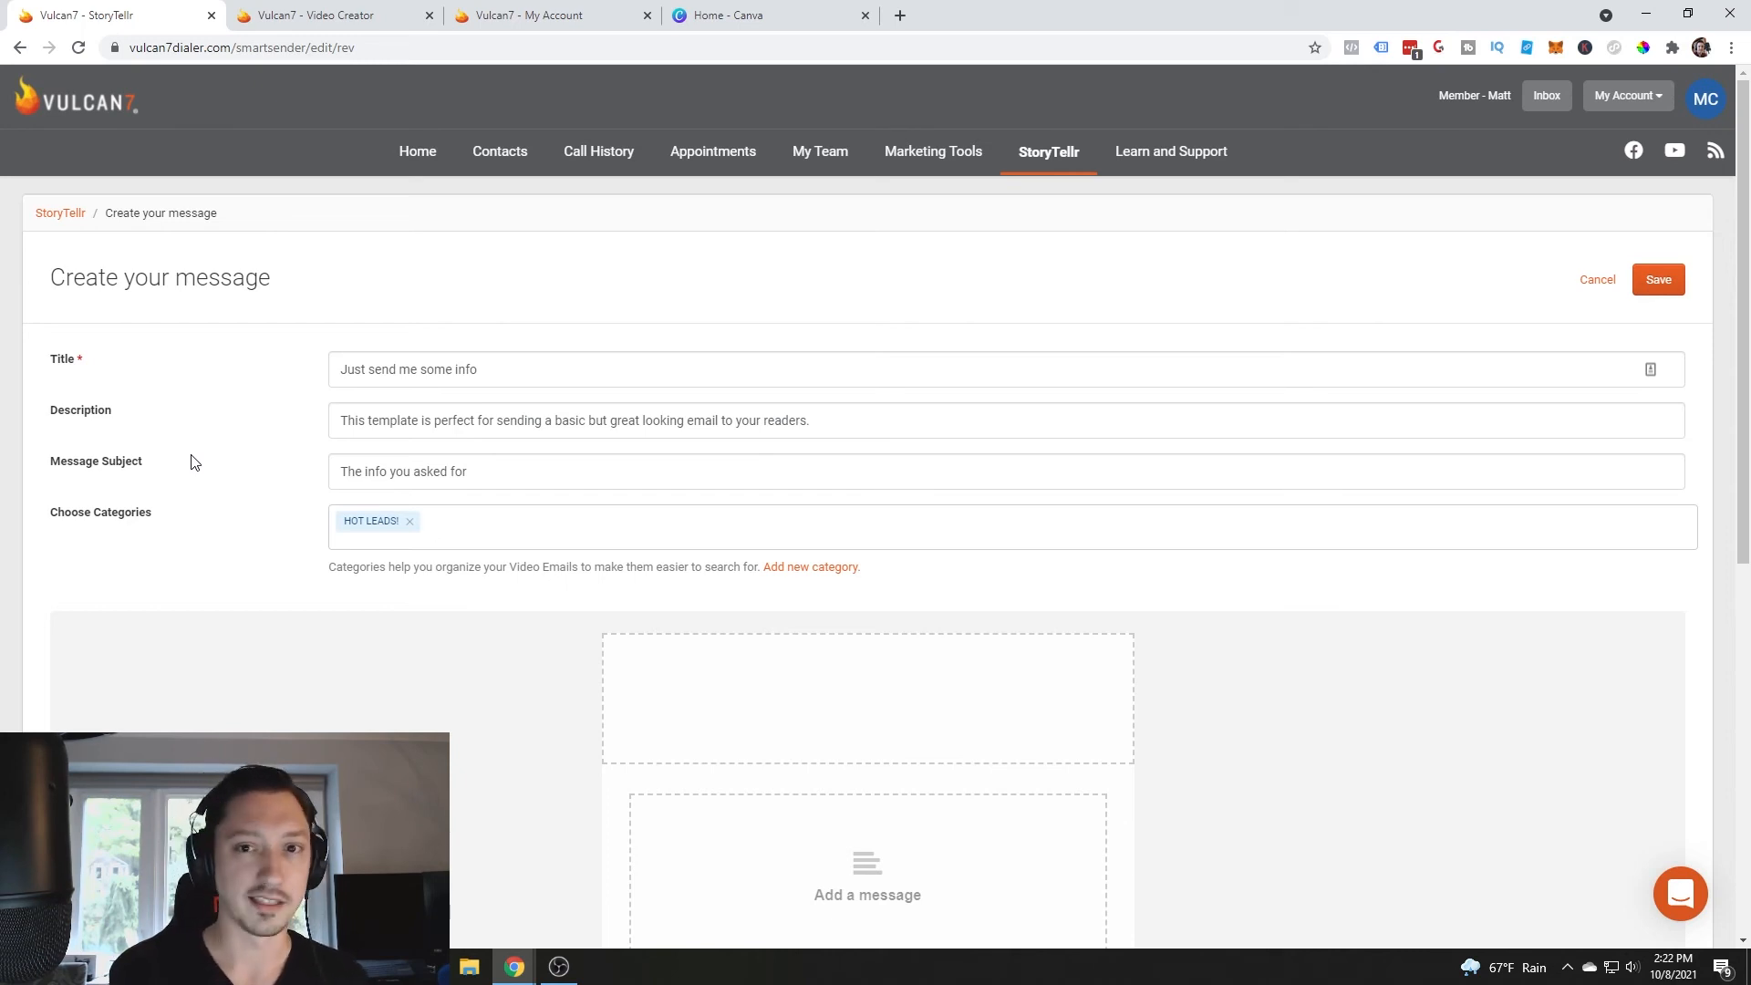
- Open the empty message body editor of the Just send me some info template
scroll(down, 3)
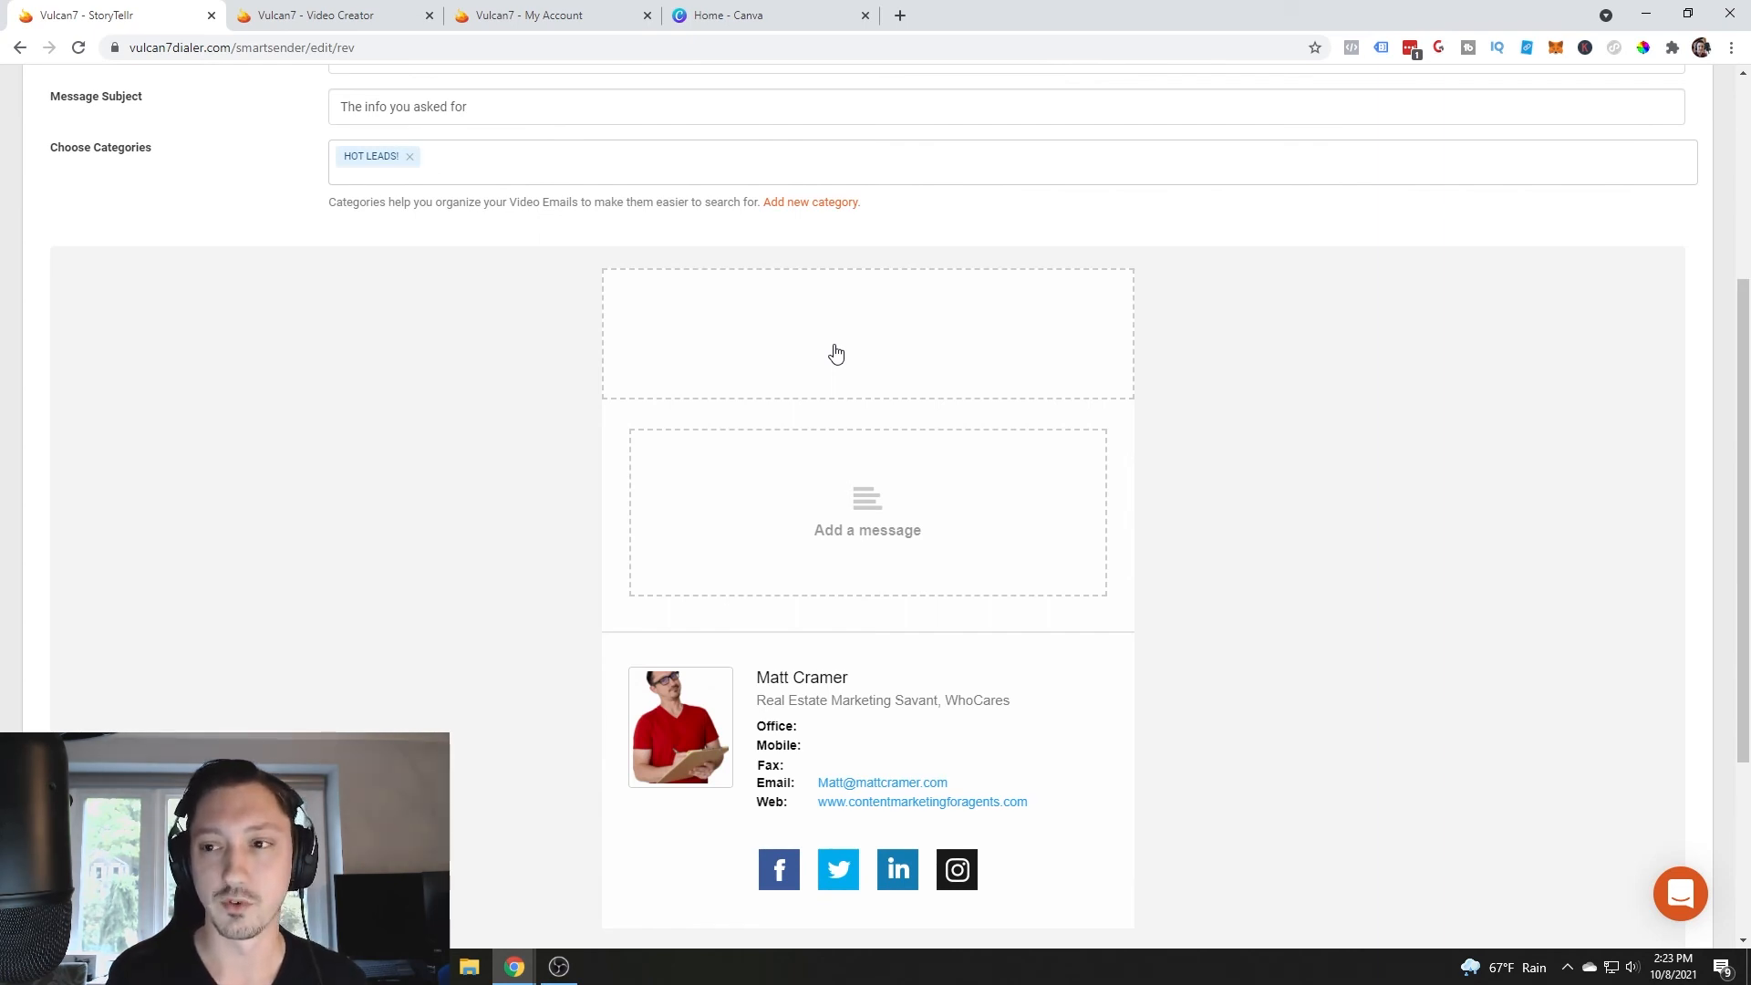
click(504, 156)
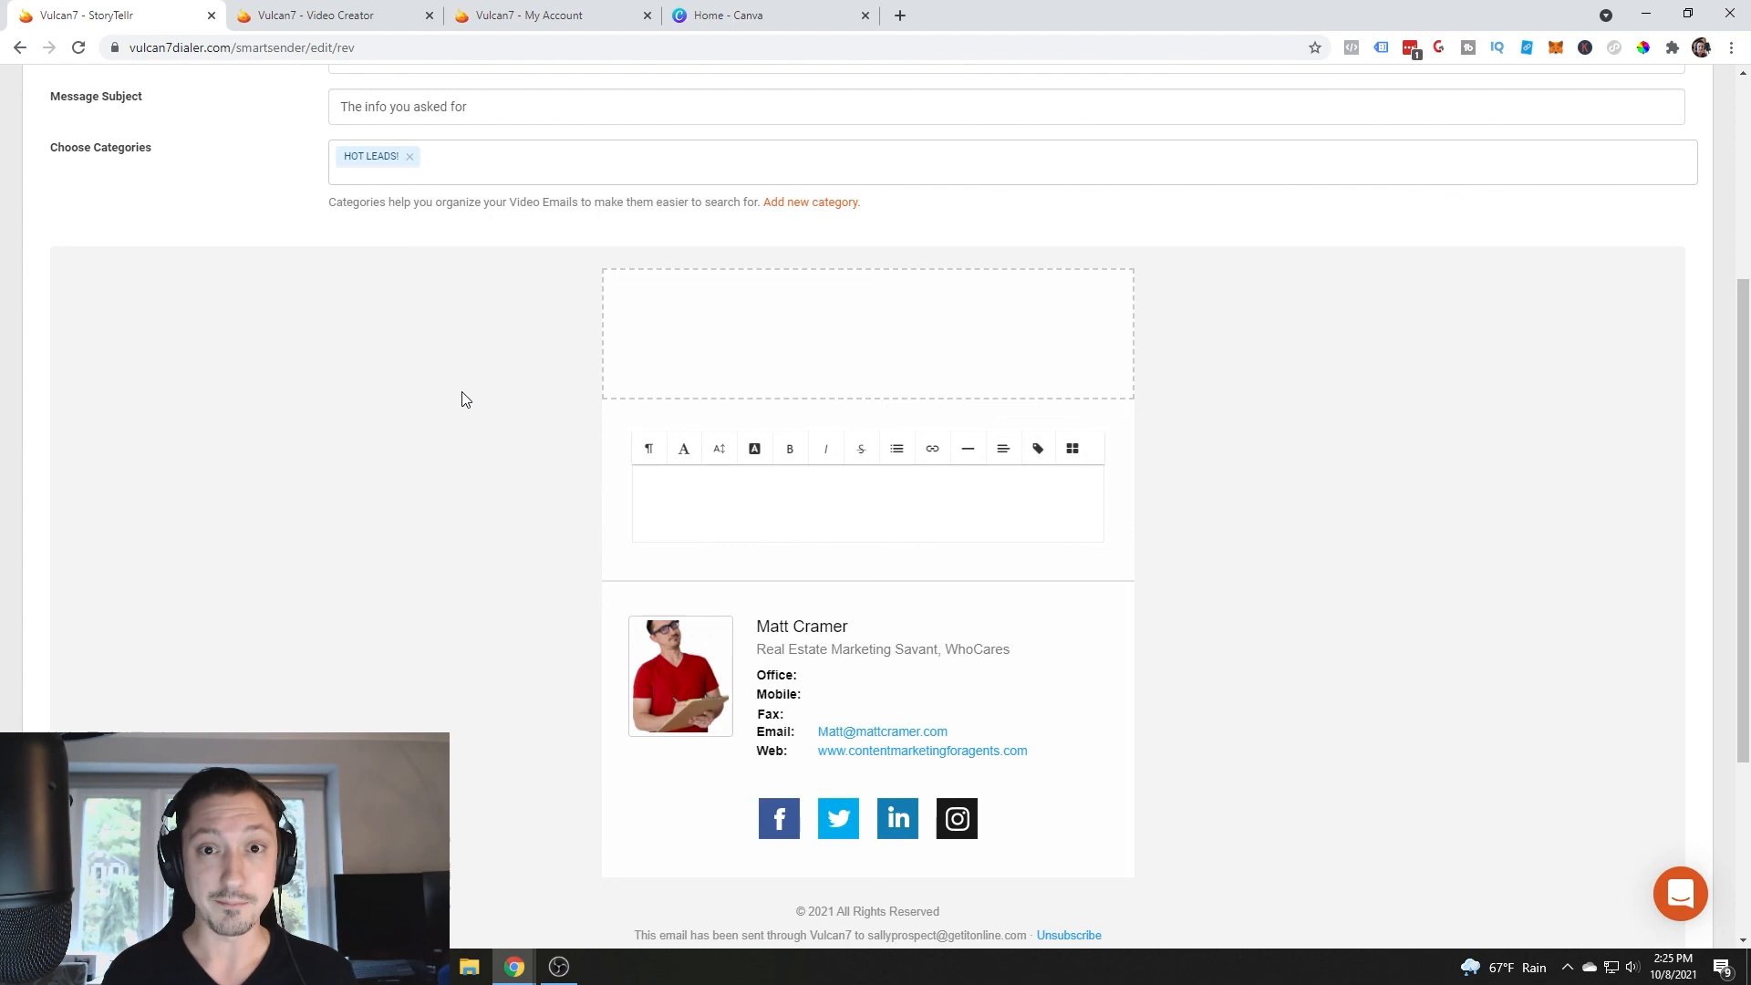
mouse_move(525, 383)
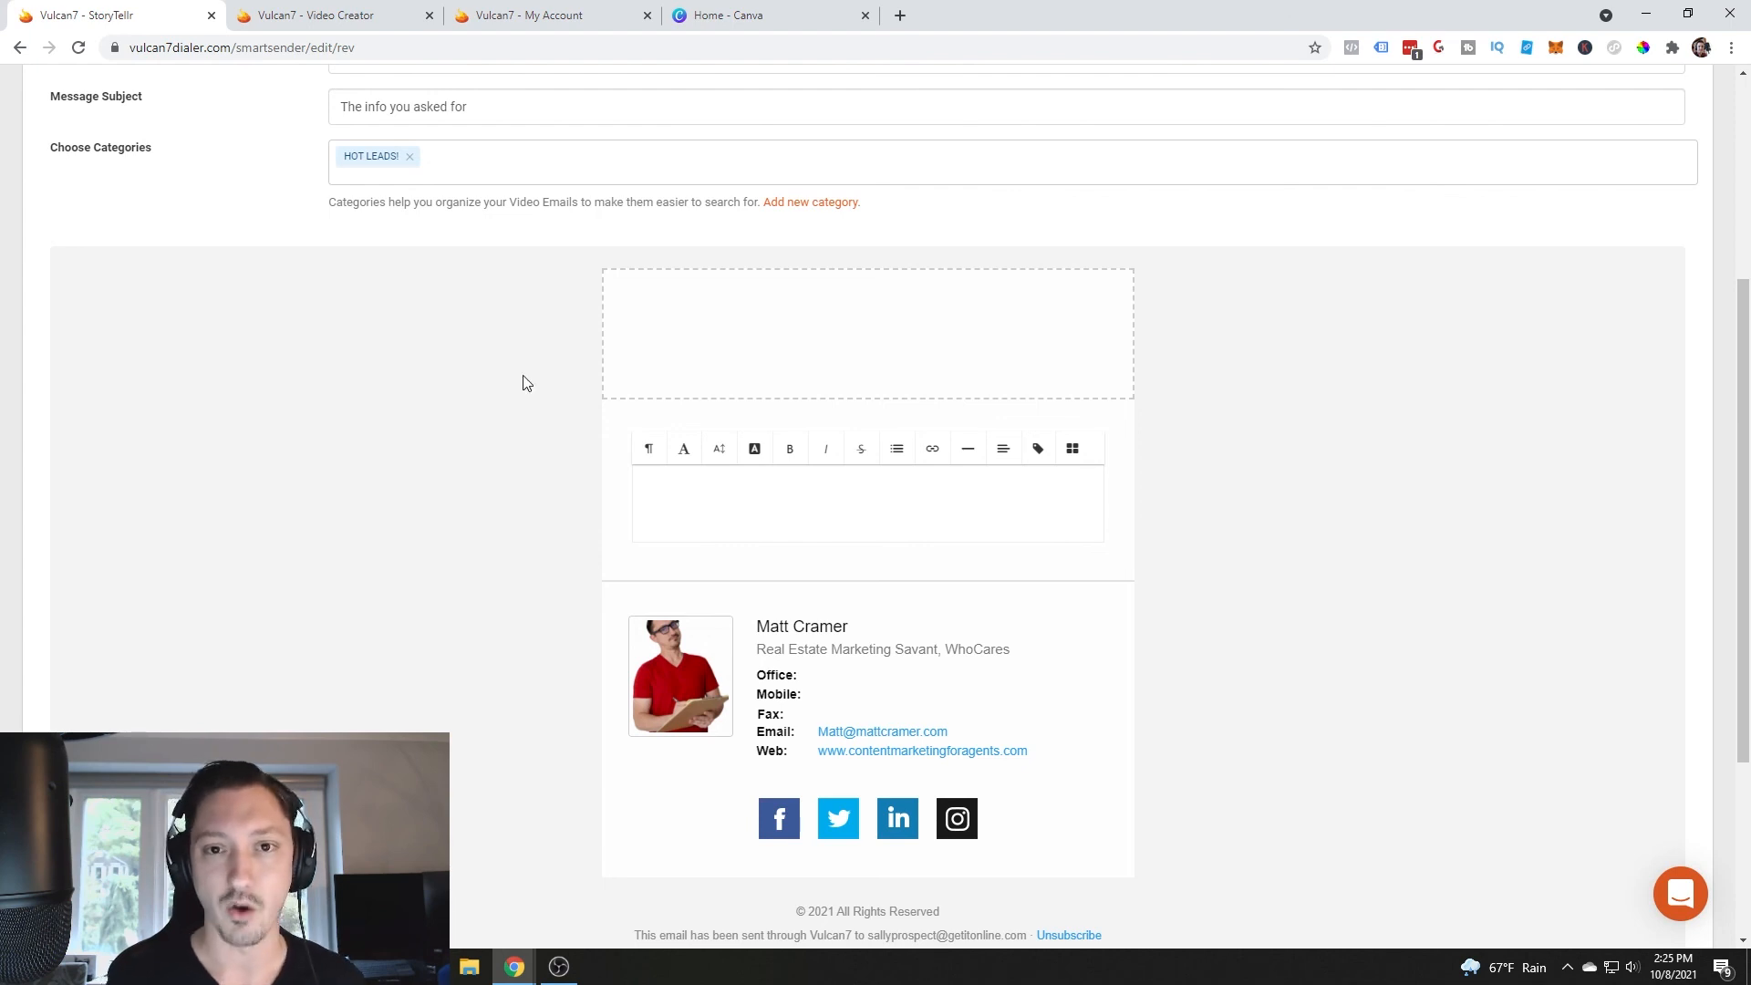